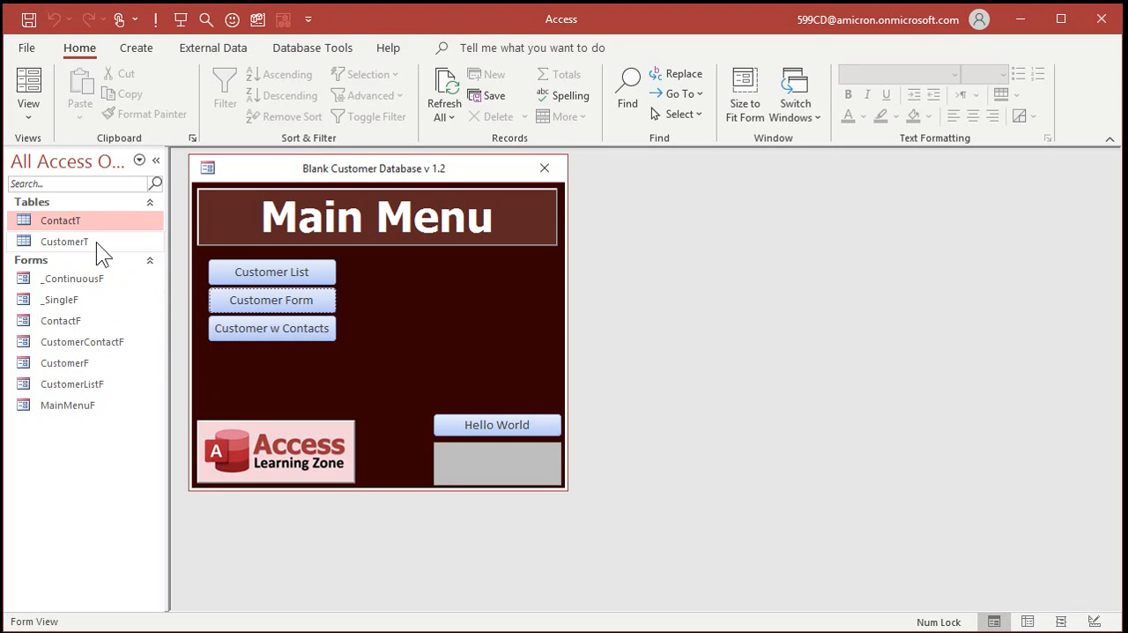
Step: Delete ContactT, CustomerT and the _SingleF form, keeping _ContinuousF and MainMenuF
{"action": "left_click", "coordinate": [63, 239]}
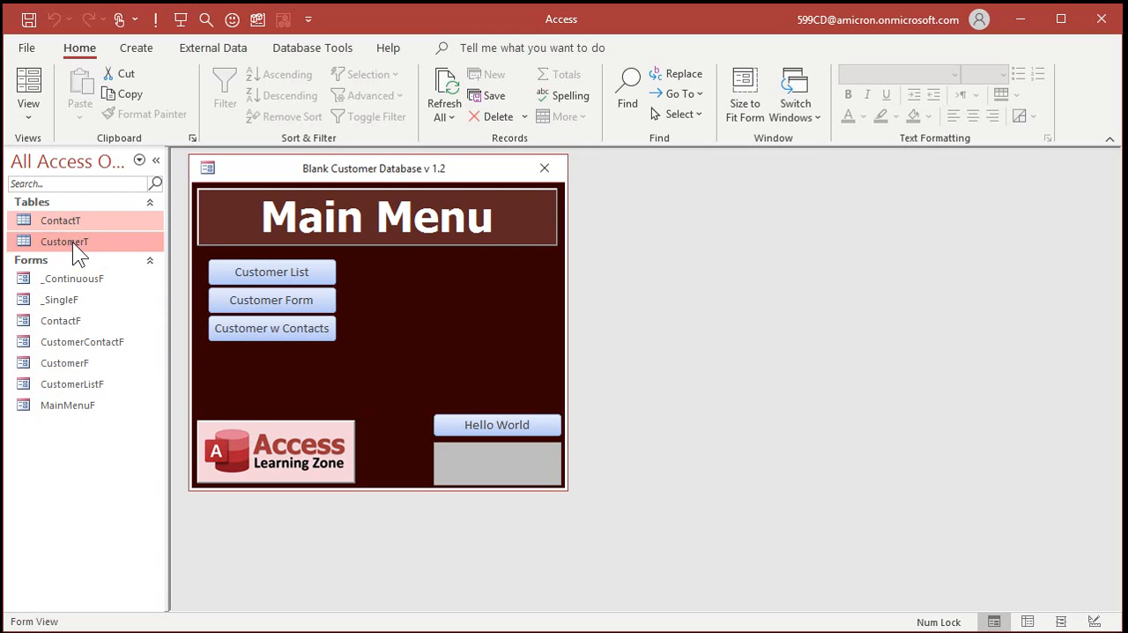
{"action": "left_click", "coordinate": [63, 363]}
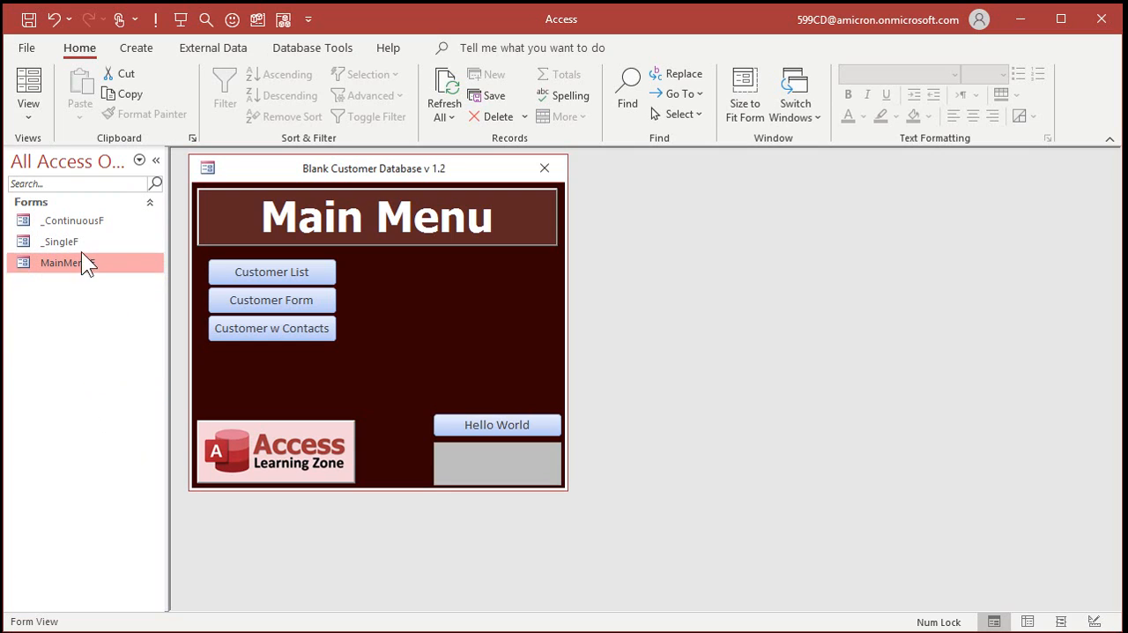
{"action": "left_click", "coordinate": [60, 241]}
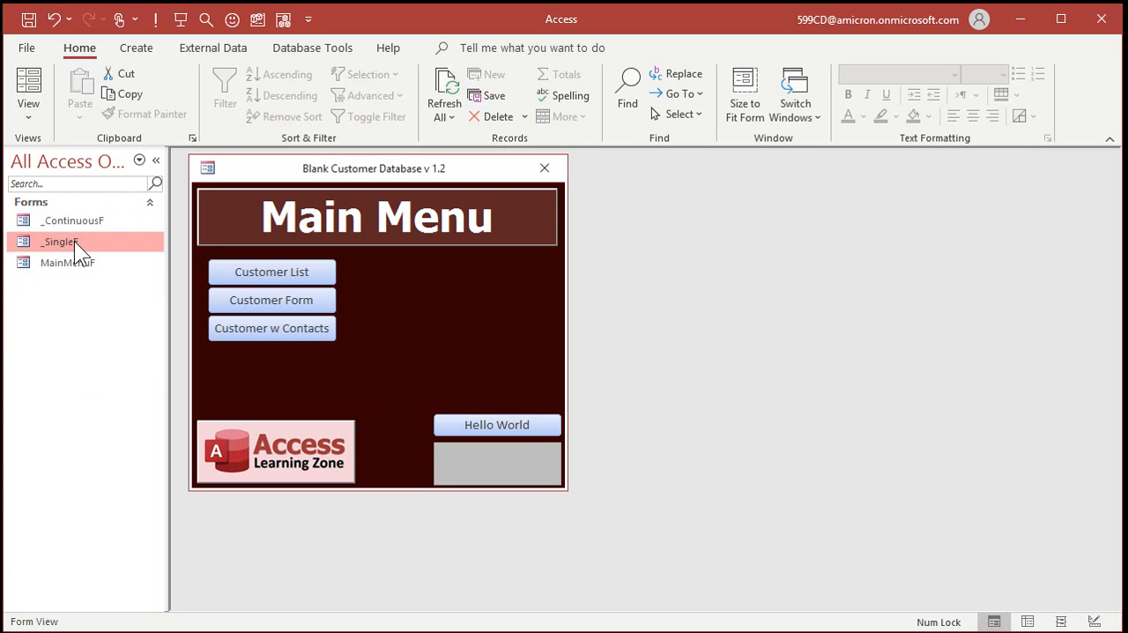
{"action": "left_click", "coordinate": [67, 241]}
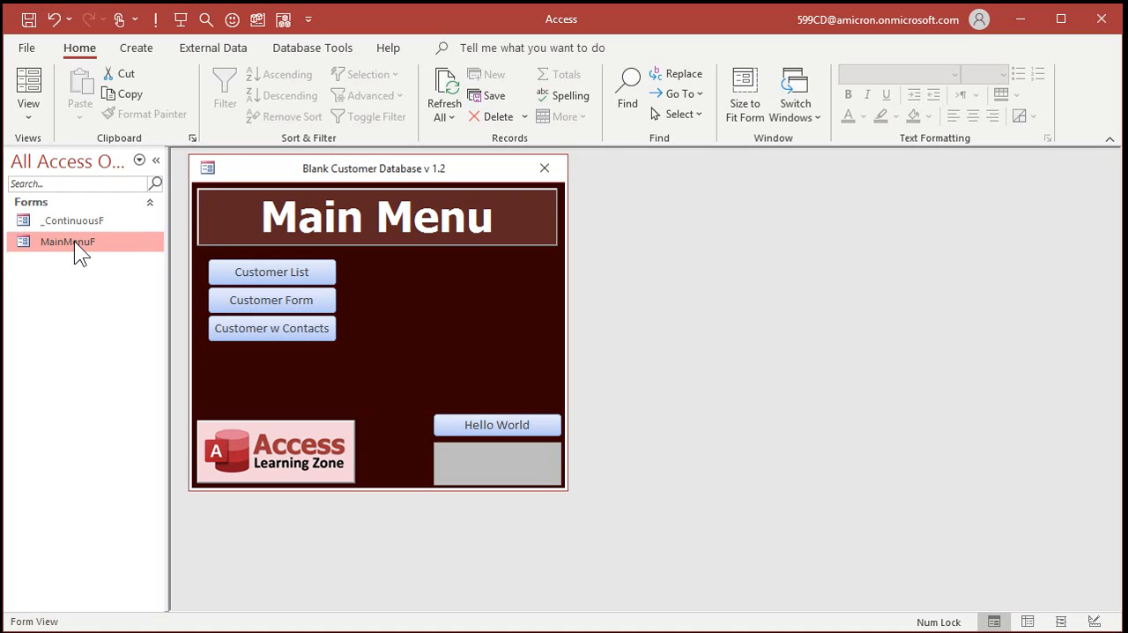
{"action": "mouse_move", "coordinate": [81, 291]}
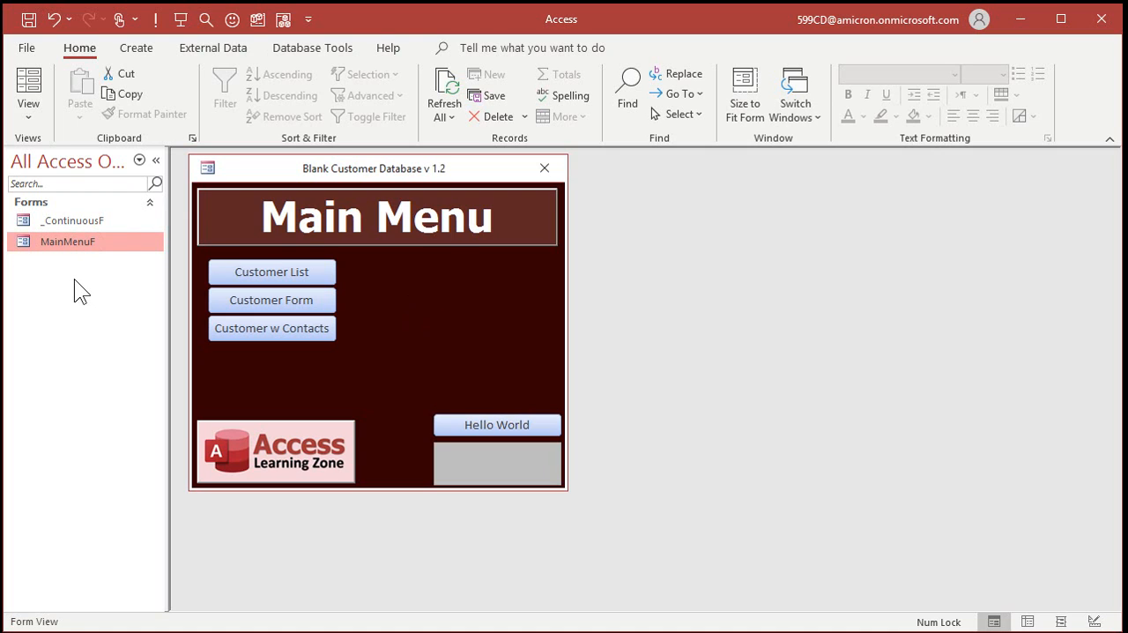
{"action": "left_click", "coordinate": [136, 48]}
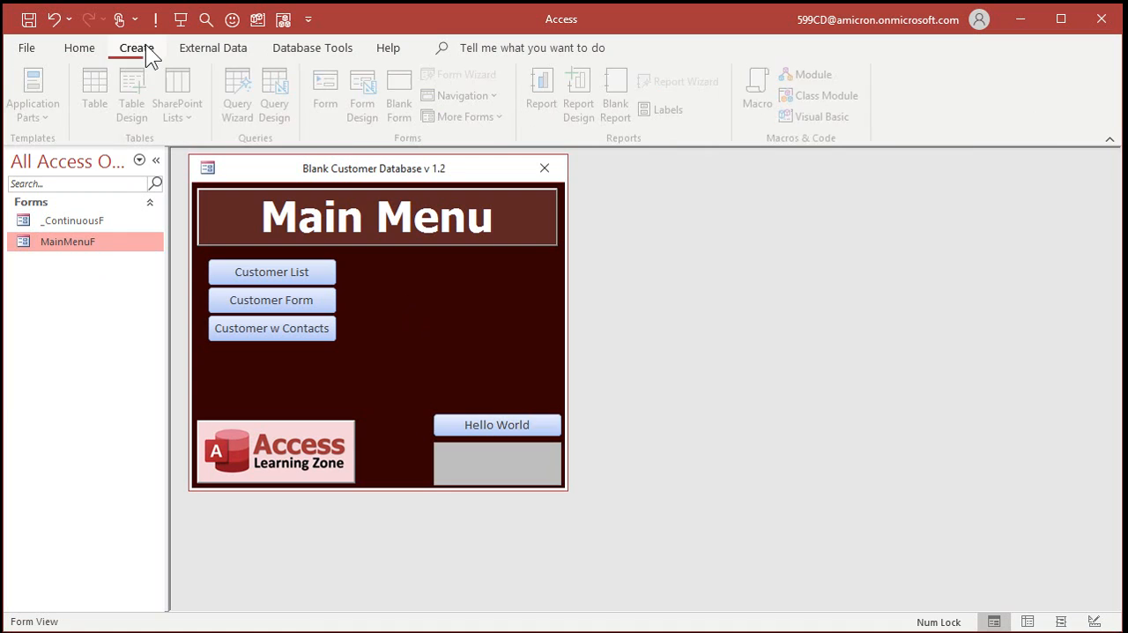
Step: Design a new table with PageID AutoNumber, FirstWord Short Text and PageNumber Number fields
{"action": "left_click", "coordinate": [130, 95]}
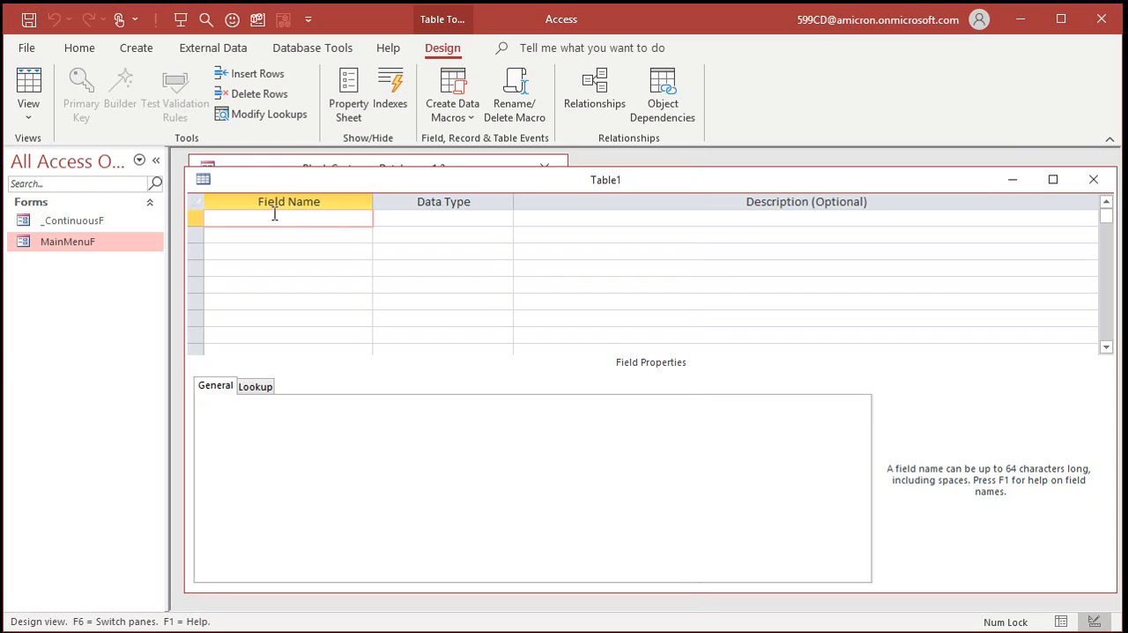
{"action": "mouse_move", "coordinate": [345, 277]}
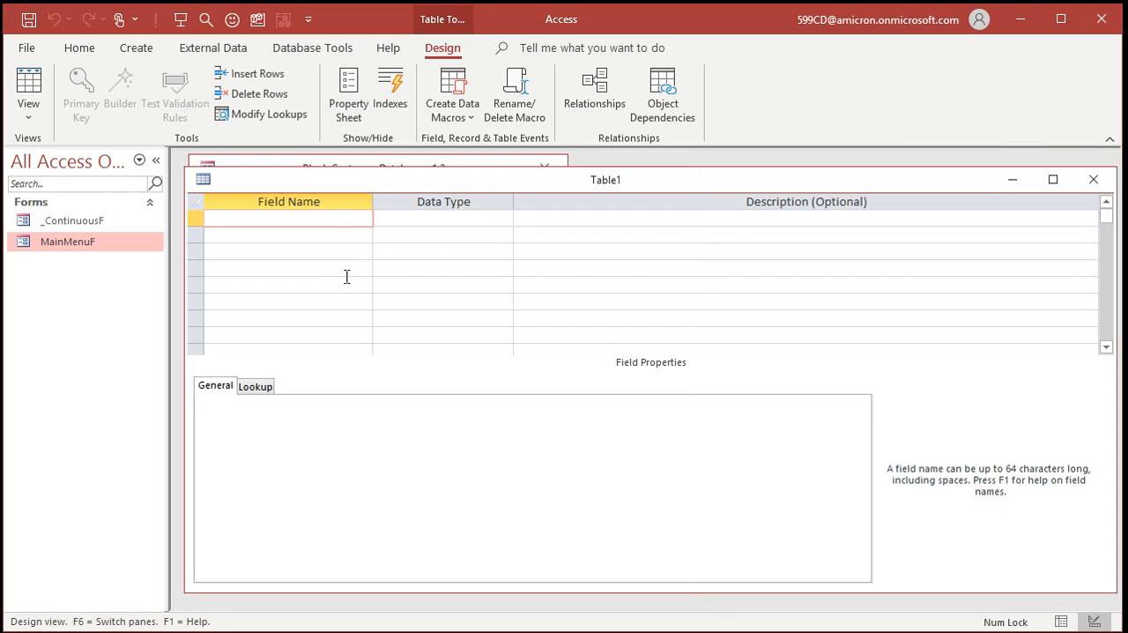
{"action": "left_click", "coordinate": [289, 218]}
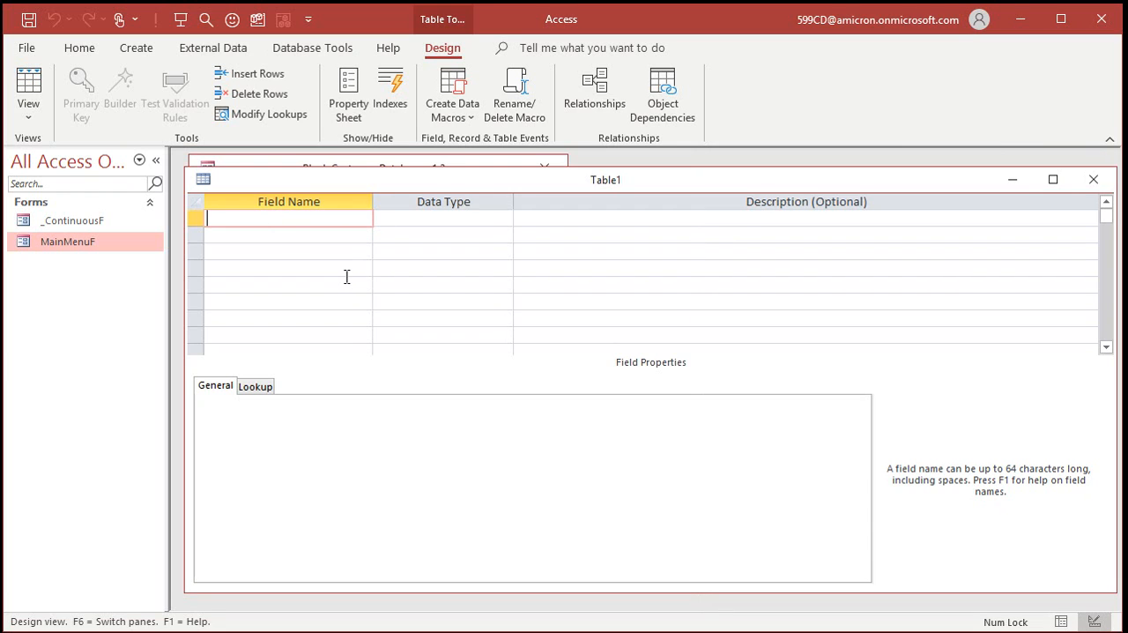
{"action": "type", "text": "PageID"}
{"action": "left_click", "coordinate": [289, 234]}
{"action": "type", "text": "FirstWord"}
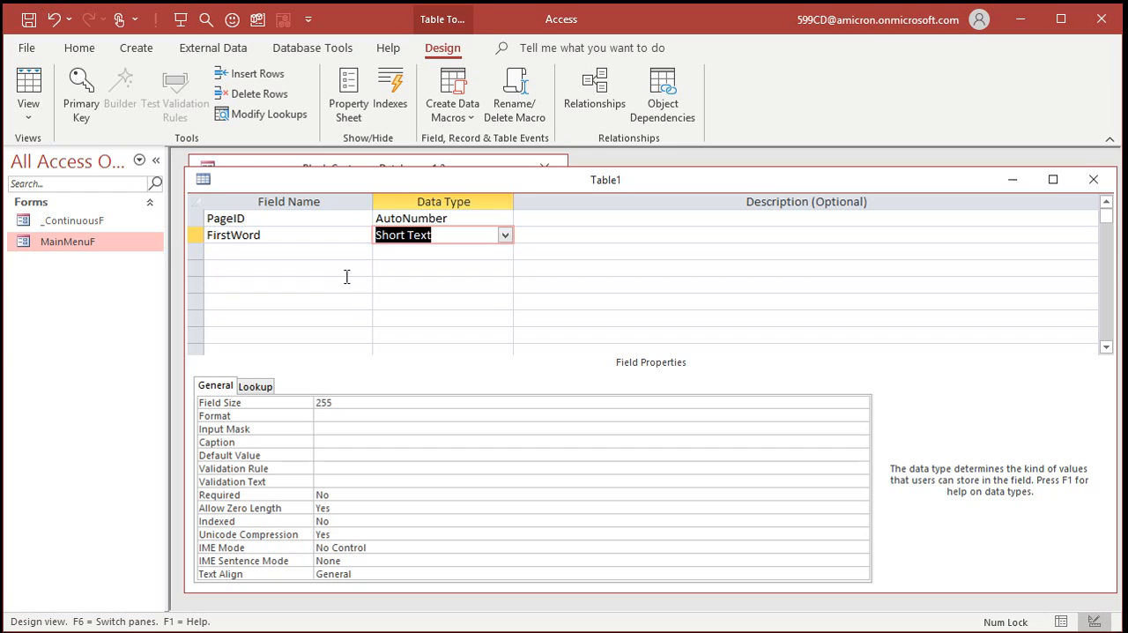
{"action": "left_click", "coordinate": [289, 250]}
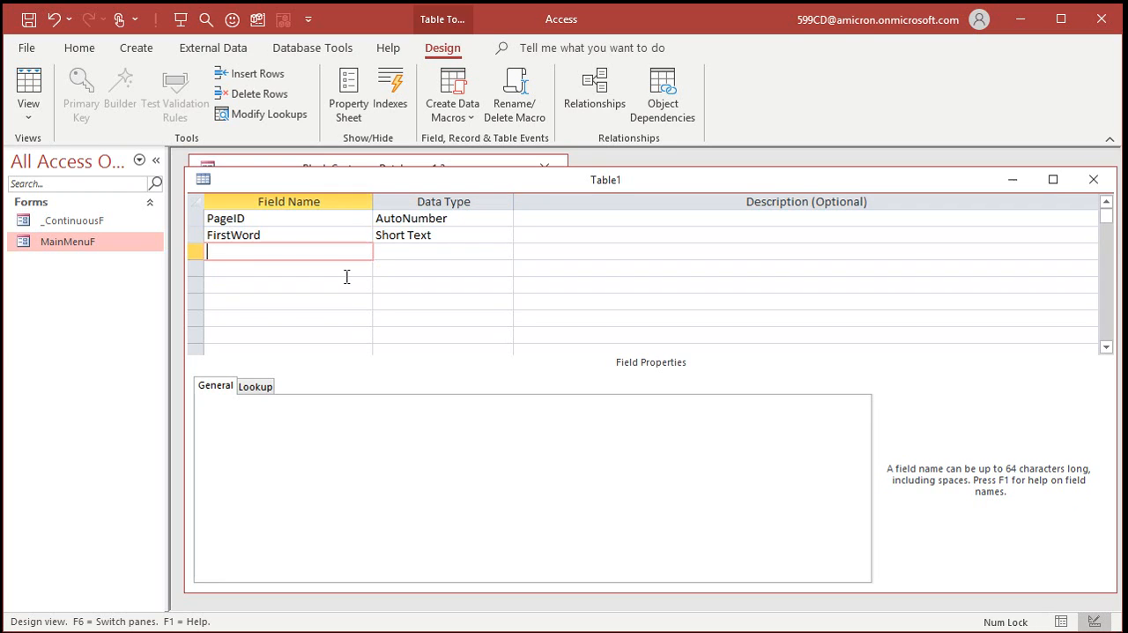
{"action": "type", "text": "PageNumber"}
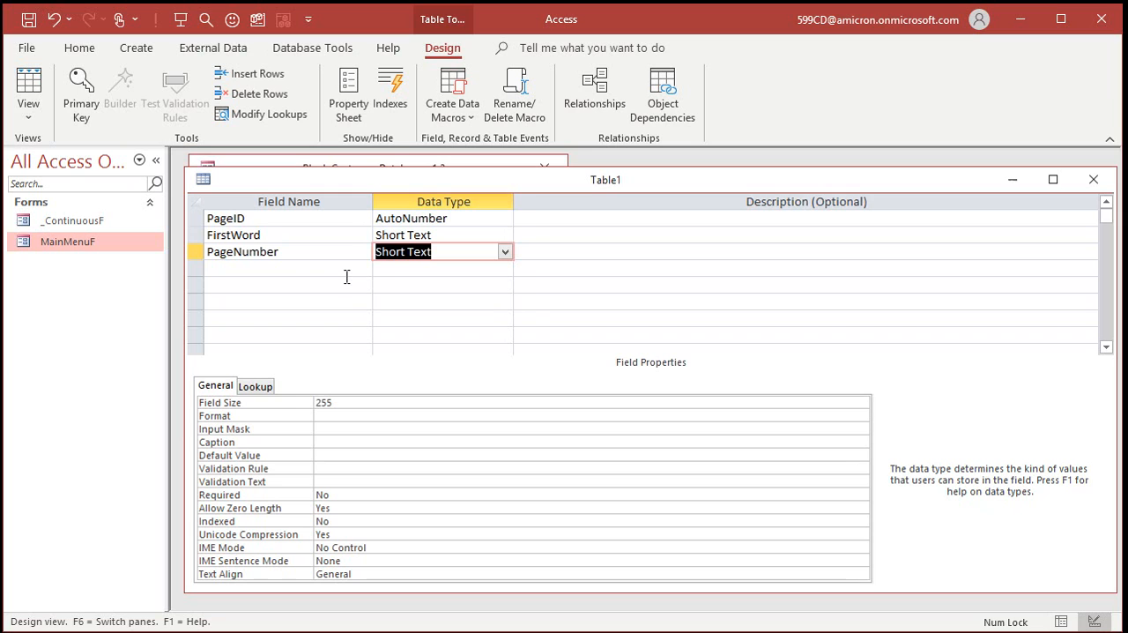
{"action": "left_click", "coordinate": [423, 268]}
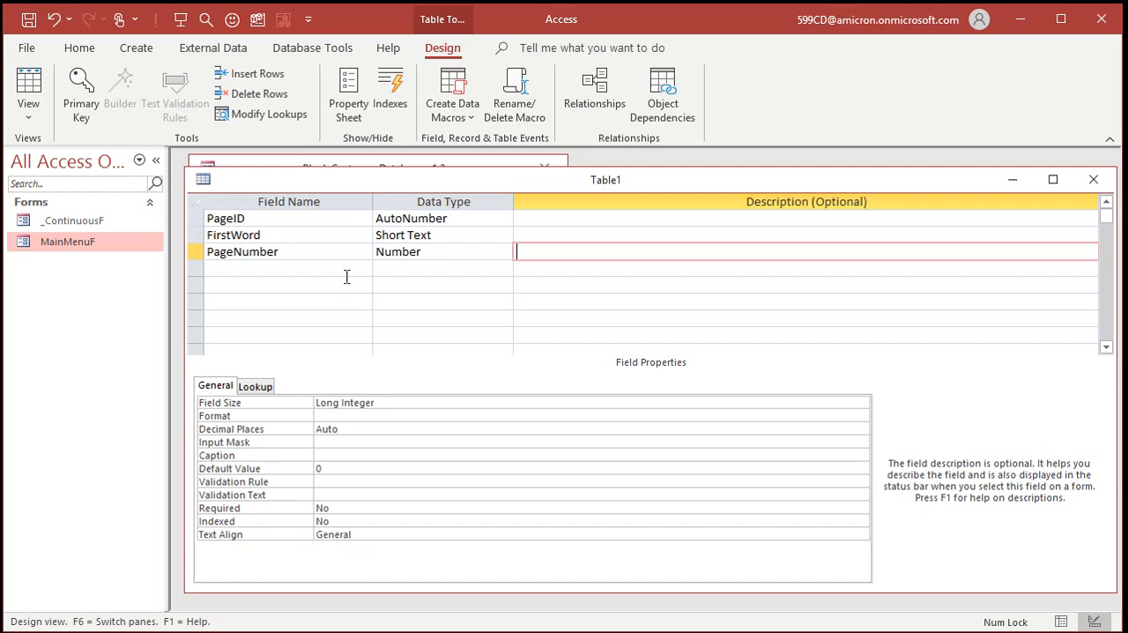
{"action": "left_click", "coordinate": [281, 268]}
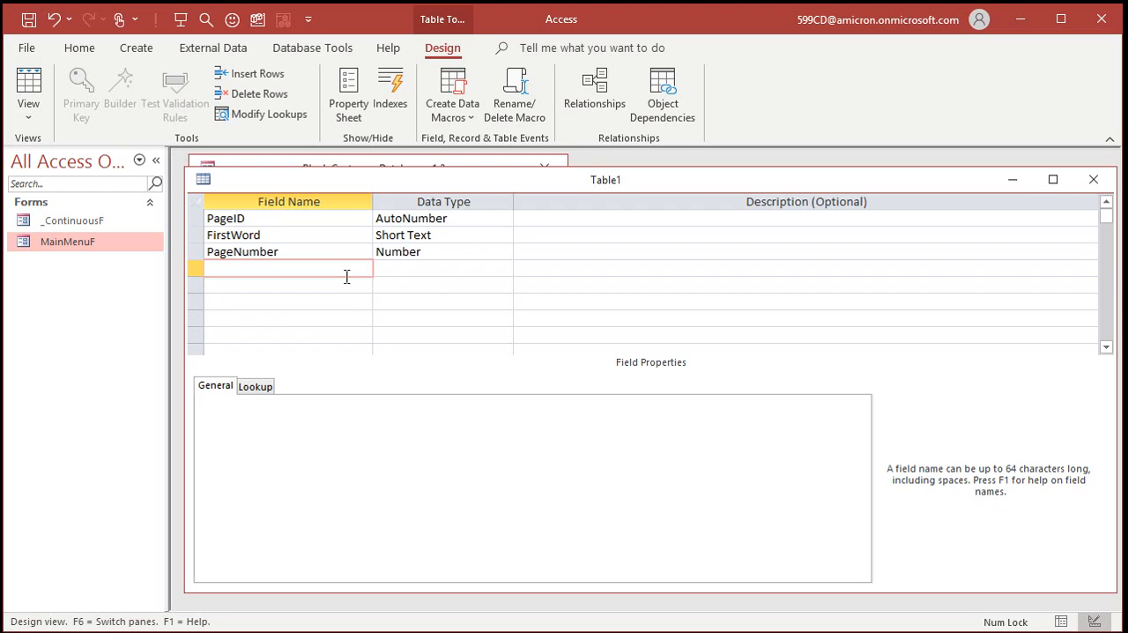
{"action": "left_click", "coordinate": [243, 250]}
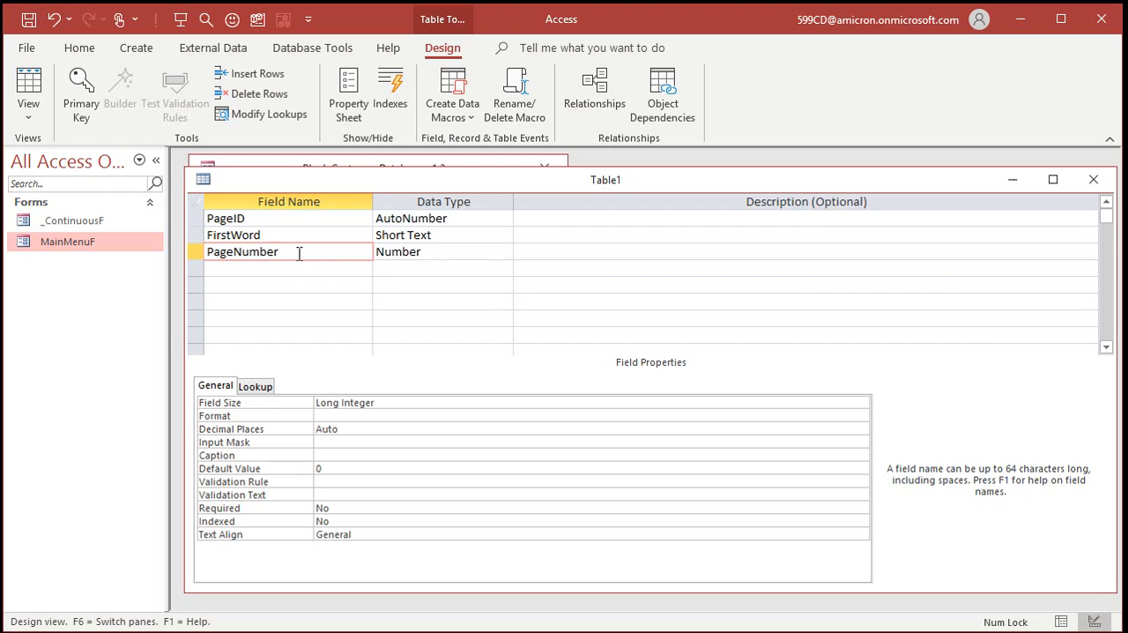
{"action": "mouse_move", "coordinate": [407, 300]}
{"action": "type", "text": "Pag"}
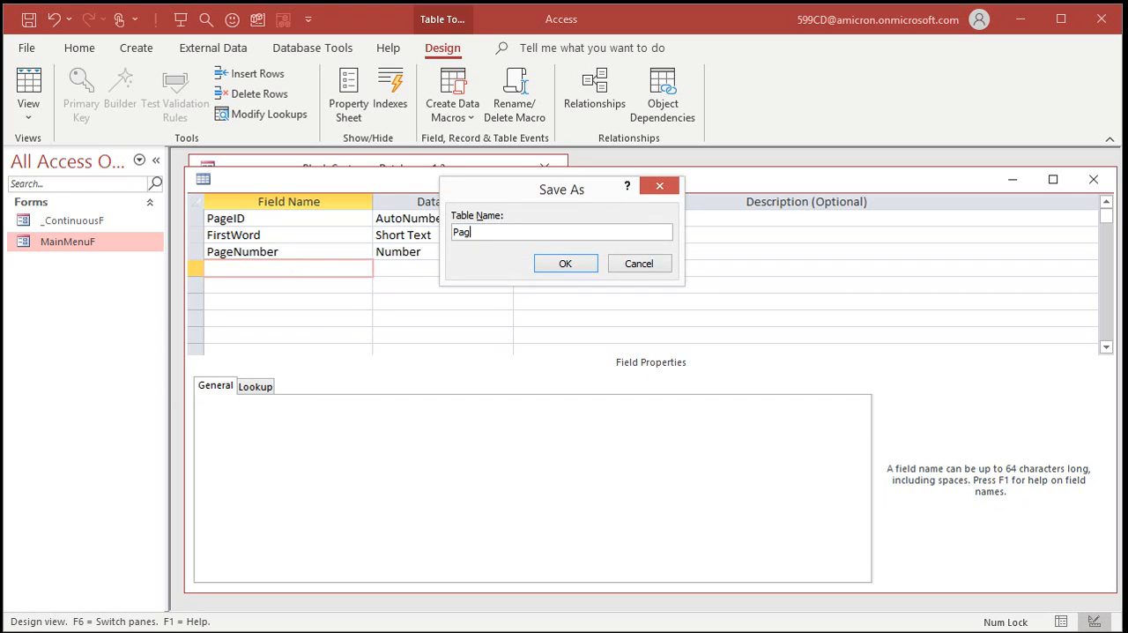
Step: Save the table as PageT, letting Access create the primary key
{"action": "left_click", "coordinate": [564, 262]}
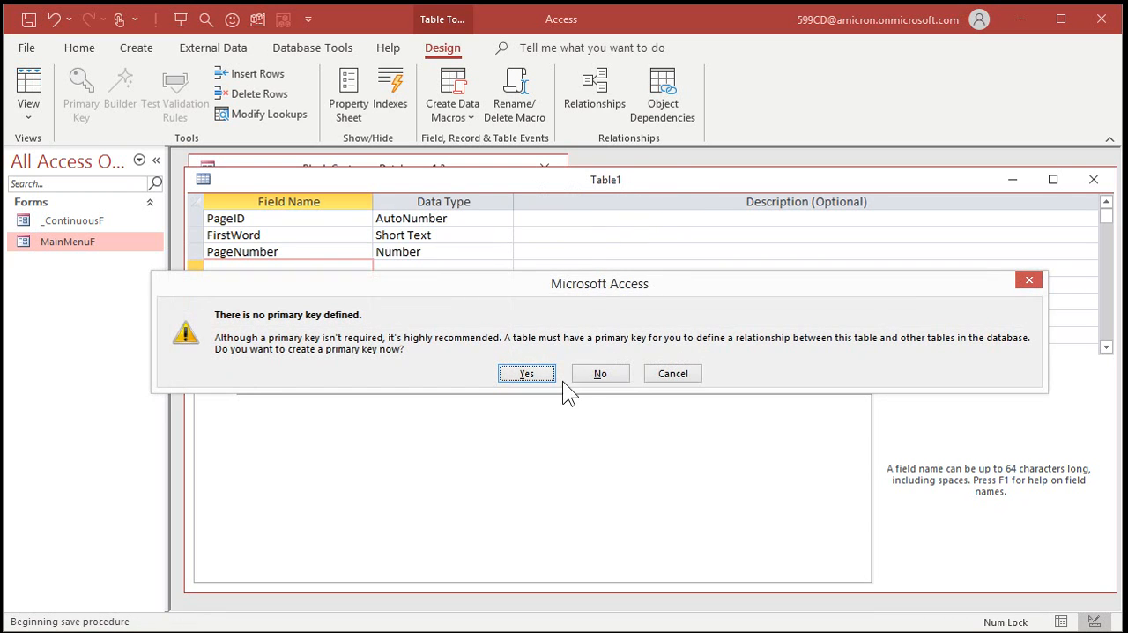
{"action": "left_click", "coordinate": [599, 373]}
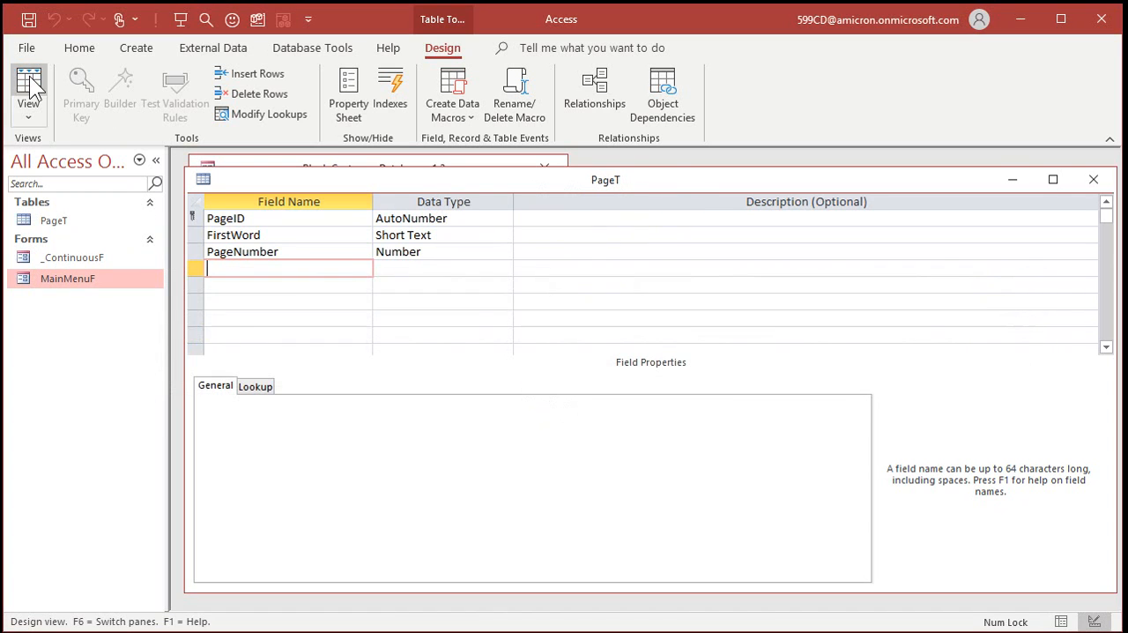
Step: Enter five PageT records: Aaron 1, Bruce 2, Charles 3, Edward 4, George 5
{"action": "left_click", "coordinate": [28, 88]}
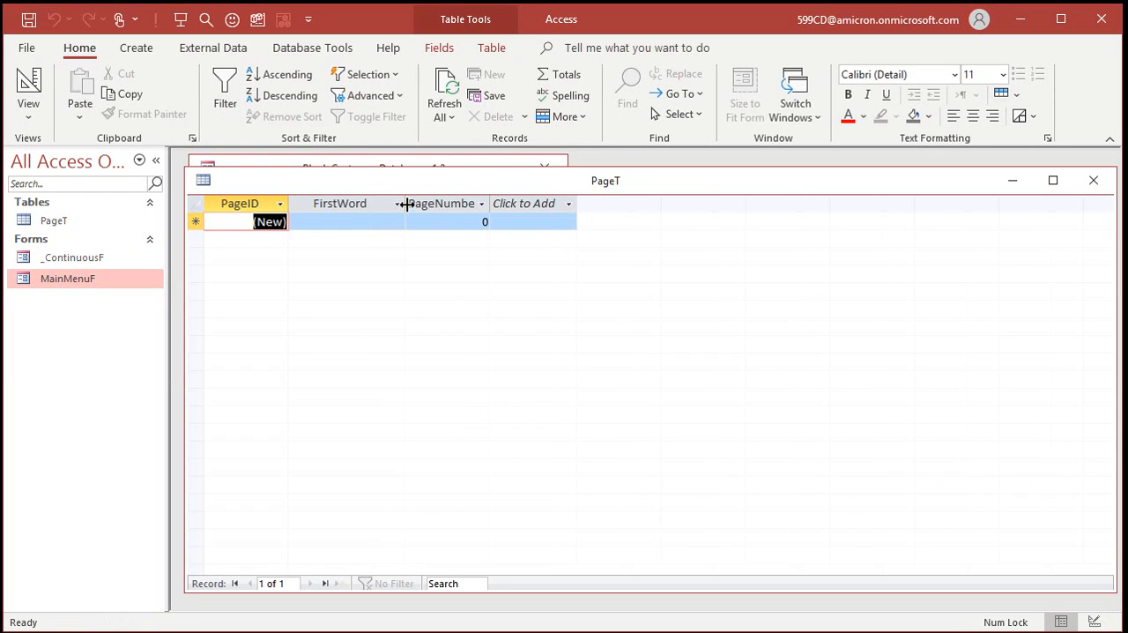
{"action": "left_click", "coordinate": [553, 203]}
{"action": "type", "text": "Aaron"}
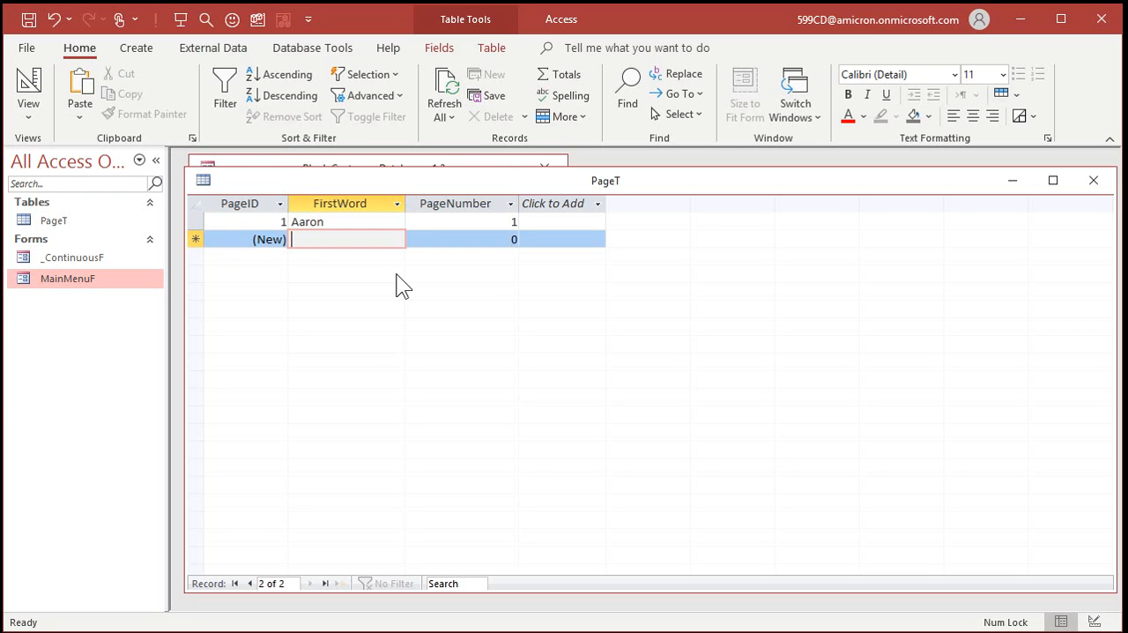
{"action": "type", "text": "Bruce"}
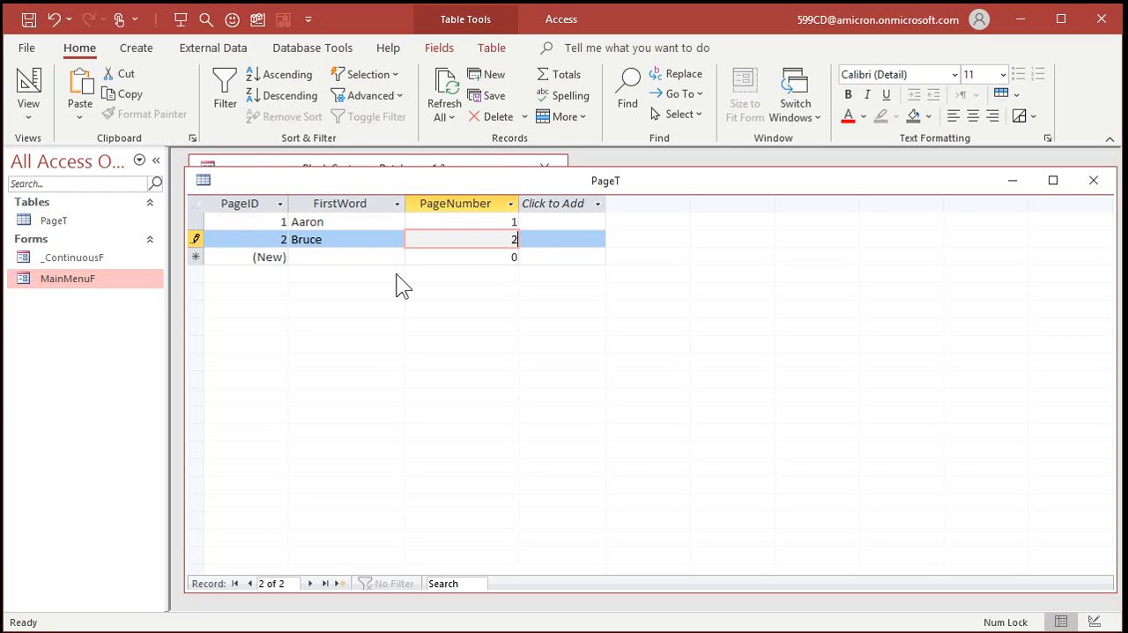
{"action": "type", "text": "Charles"}
{"action": "left_click", "coordinate": [462, 255]}
{"action": "type", "text": "3"}
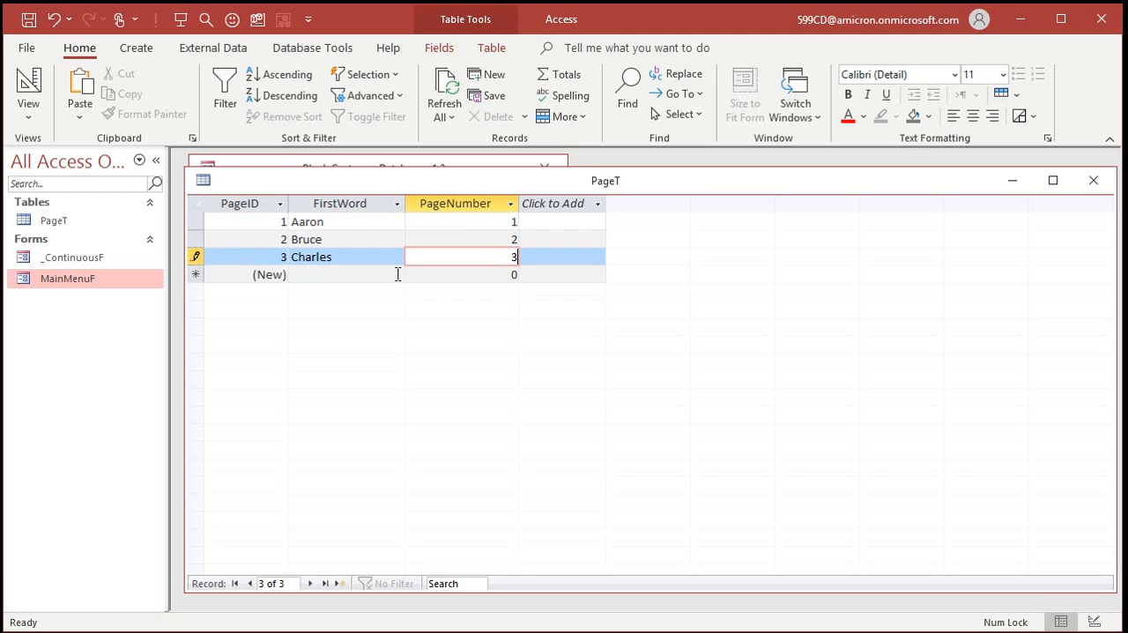
{"action": "type", "text": "Edward"}
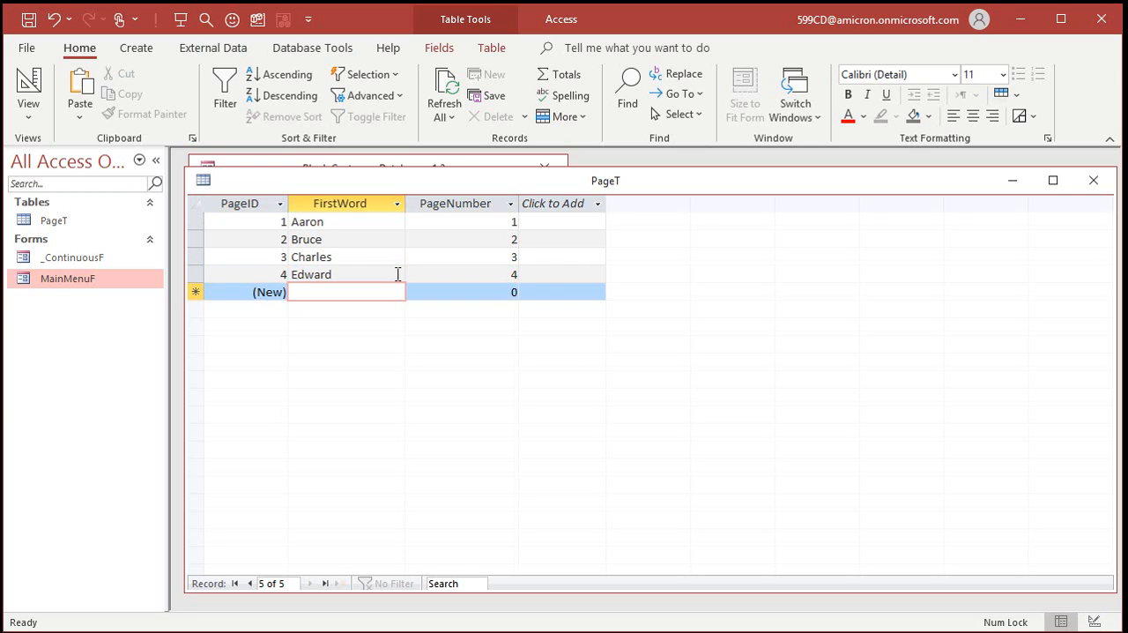
{"action": "type", "text": "George"}
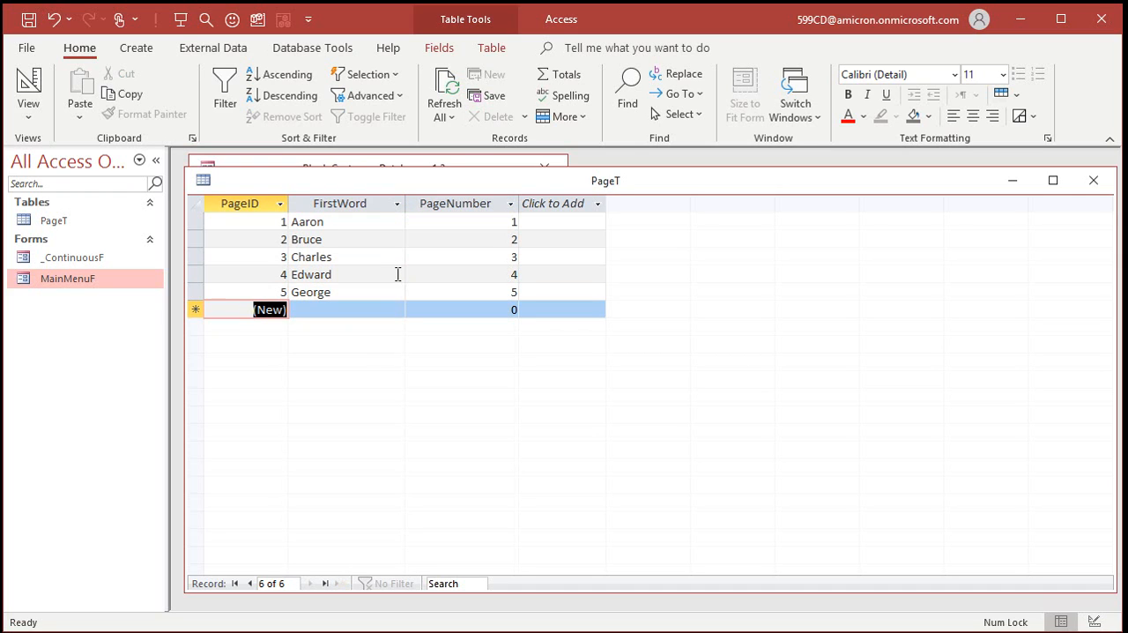
{"action": "mouse_move", "coordinate": [366, 356]}
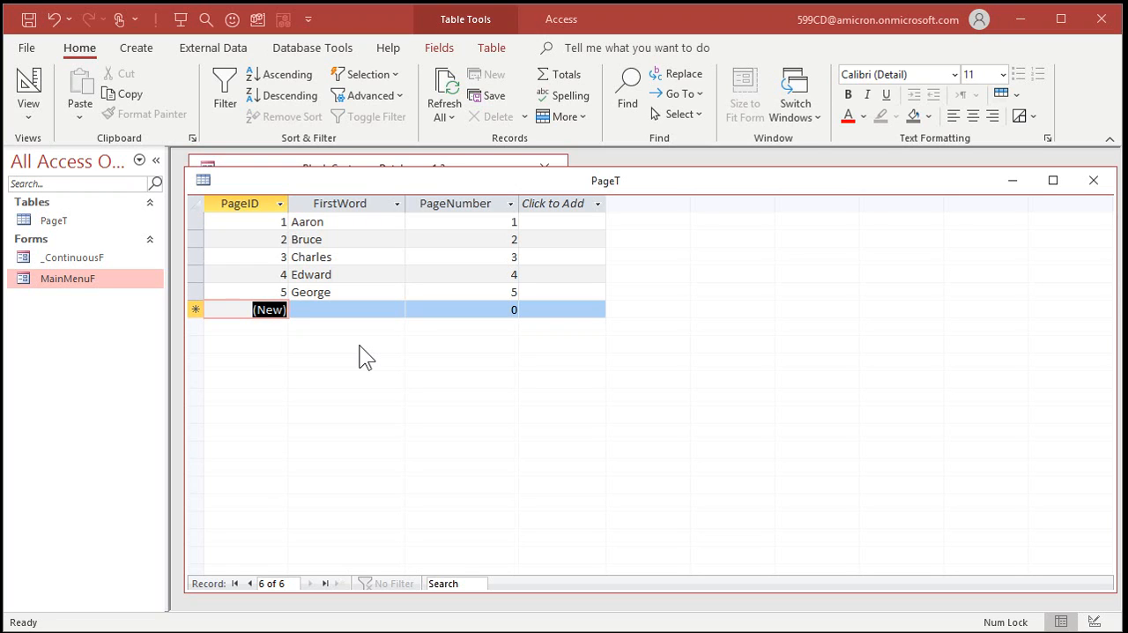
{"action": "mouse_move", "coordinate": [197, 271]}
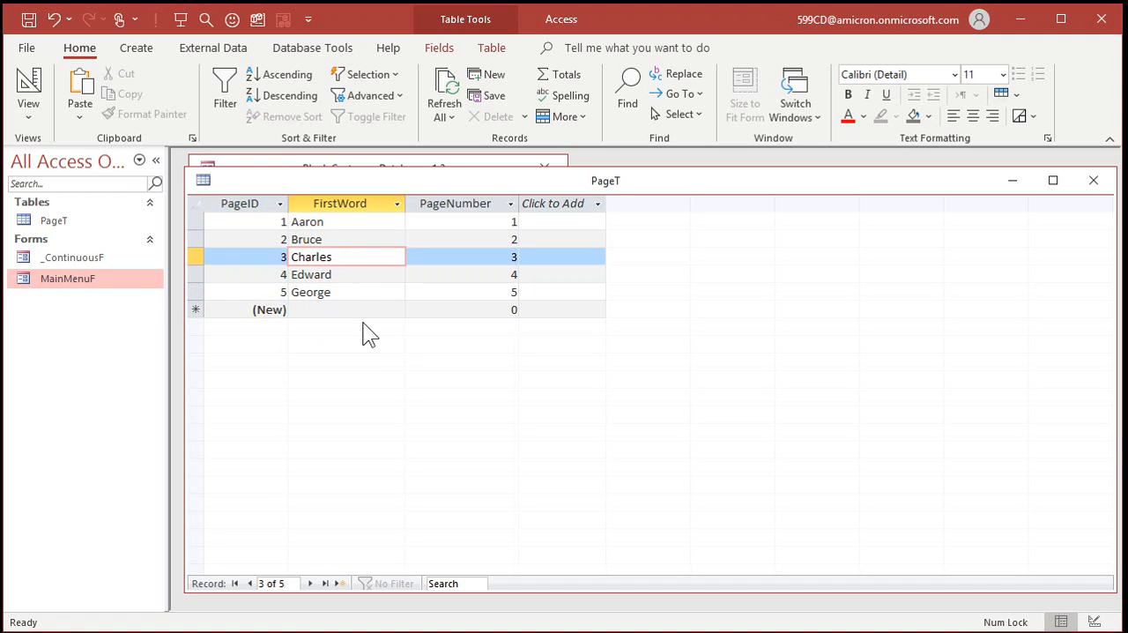
{"action": "left_click", "coordinate": [343, 275]}
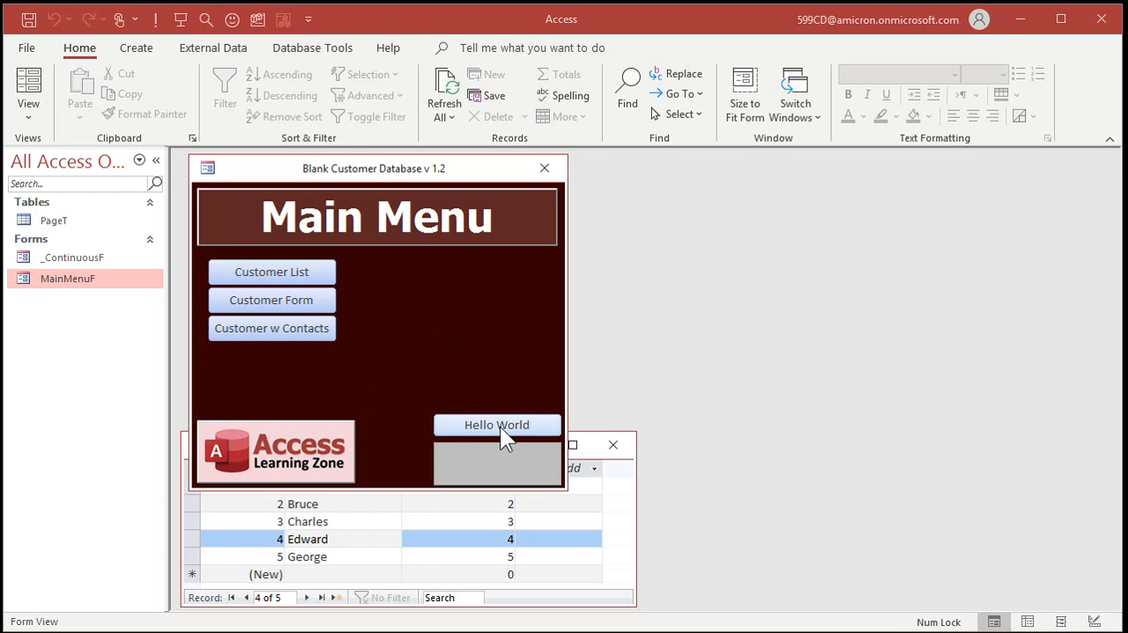
{"action": "mouse_move", "coordinate": [539, 433]}
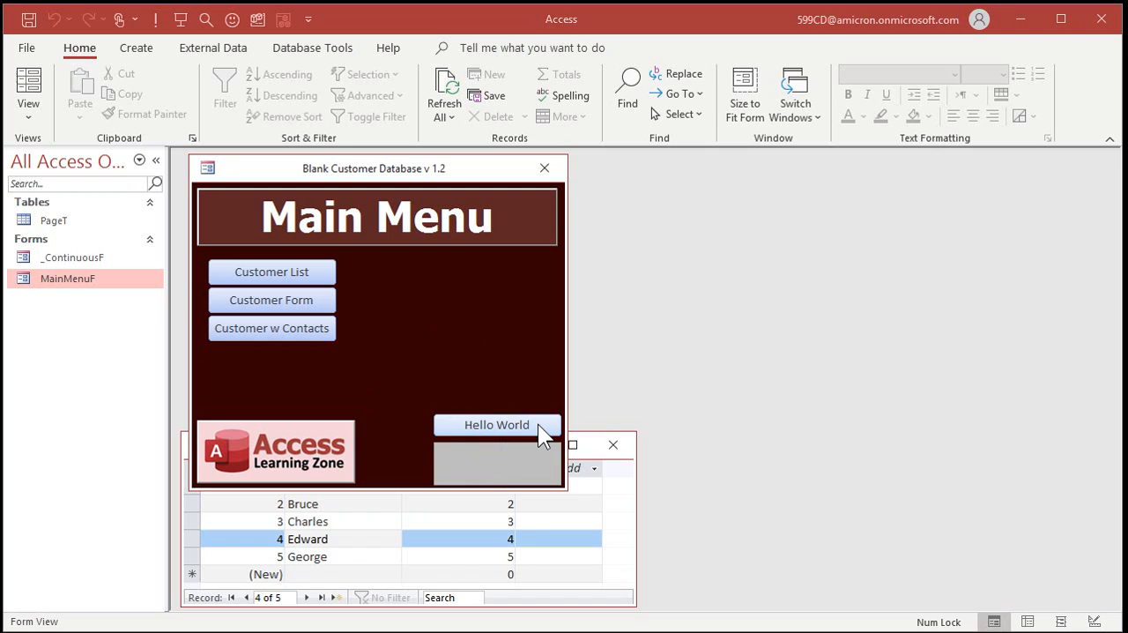
{"action": "left_click", "coordinate": [497, 422]}
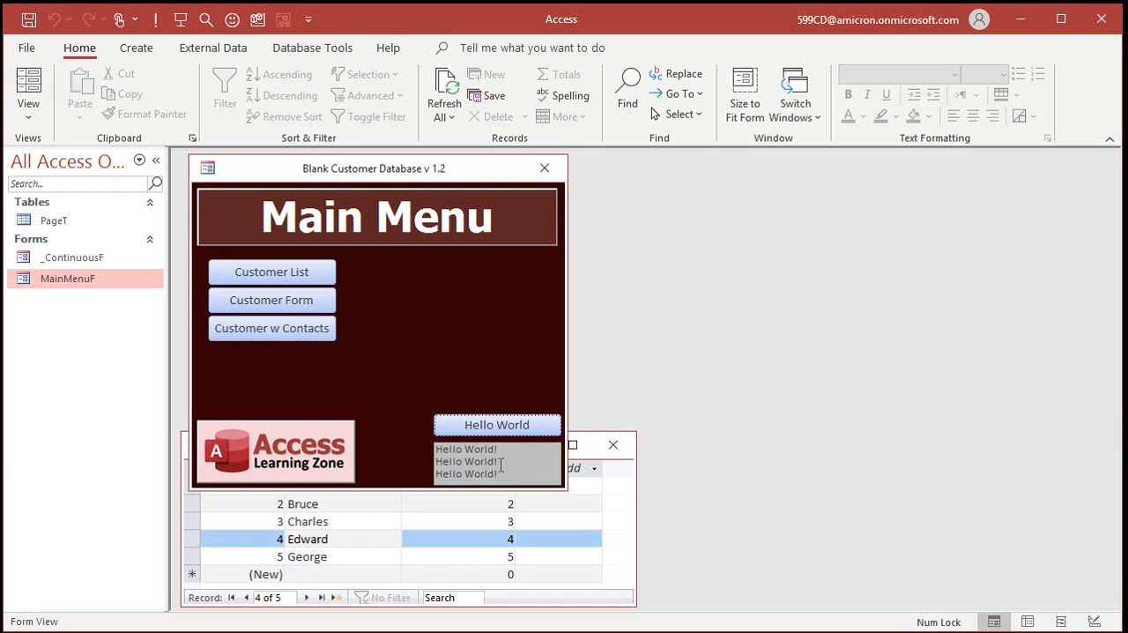
{"action": "mouse_move", "coordinate": [485, 490]}
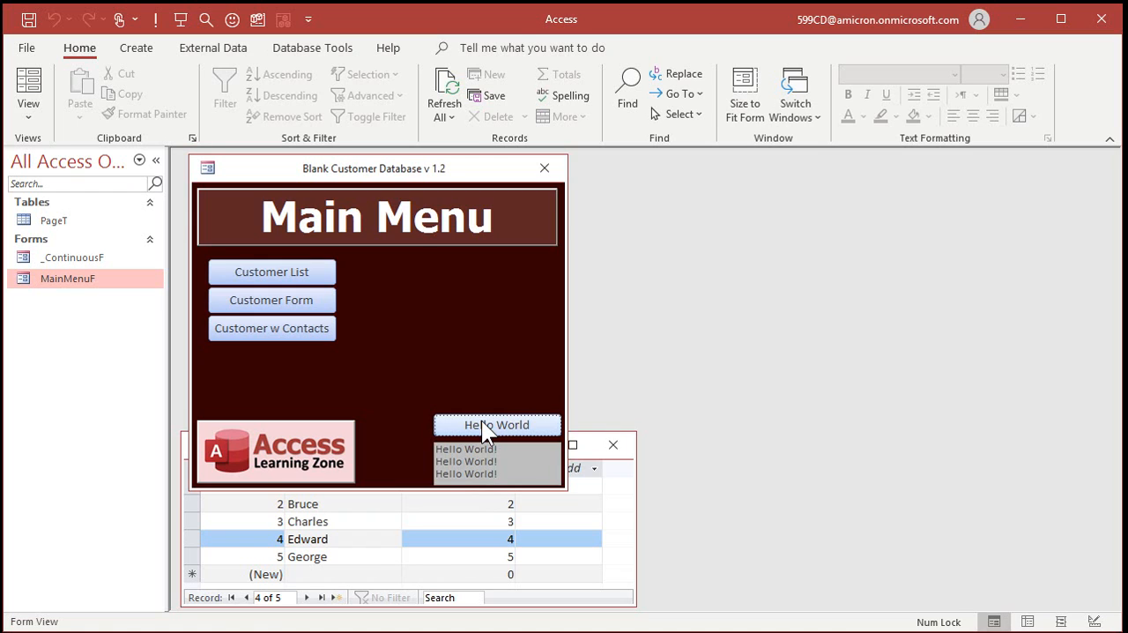
{"action": "mouse_move", "coordinate": [532, 354]}
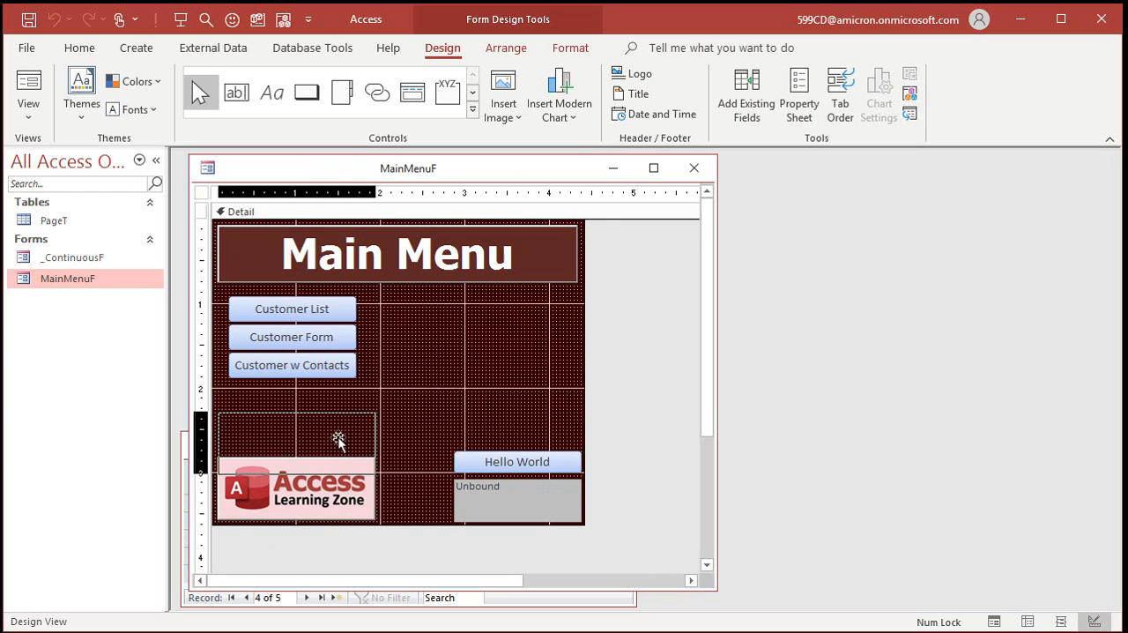
Step: Move Hello World up, enlarge the status box and add a Target: text box above the button
{"action": "left_click_drag", "start_coordinate": [518, 461], "coordinate": [493, 324]}
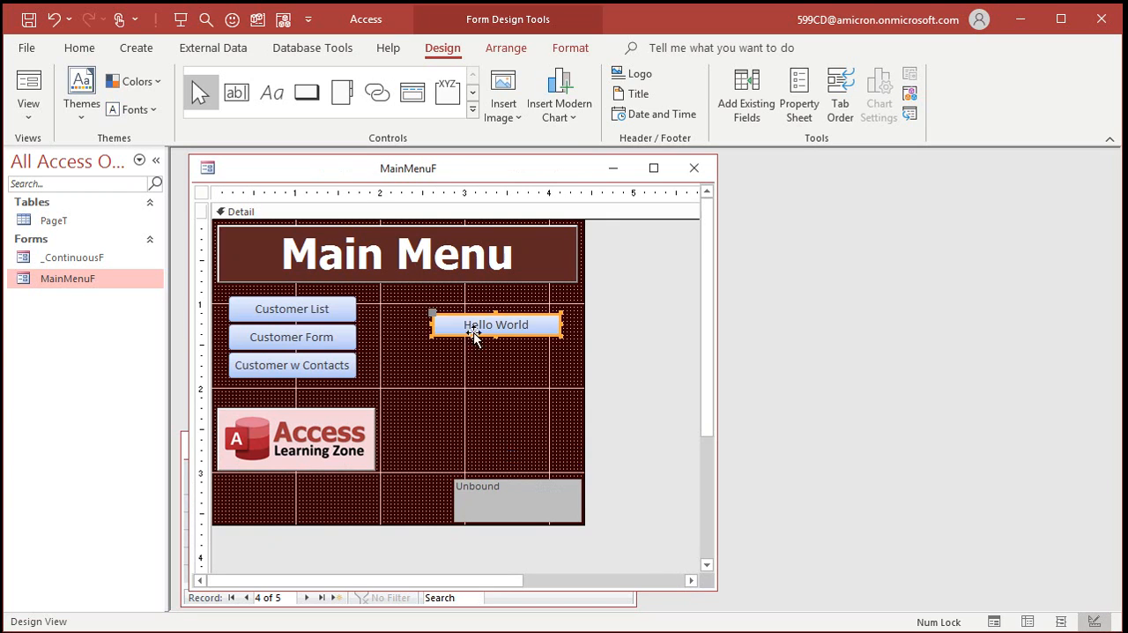
{"action": "left_click_drag", "start_coordinate": [518, 497], "coordinate": [490, 362]}
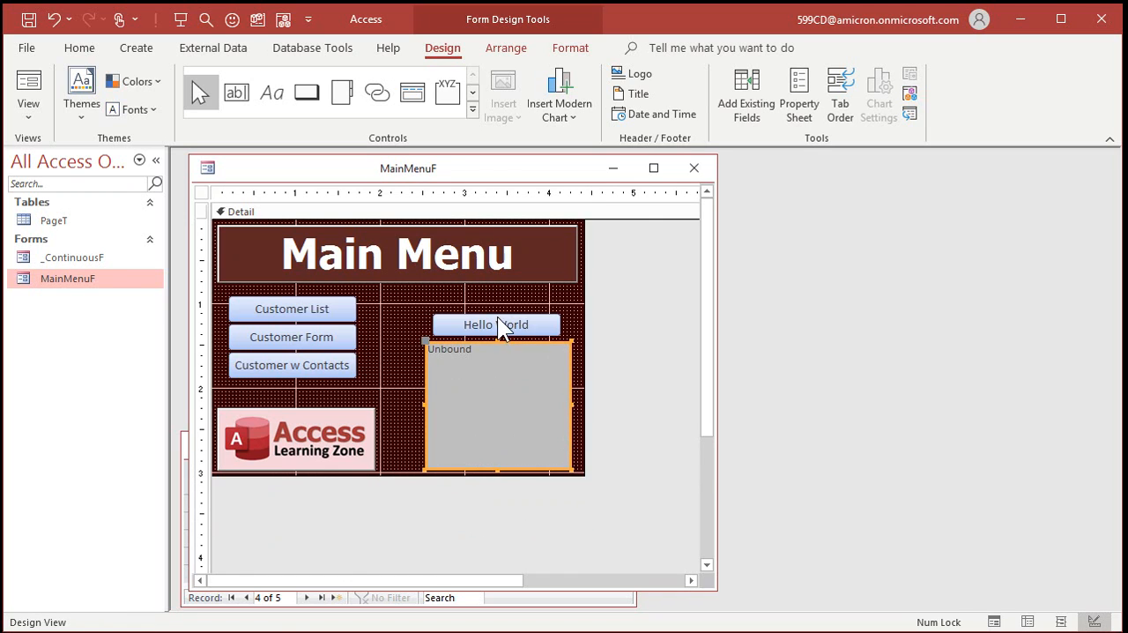
{"action": "left_click", "coordinate": [495, 324]}
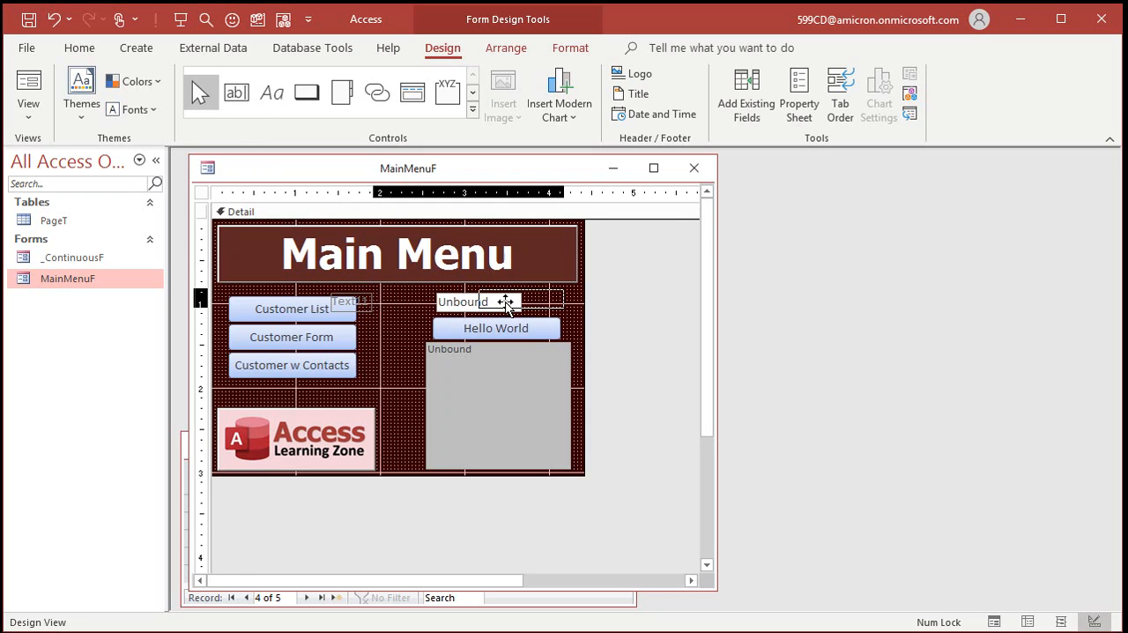
{"action": "left_click_drag", "start_coordinate": [508, 301], "coordinate": [421, 298]}
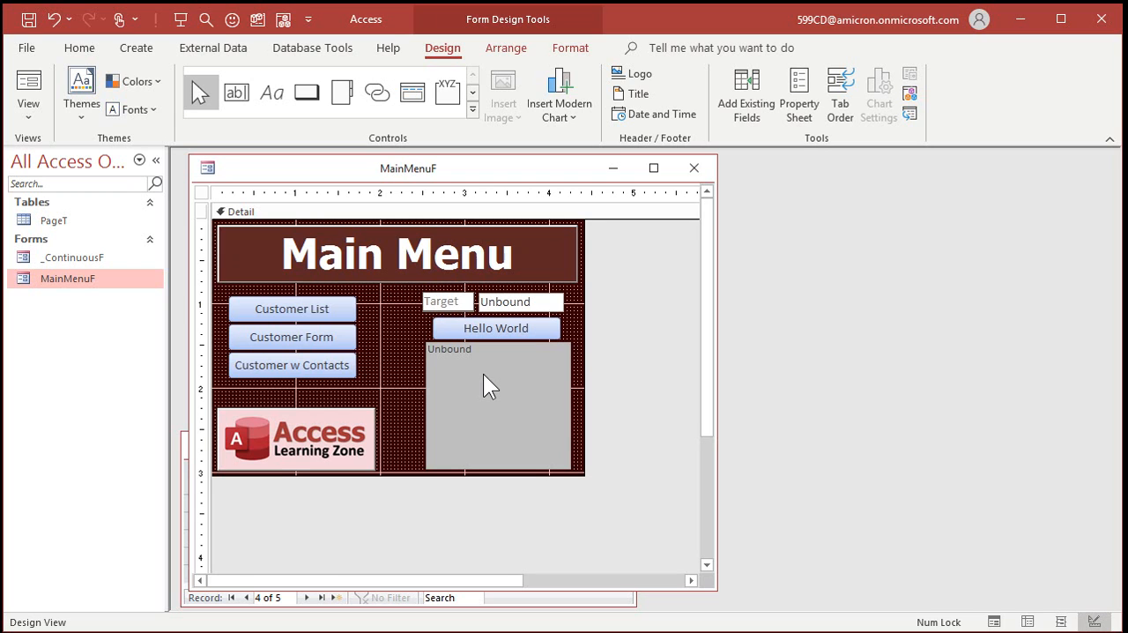
{"action": "left_click", "coordinate": [444, 301]}
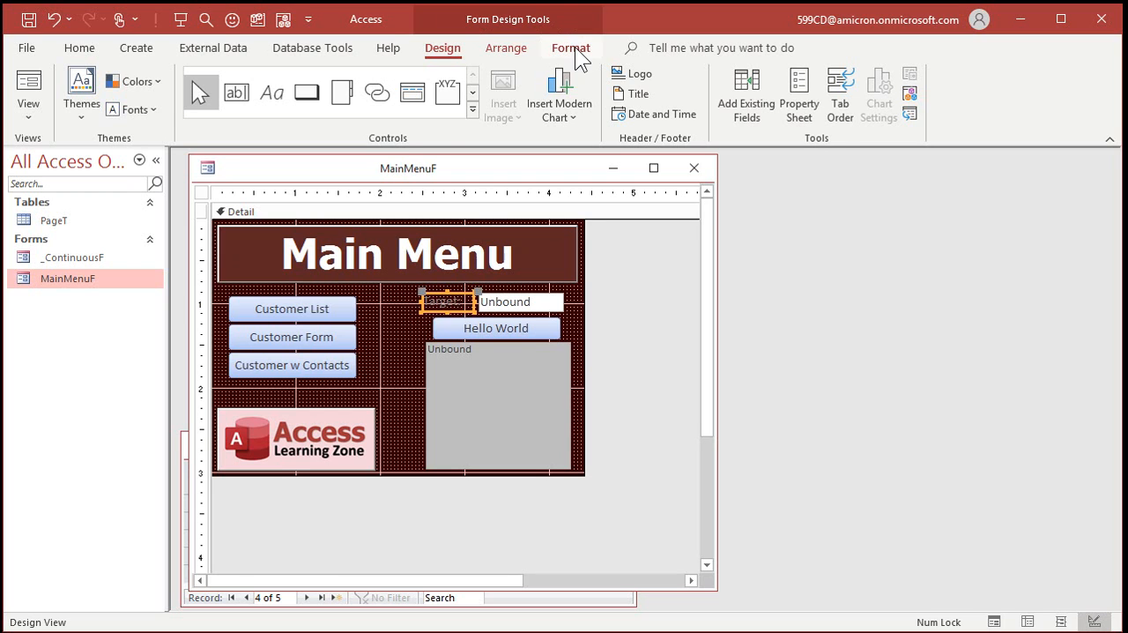
Step: Name the new text box Target and give it the default value "Christine"
{"action": "left_click", "coordinate": [220, 110]}
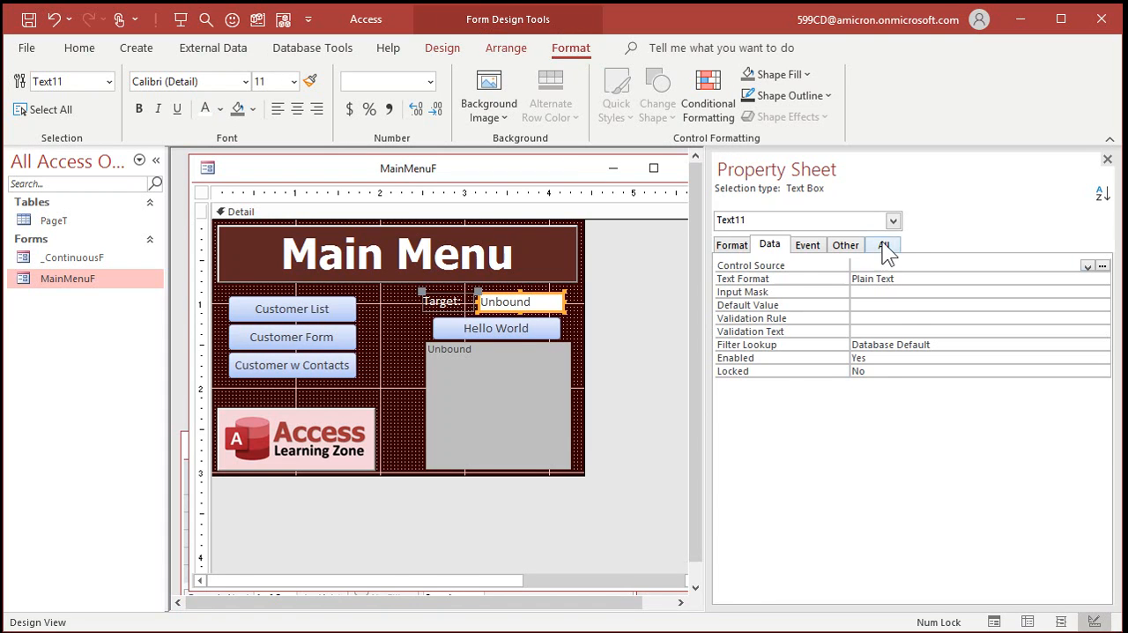
{"action": "left_click", "coordinate": [884, 243]}
{"action": "type", "text": "Target"}
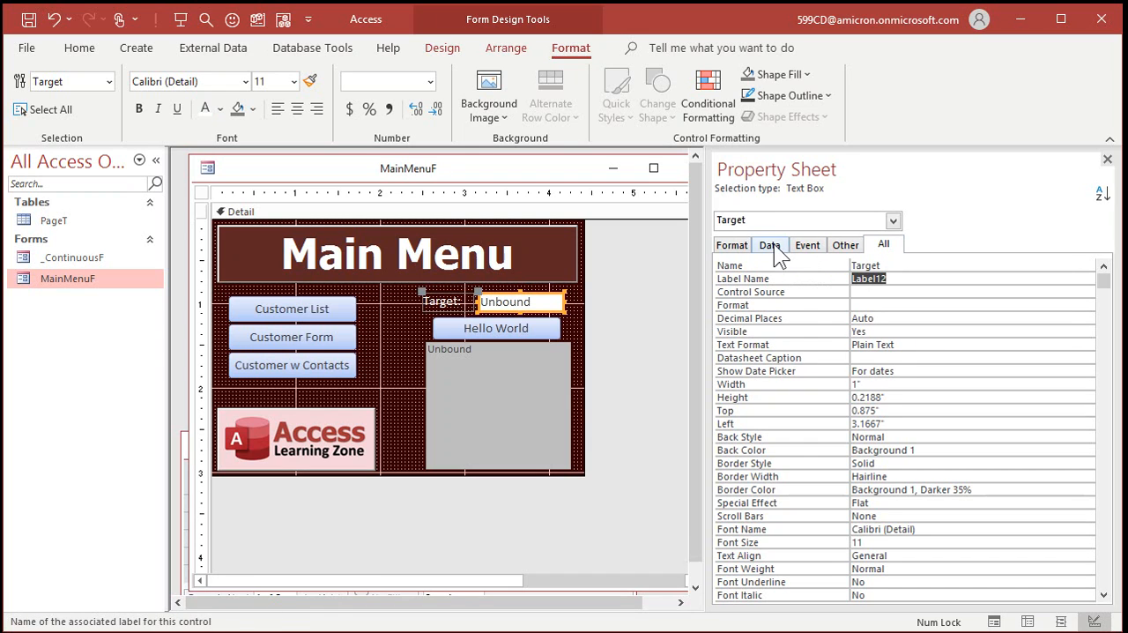
{"action": "left_click", "coordinate": [768, 245]}
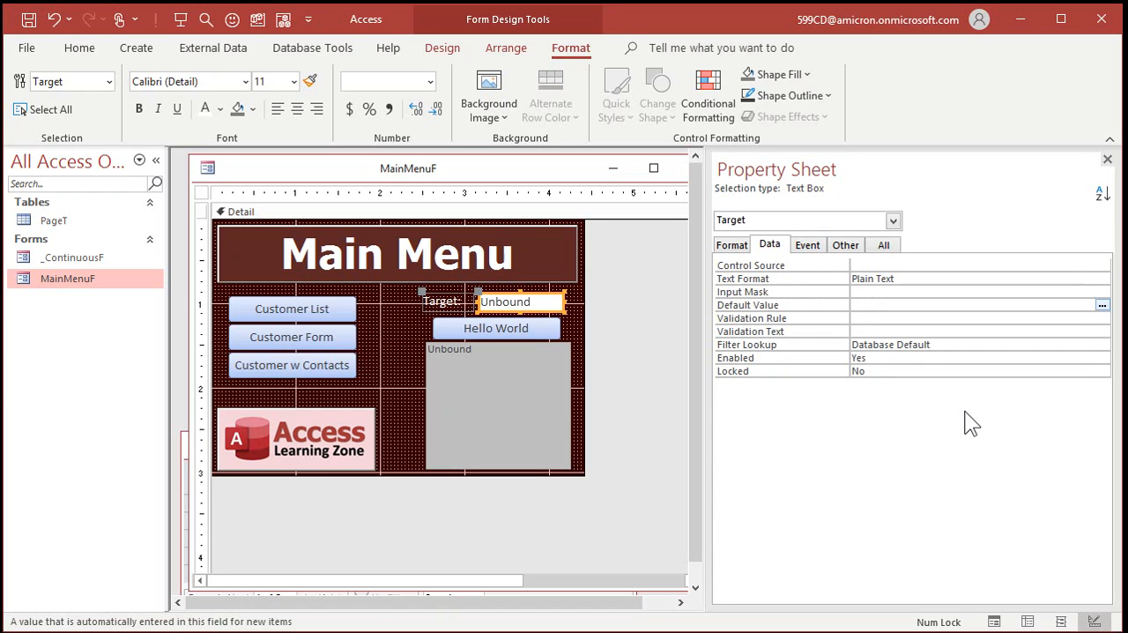
{"action": "type", "text": "\"Christin"}
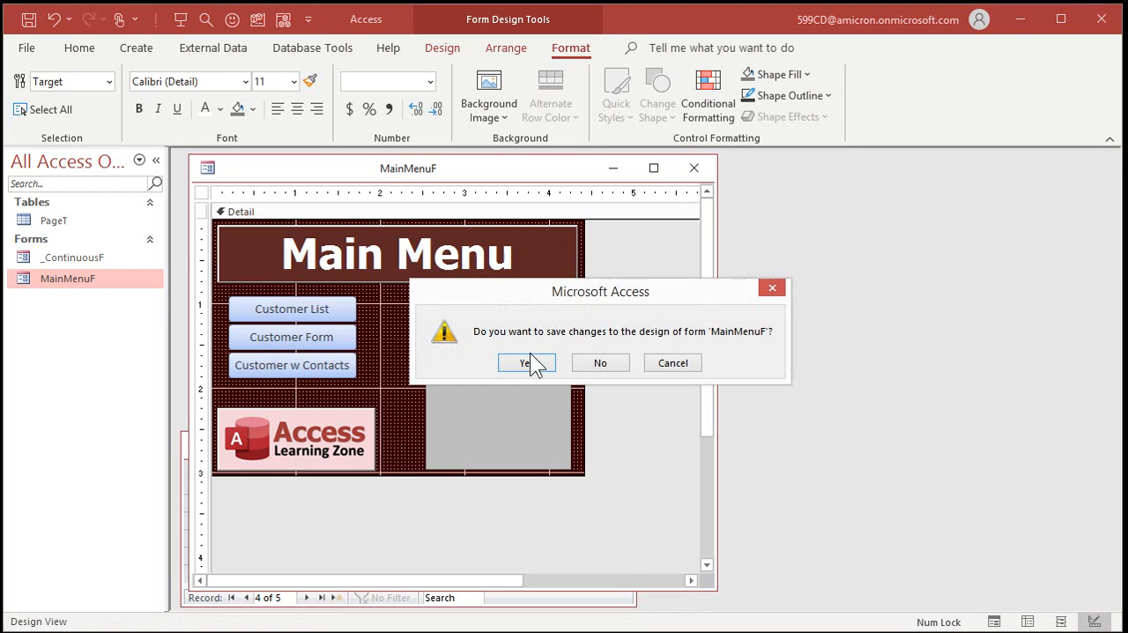
Step: Save MainMenuF and run it, testing Hello World with Christine shown in Target
{"action": "left_click", "coordinate": [525, 363]}
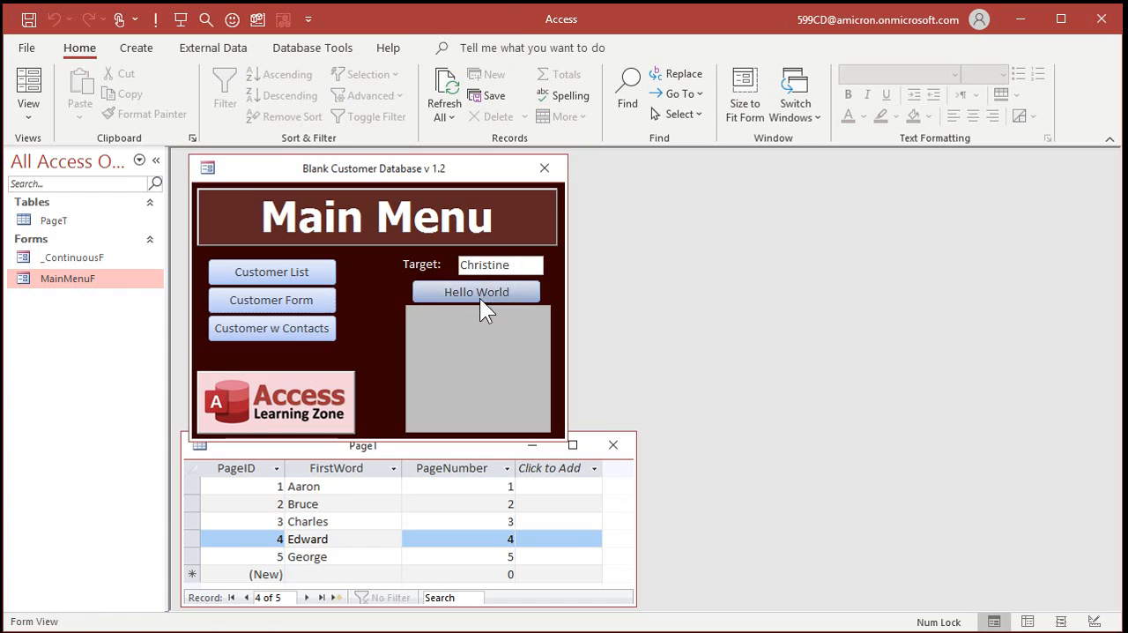
{"action": "left_click", "coordinate": [475, 291]}
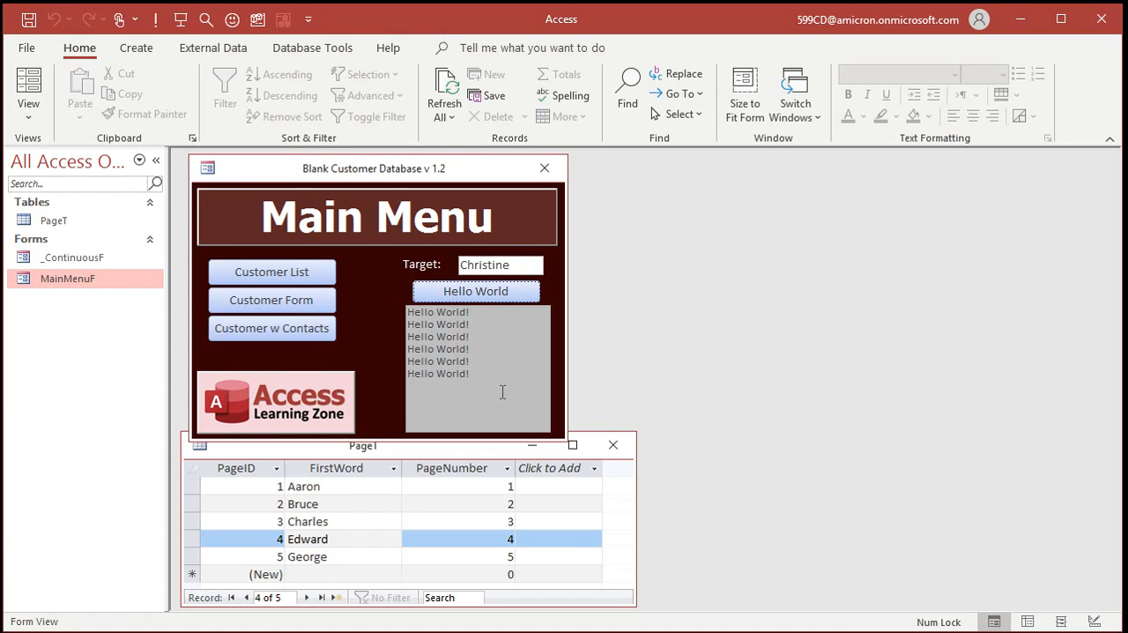
{"action": "mouse_move", "coordinate": [370, 333]}
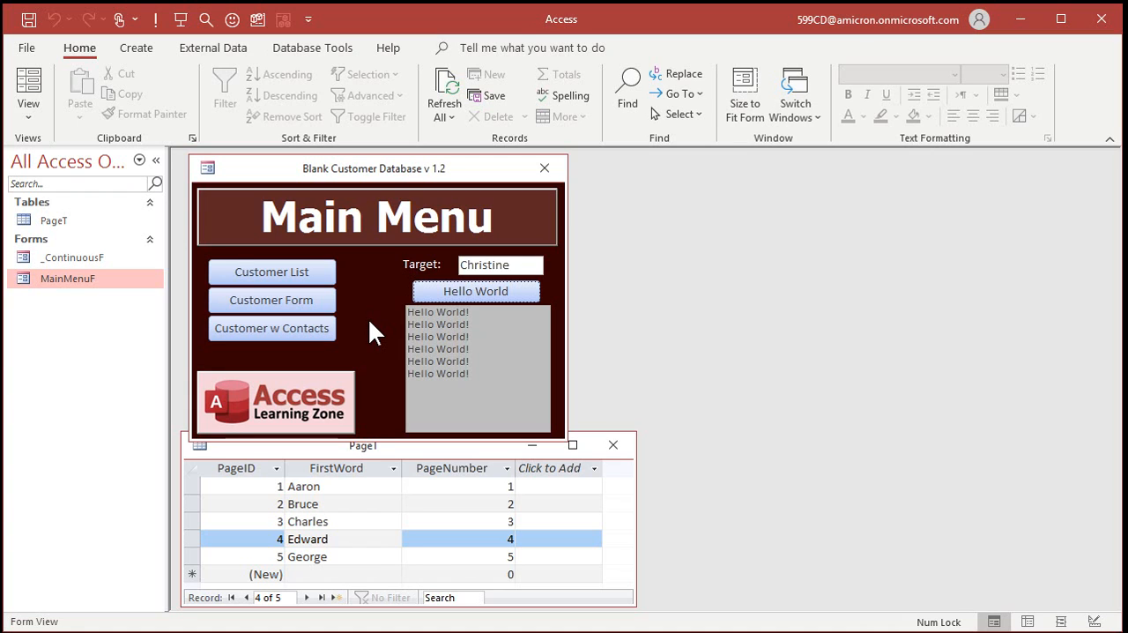
{"action": "mouse_move", "coordinate": [328, 564]}
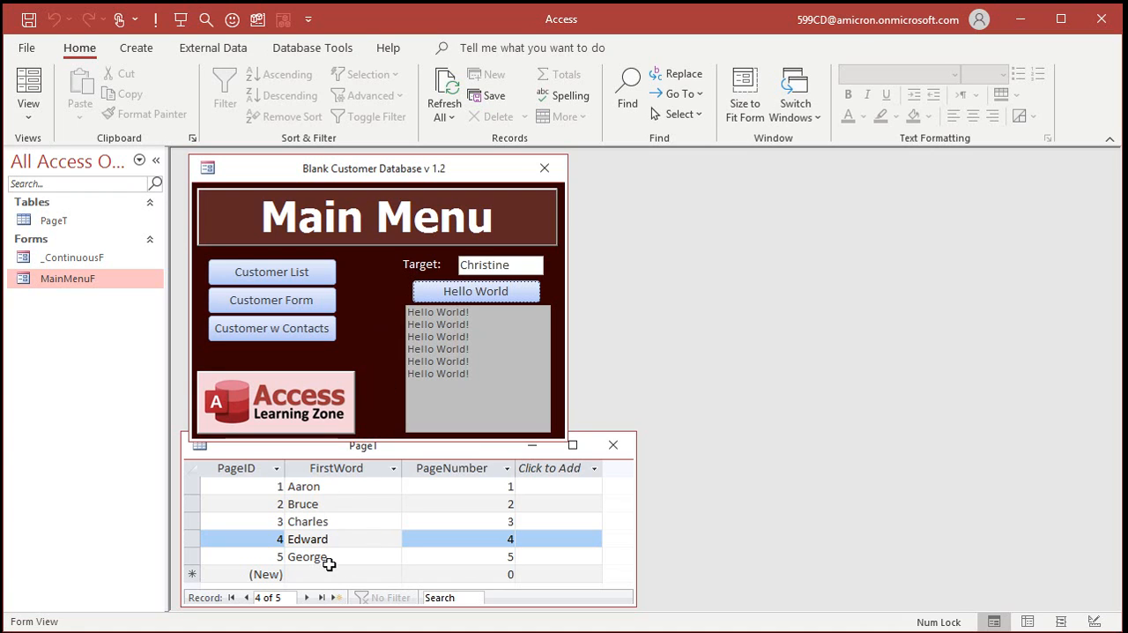
{"action": "right_click", "coordinate": [476, 291]}
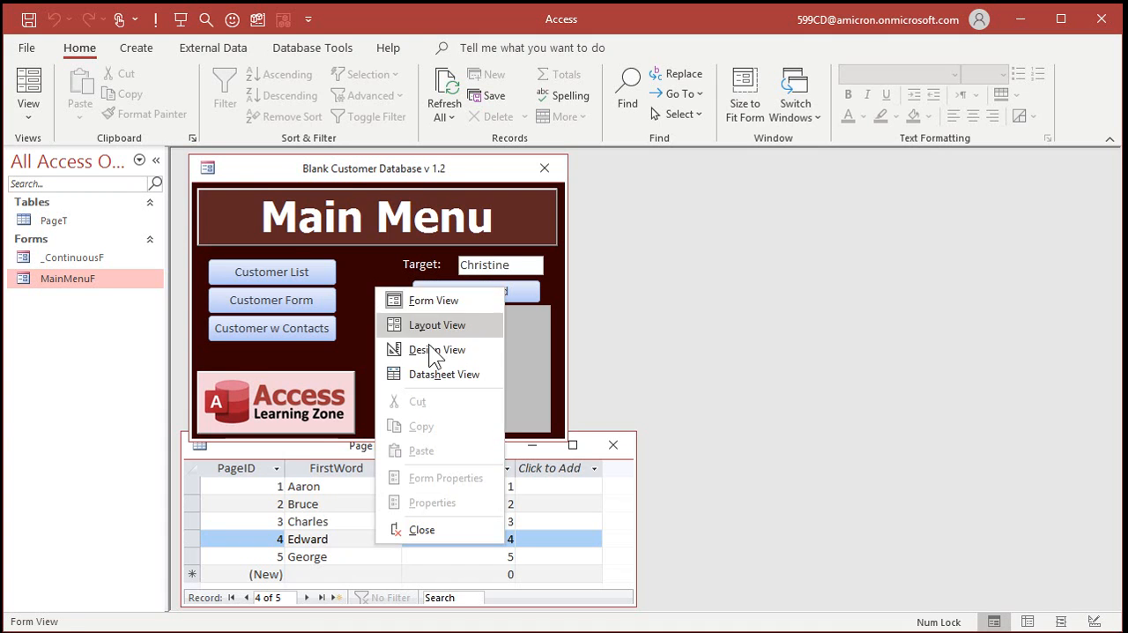
Step: Open Hello World's click code via Build Event and delete the Status "Hello World!" line
{"action": "left_click", "coordinate": [439, 349]}
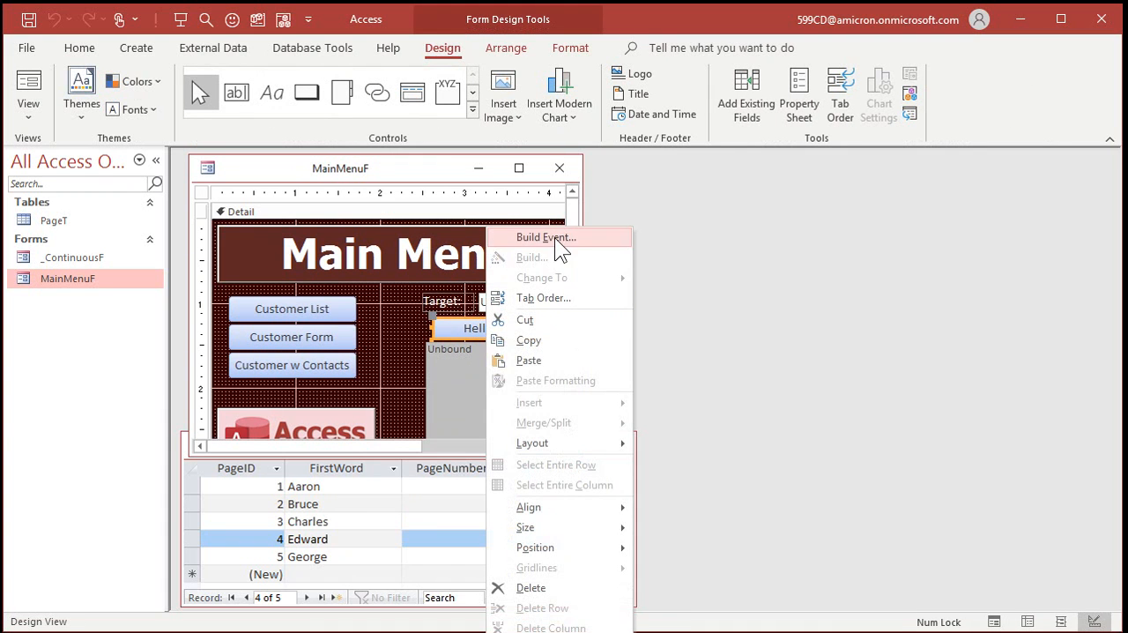
{"action": "left_click", "coordinate": [545, 236]}
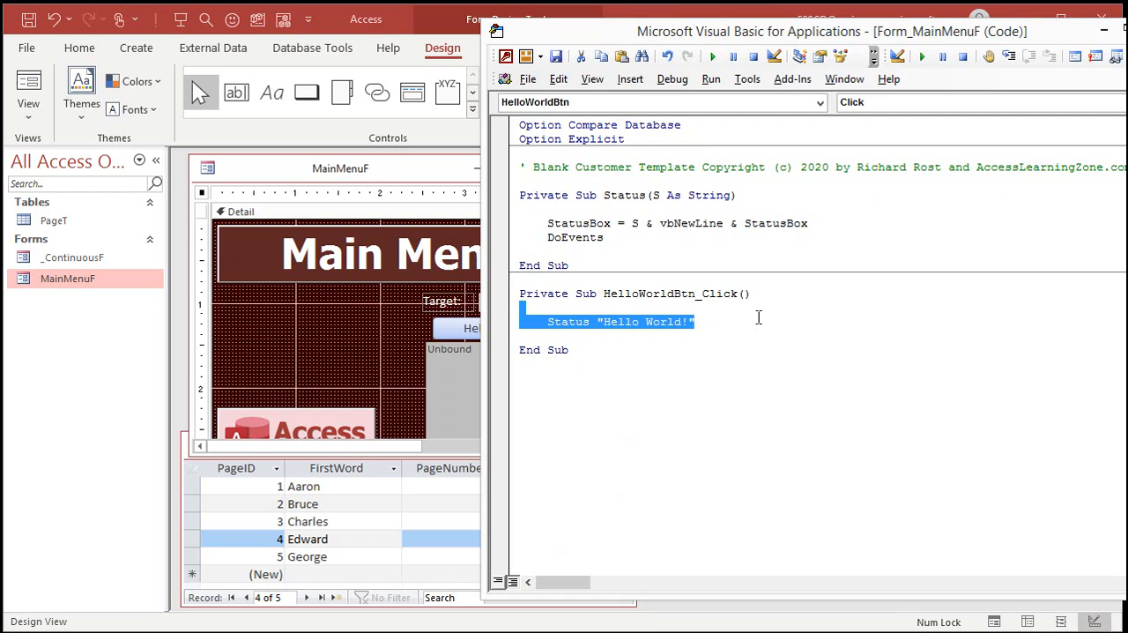
{"action": "key", "text": "Delete"}
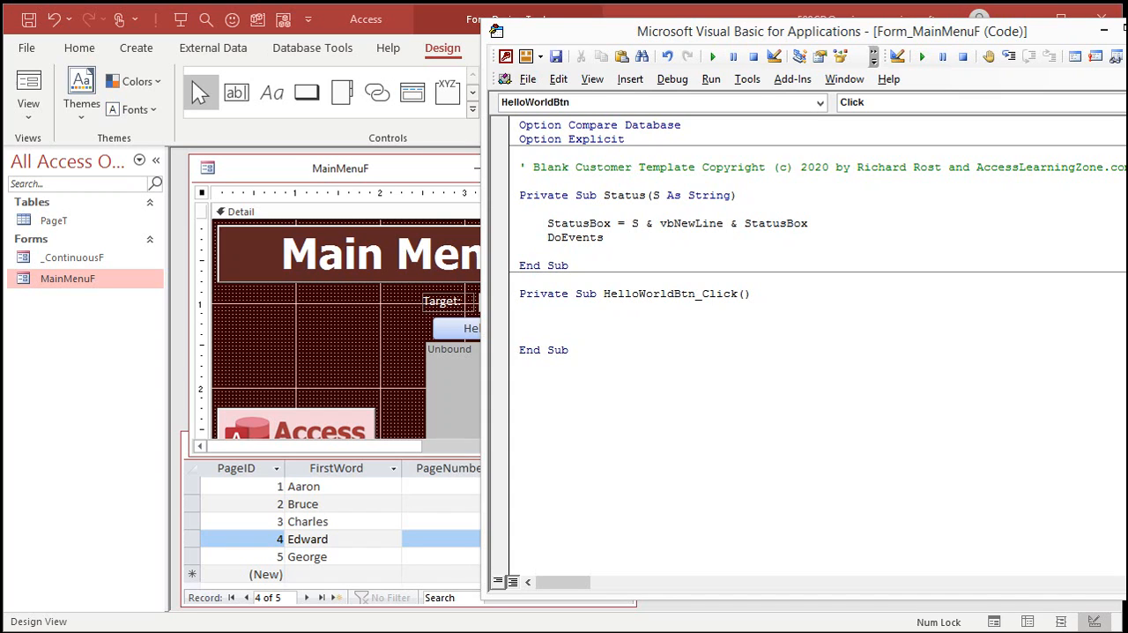
Step: Write Dim S As String, S = DMax("FirstWord", "PageT") and Status S in the sub
{"action": "type", "text": "DIm"}
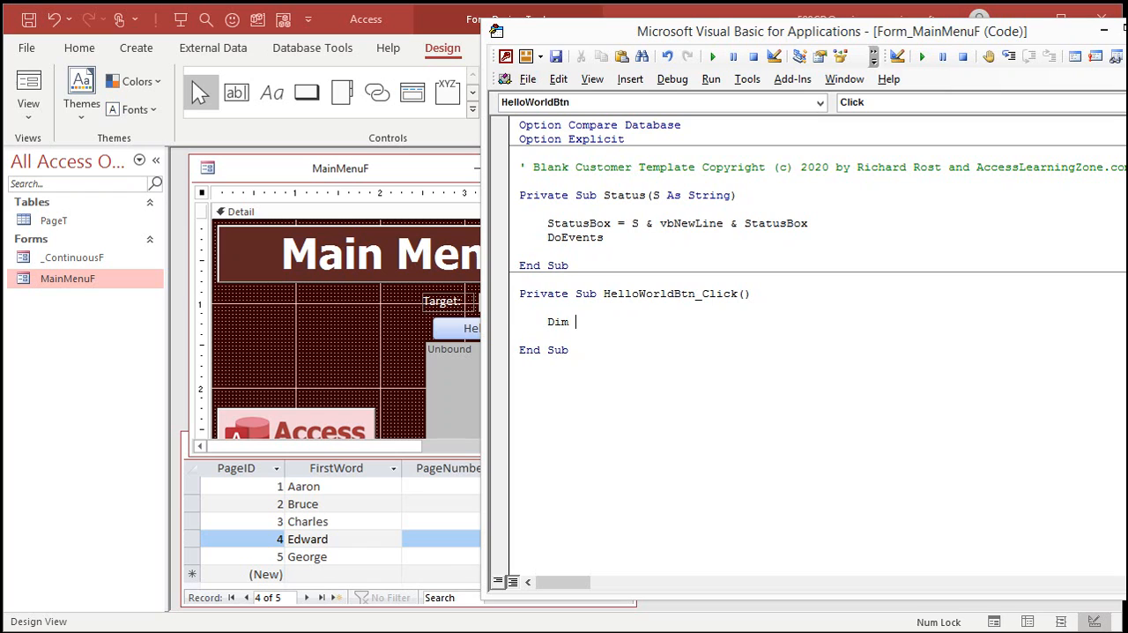
{"action": "type", "text": "S As String"}
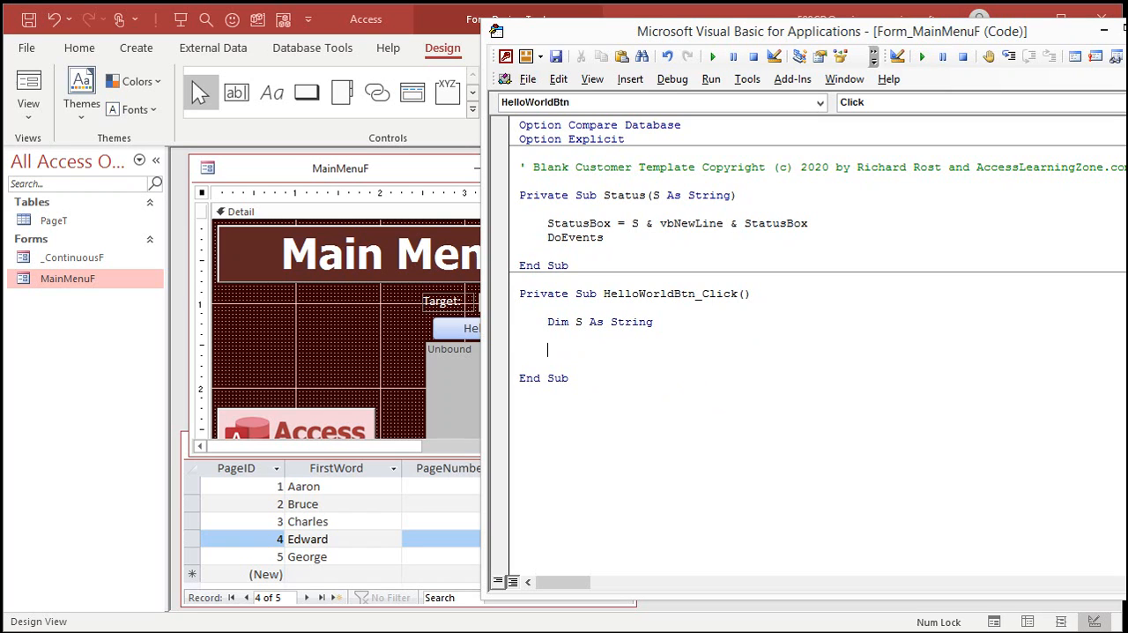
{"action": "type", "text": "s"}
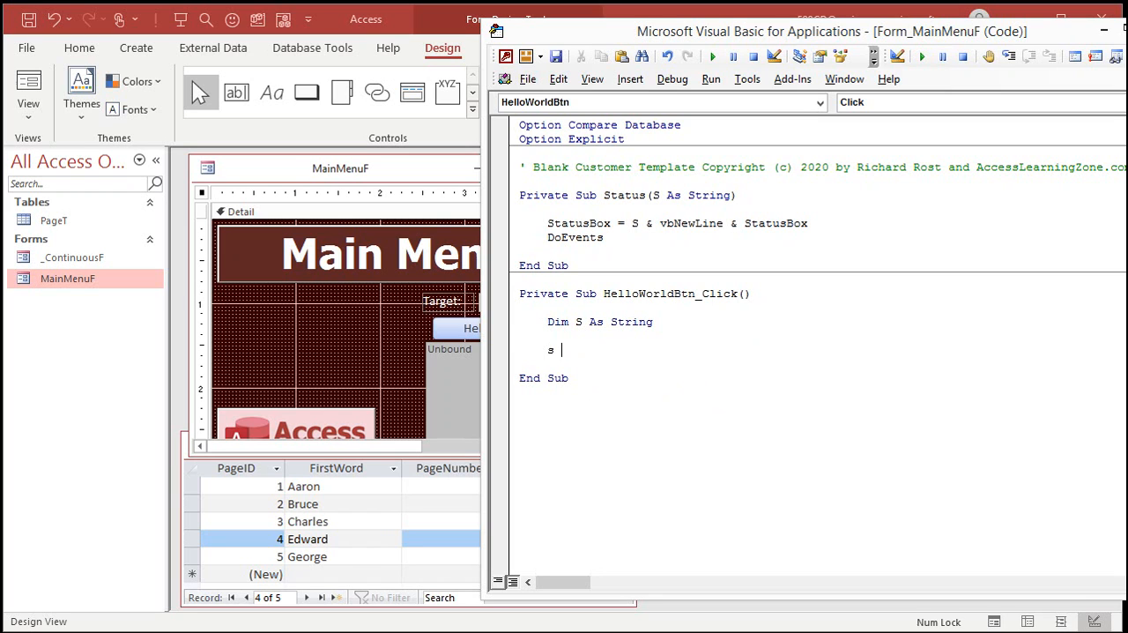
{"action": "type", "text": "= dmax("}
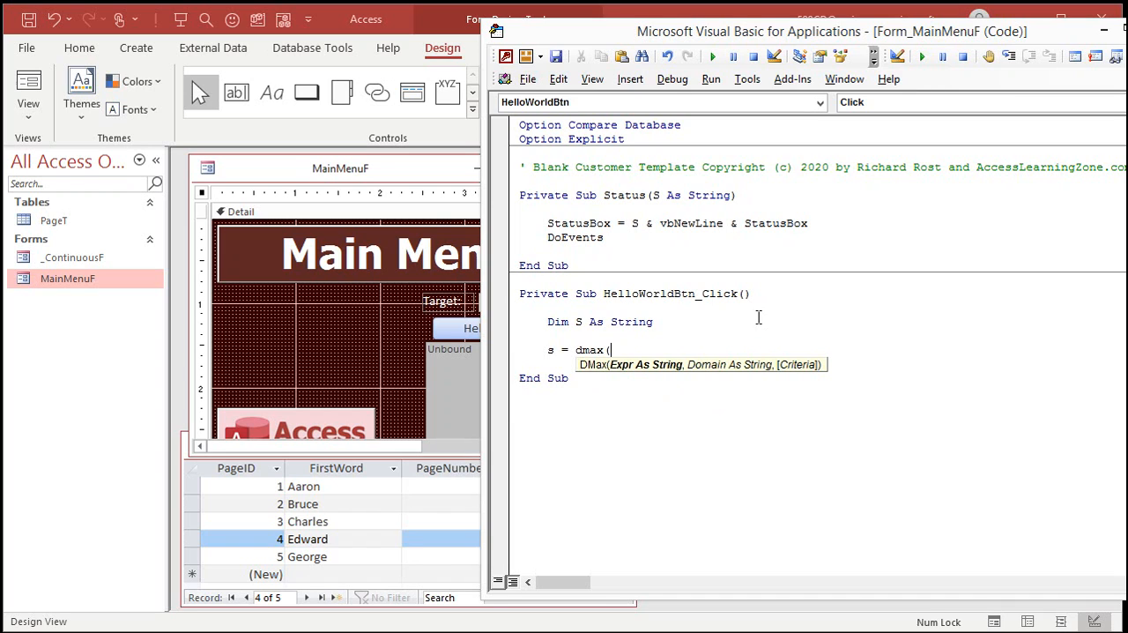
{"action": "type", "text": "\"FirstWor"}
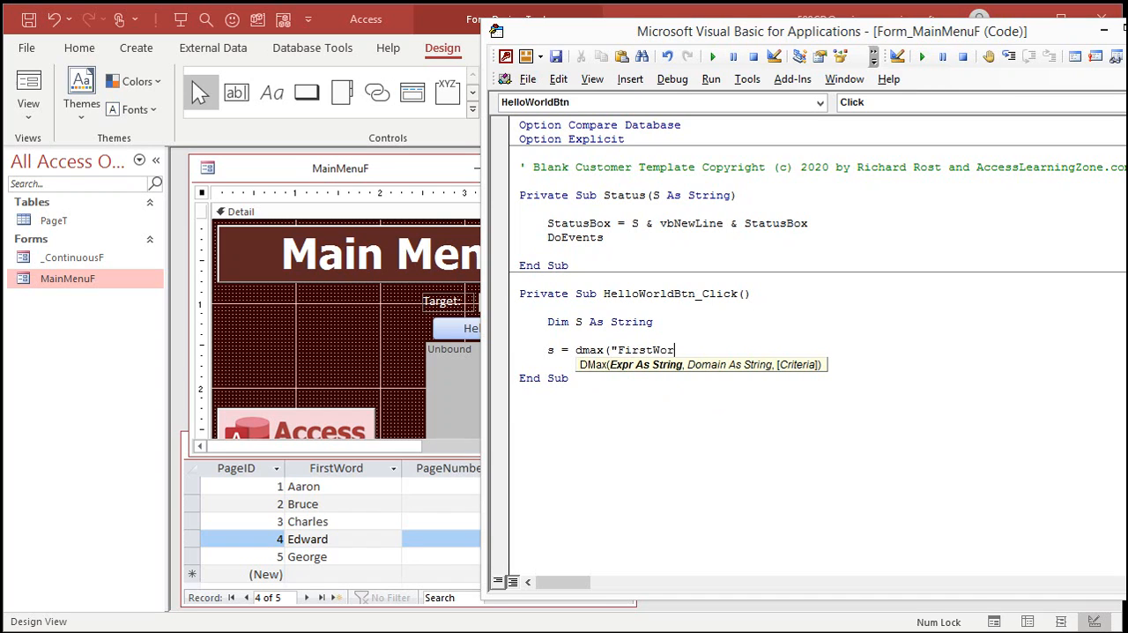
{"action": "type", "text": "\",\""}
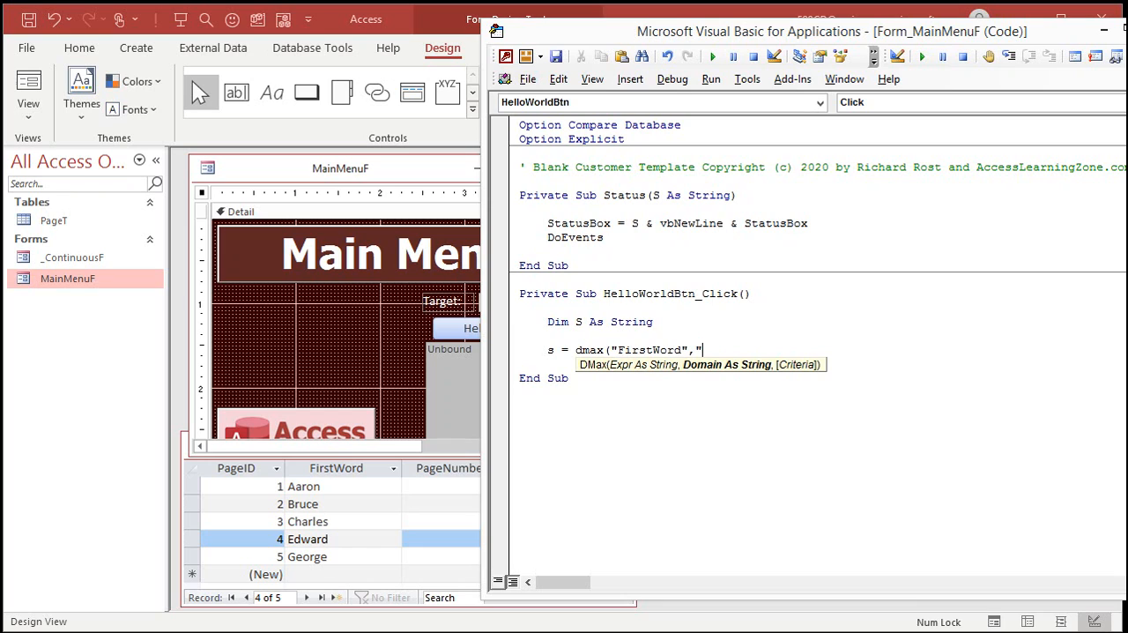
{"action": "type", "text": "PageT\")"}
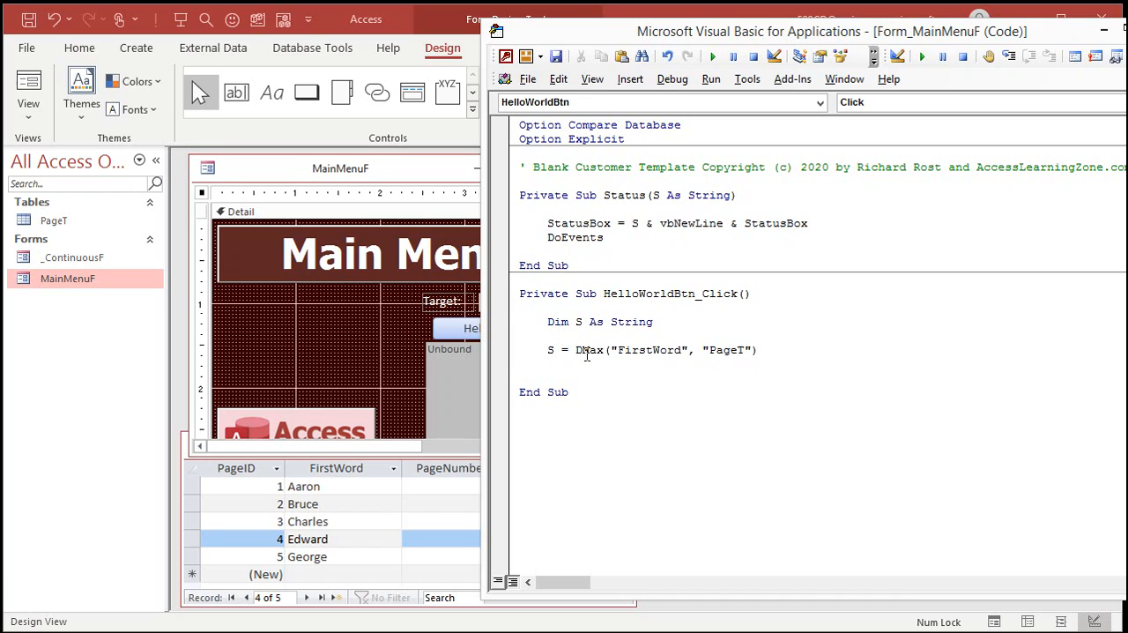
{"action": "double_click", "coordinate": [649, 349]}
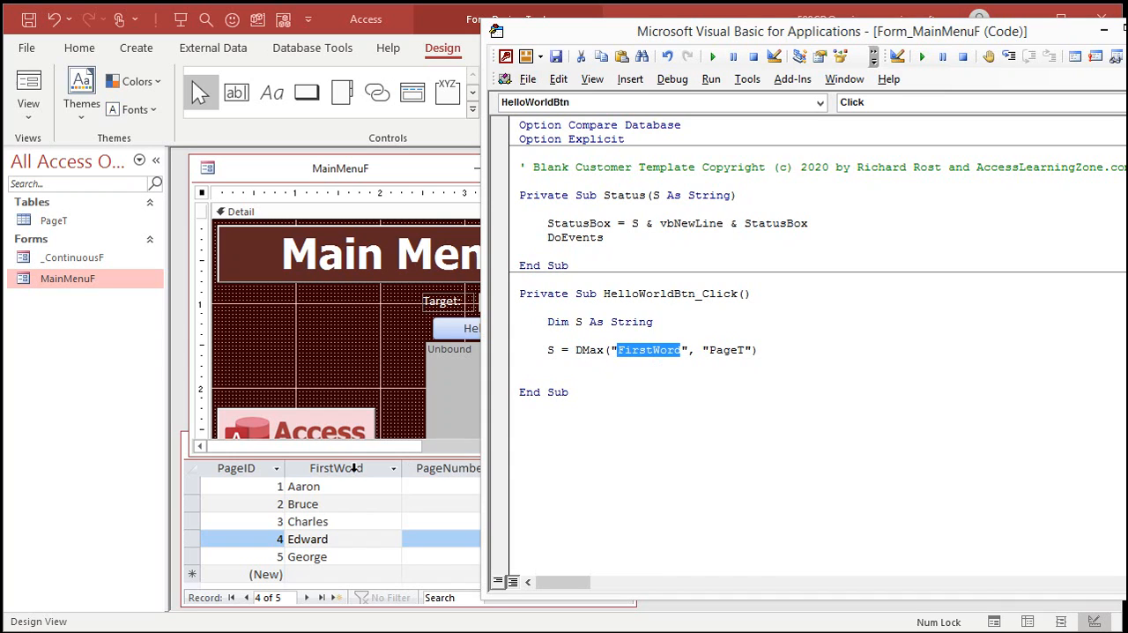
{"action": "double_click", "coordinate": [726, 349]}
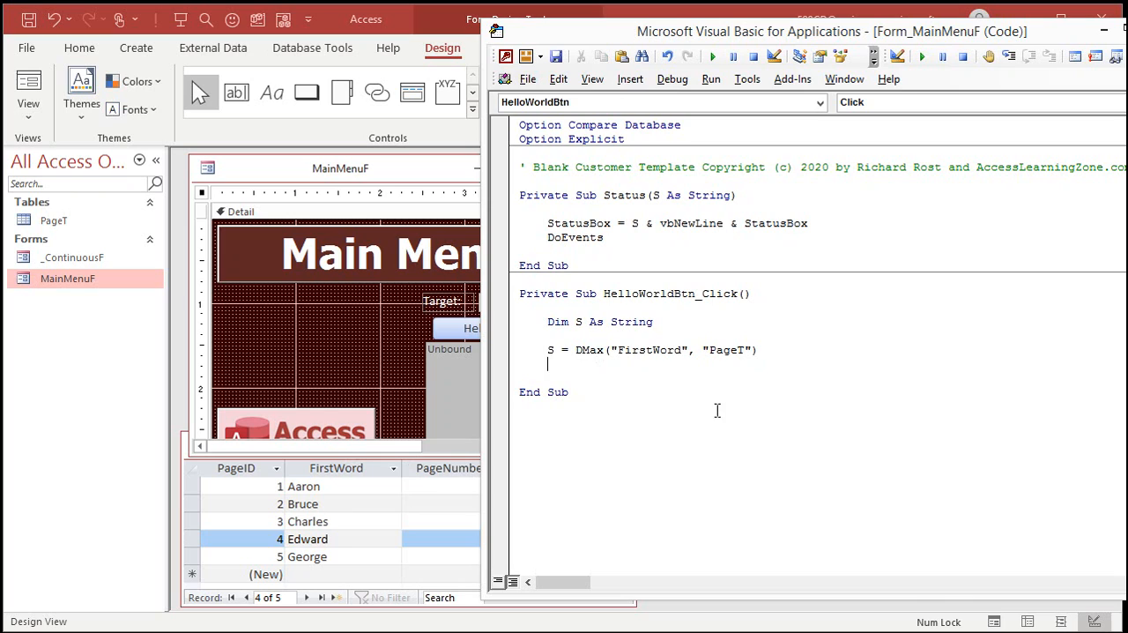
{"action": "type", "text": "status s"}
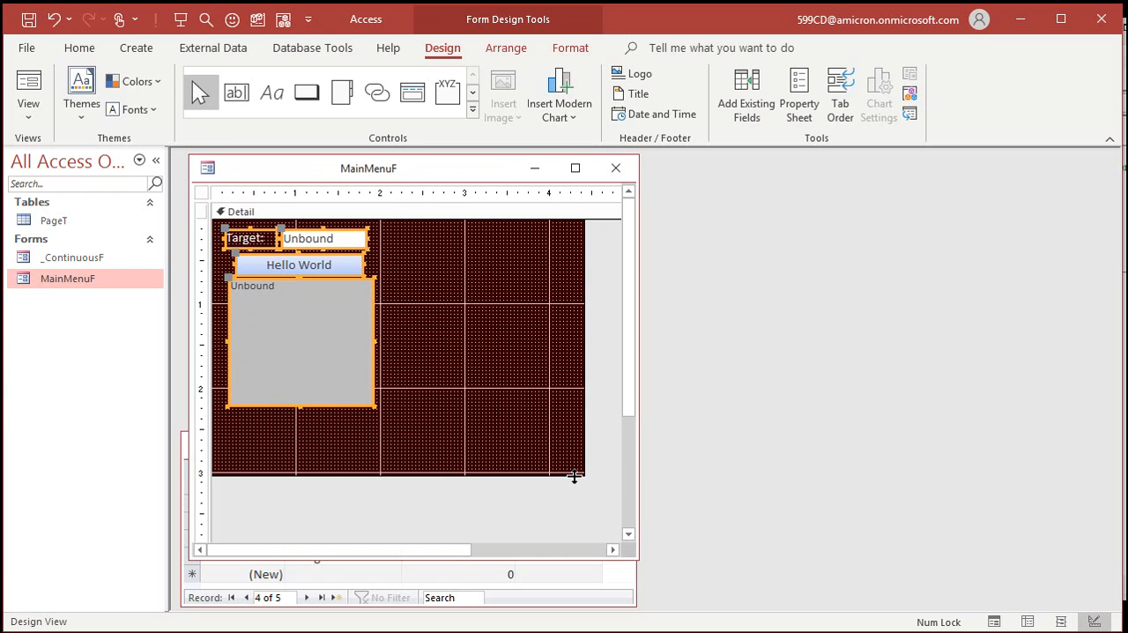
Step: Open MainMenuF and click Hello World, which reports George as the largest FirstWord
{"action": "left_click_drag", "start_coordinate": [577, 476], "coordinate": [401, 422]}
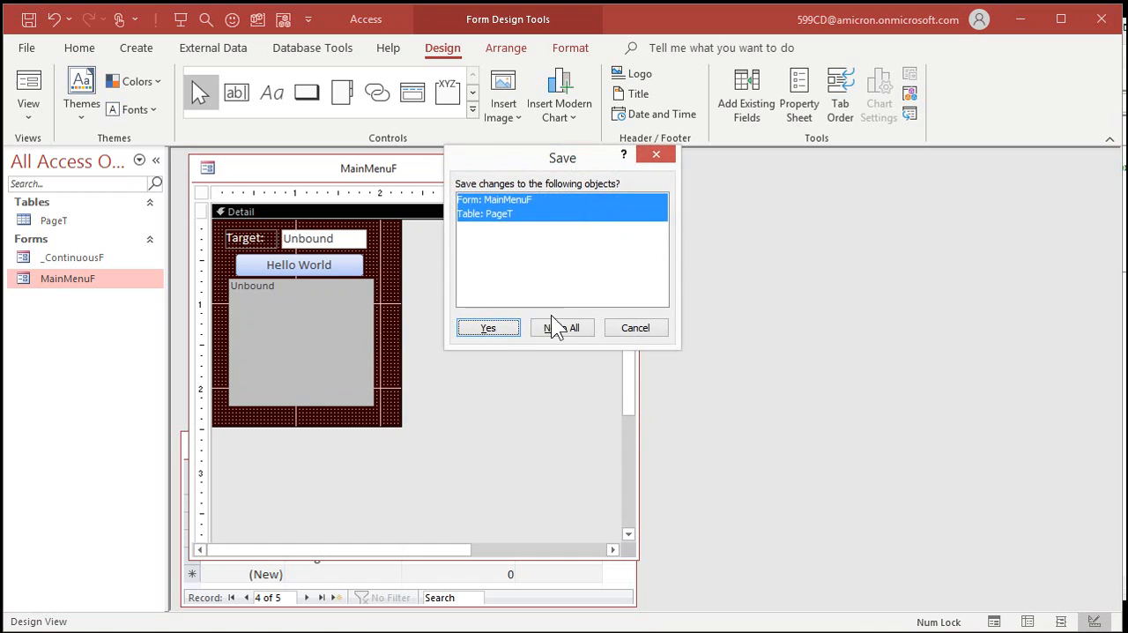
{"action": "left_click", "coordinate": [488, 328]}
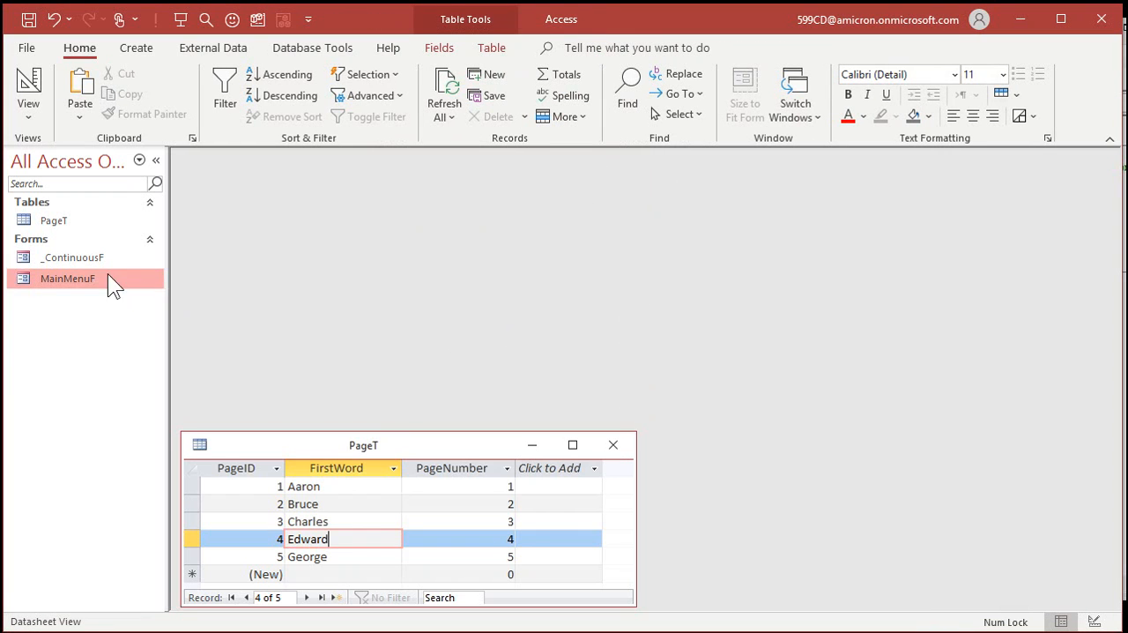
{"action": "double_click", "coordinate": [67, 279]}
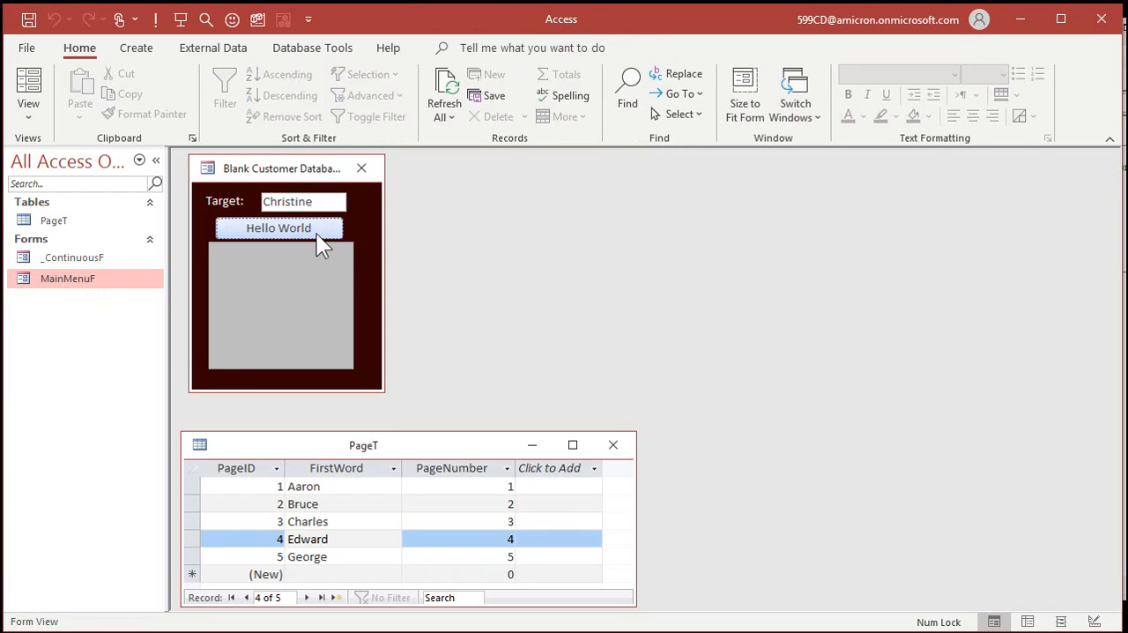
{"action": "left_click", "coordinate": [278, 228]}
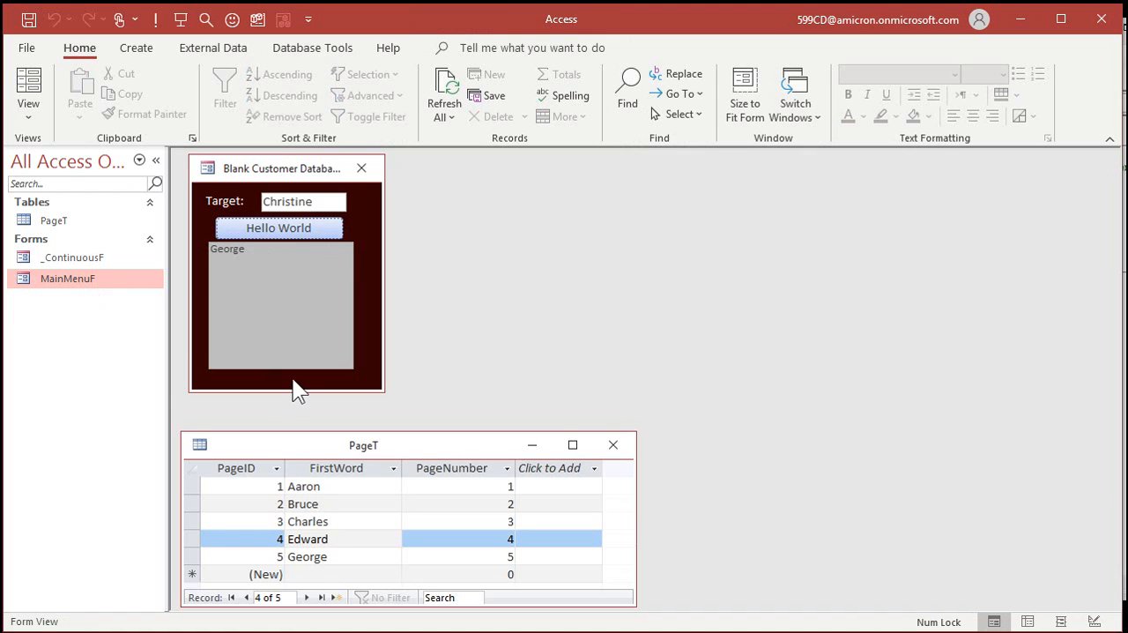
{"action": "mouse_move", "coordinate": [412, 310]}
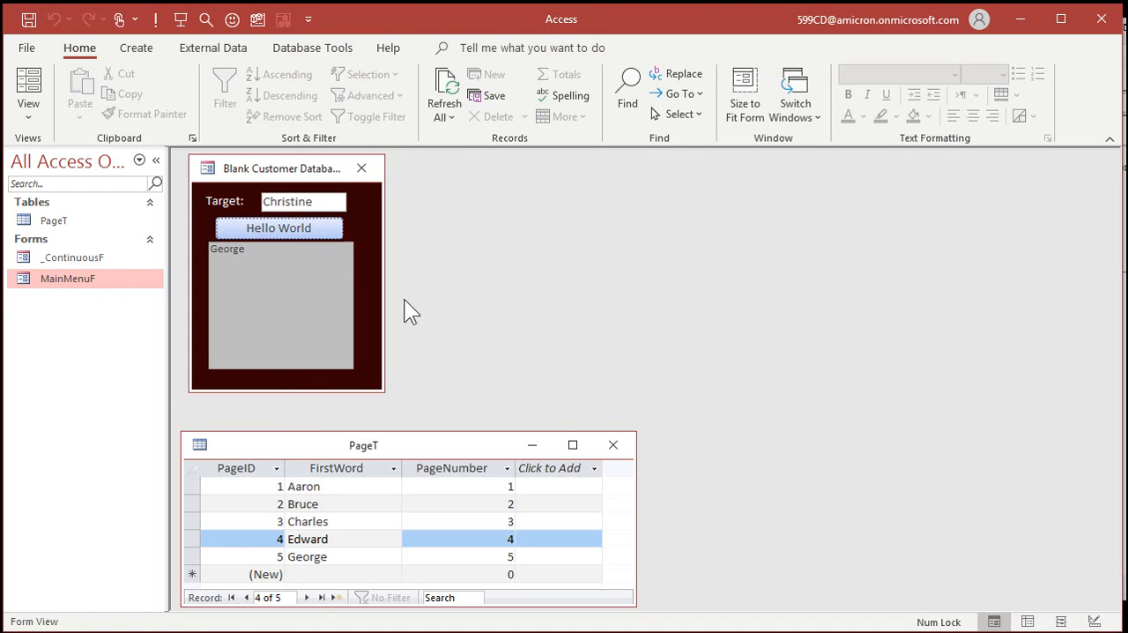
{"action": "mouse_move", "coordinate": [427, 275]}
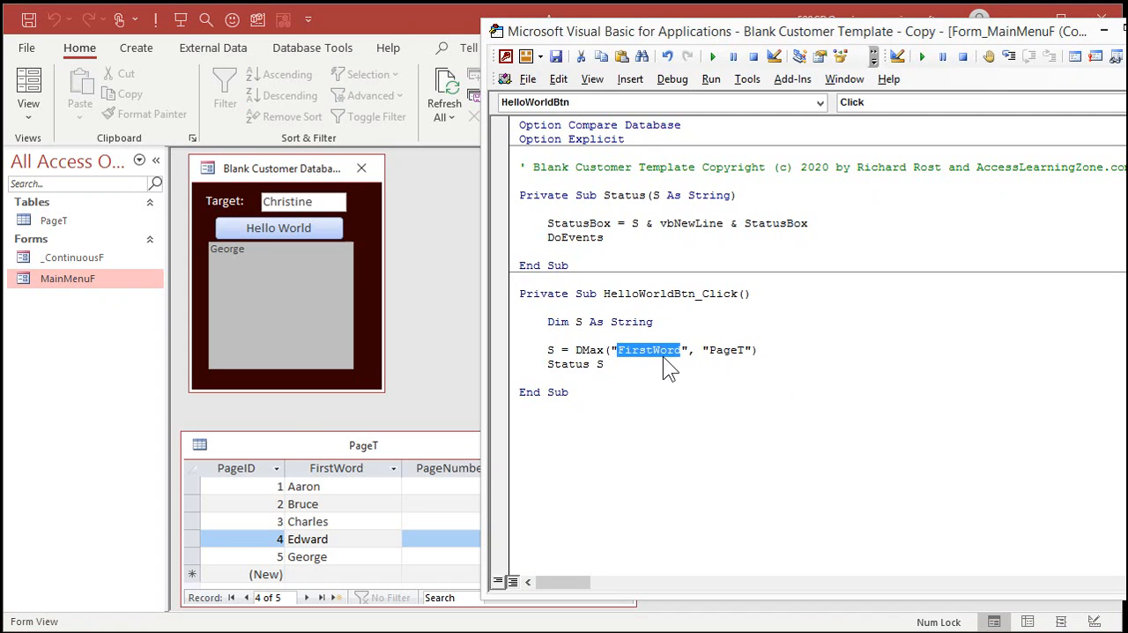
Step: Change the DMax field to "PageNumber" and test, reporting 5
{"action": "type", "text": "PageNum"}
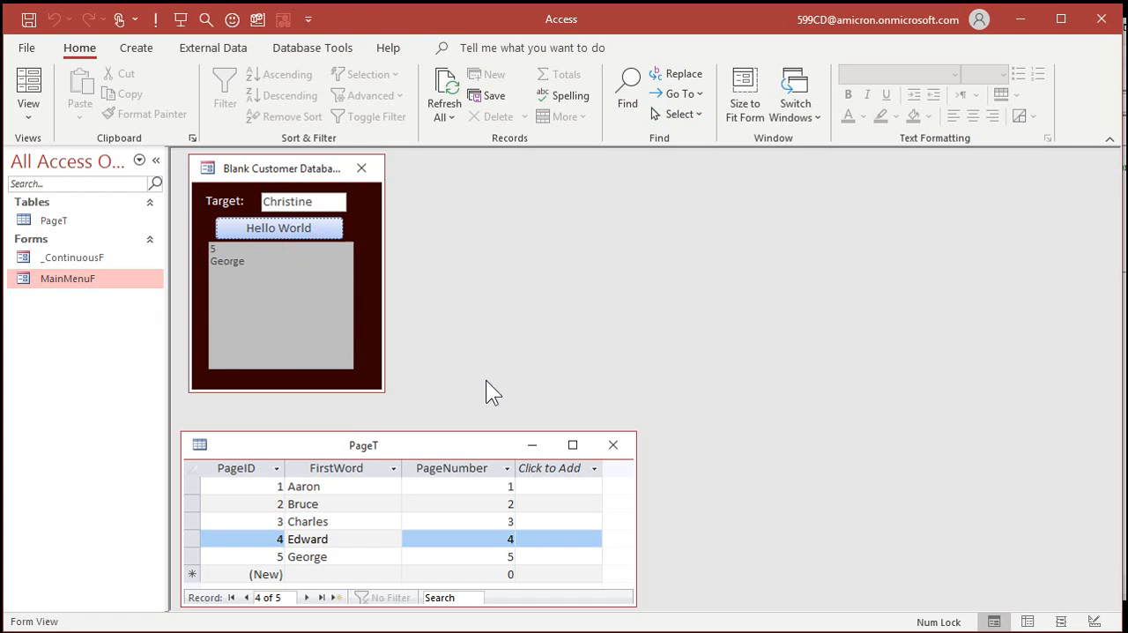
{"action": "mouse_move", "coordinate": [1118, 439]}
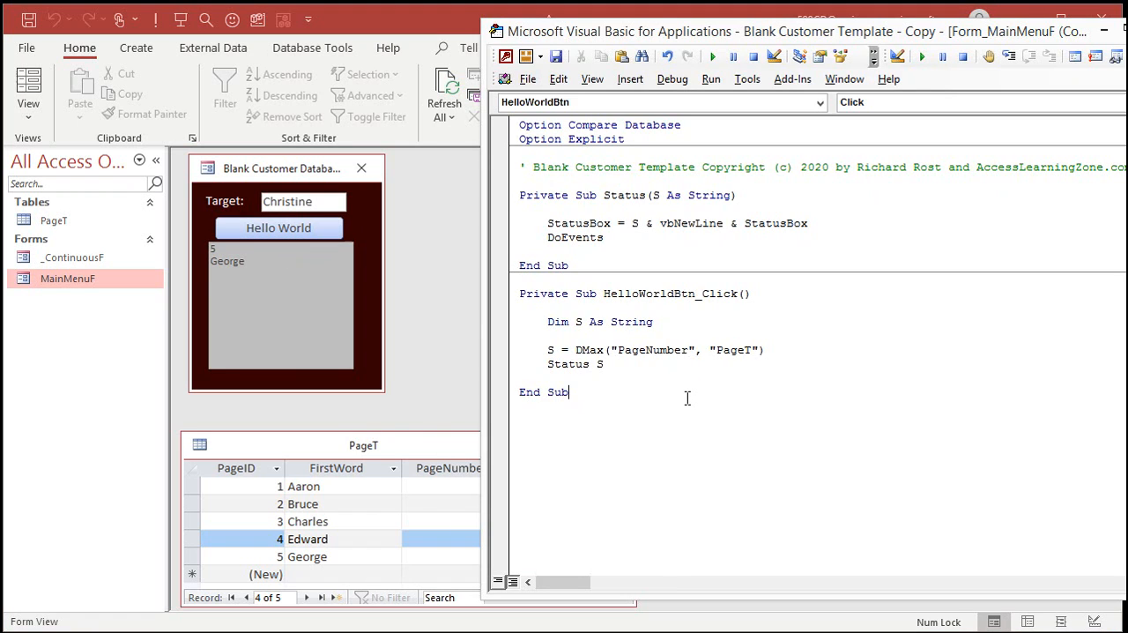
{"action": "double_click", "coordinate": [649, 349]}
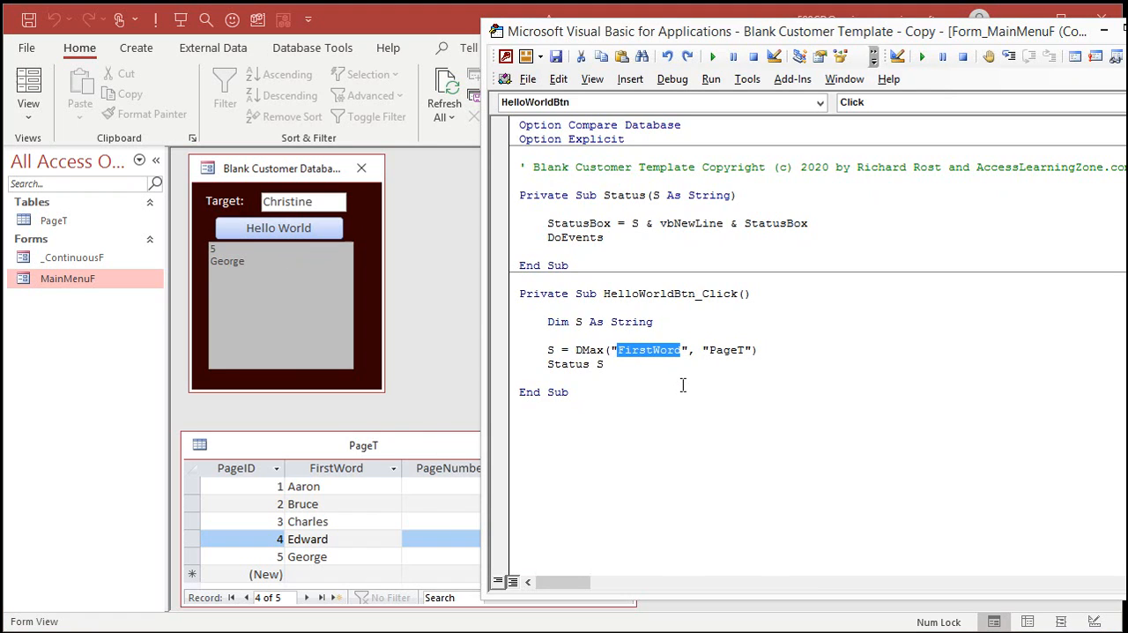
{"action": "left_click", "coordinate": [335, 466]}
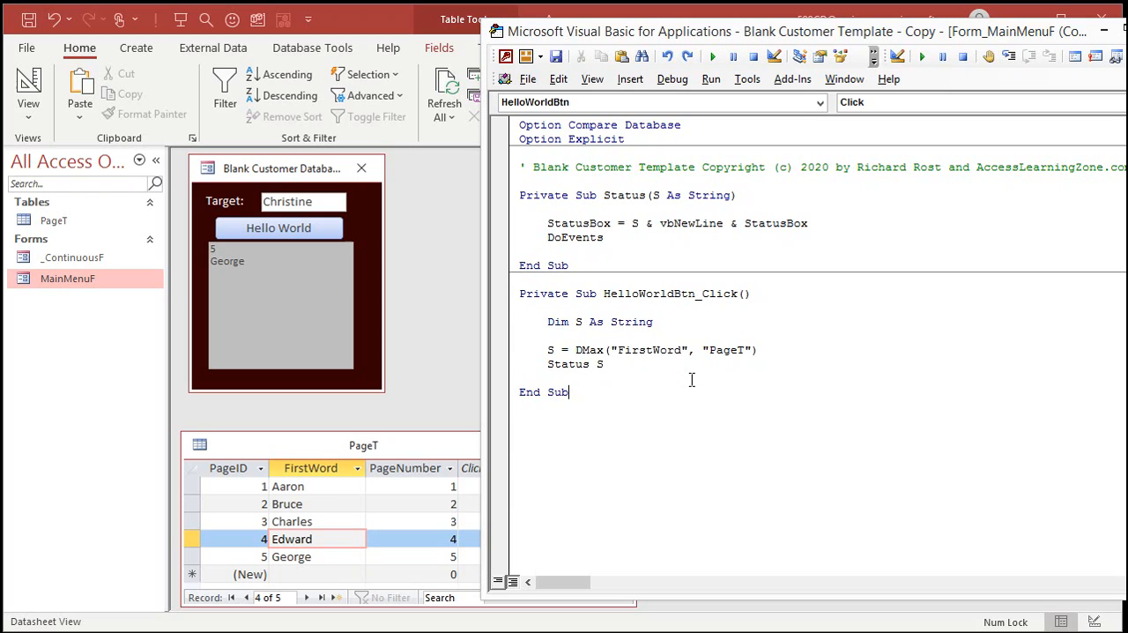
Step: Switch the call to DMin and adjust the field name, reporting Aaron as lowest FirstWord
{"action": "double_click", "coordinate": [588, 349]}
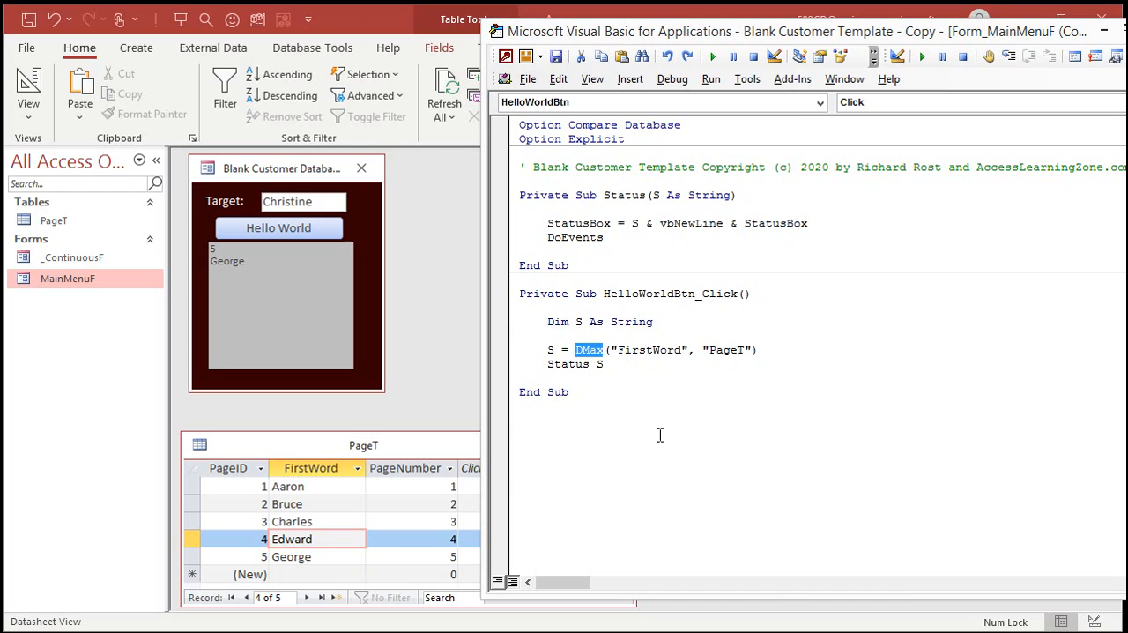
{"action": "type", "text": "Dmin"}
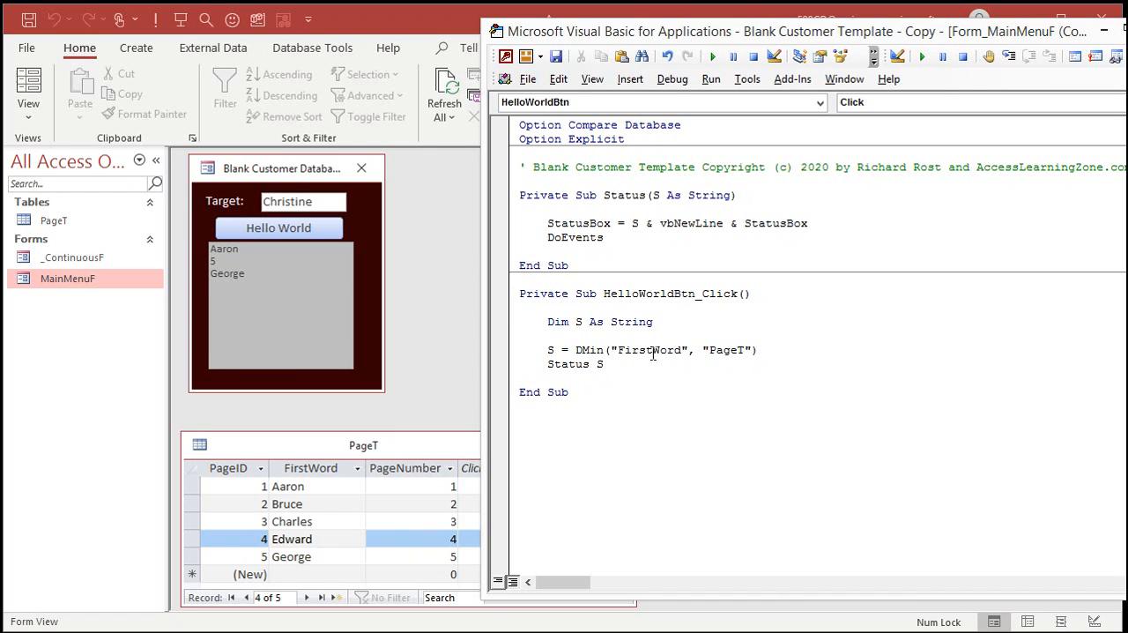
{"action": "type", "text": "PageNu"}
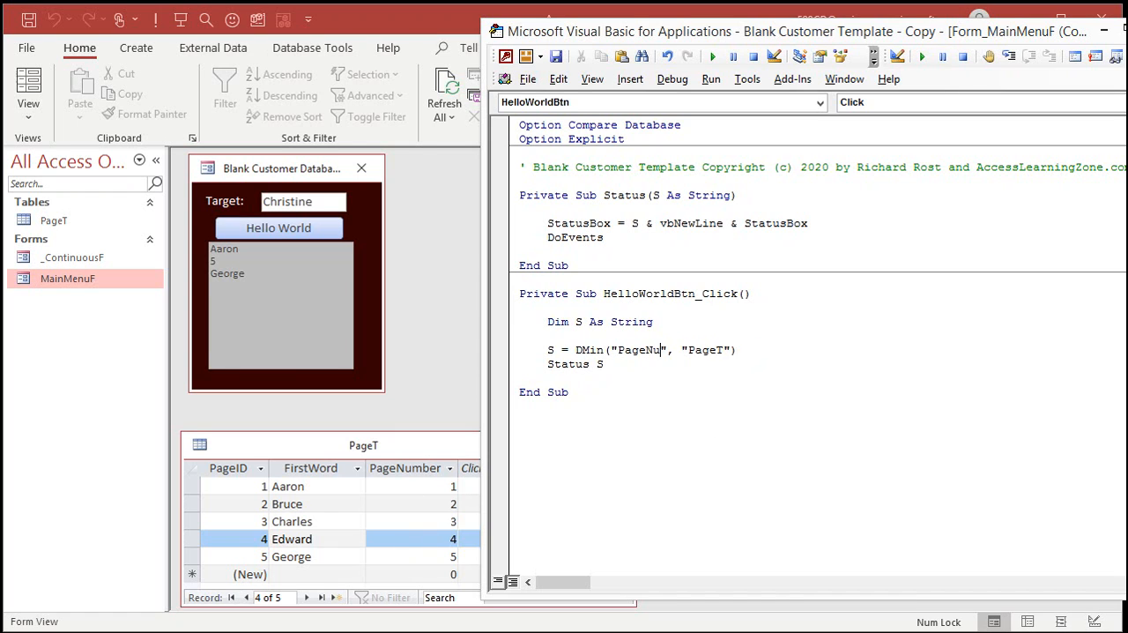
{"action": "type", "text": "mber"}
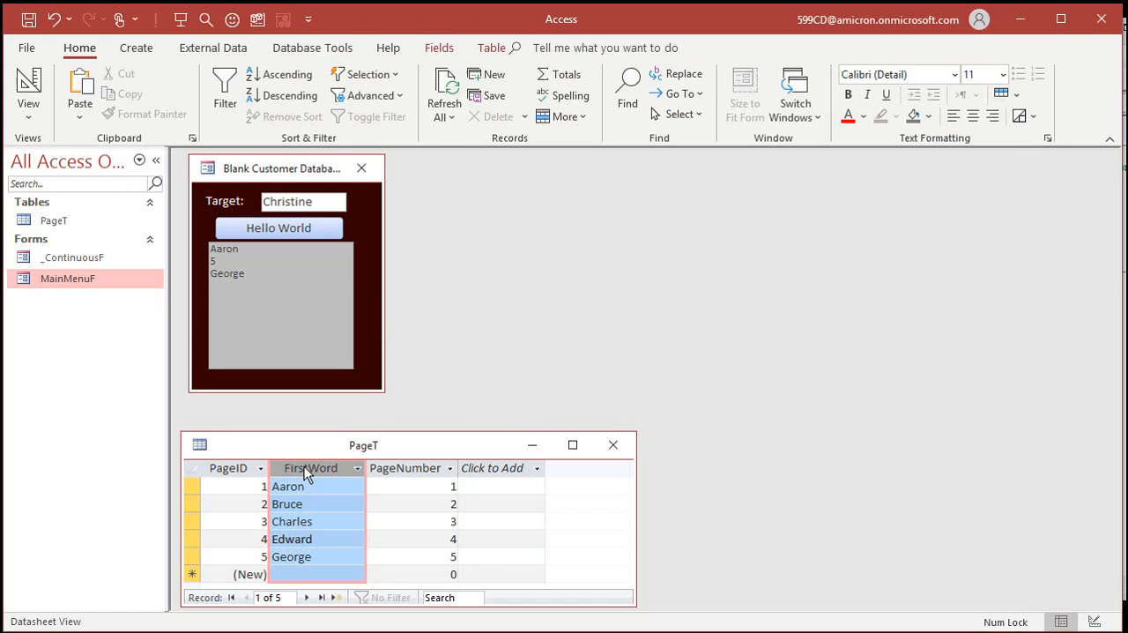
Step: Add the DMax criteria "FirstWord<=""" & Target & """" so only first words up to Target count
{"action": "left_click", "coordinate": [300, 539]}
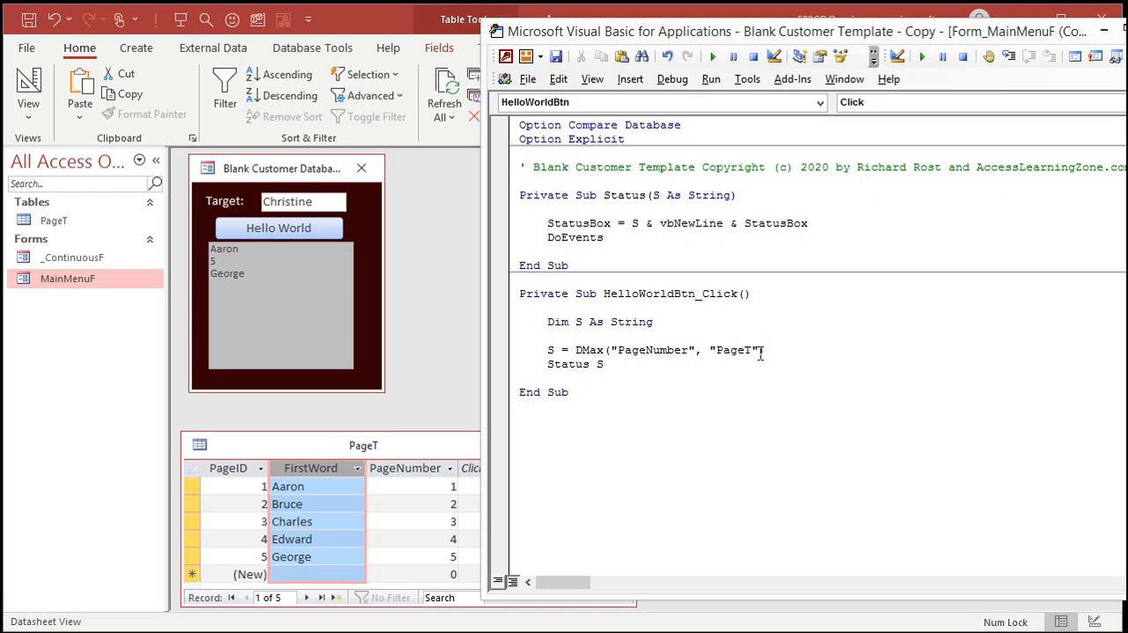
{"action": "type", "text": ","}
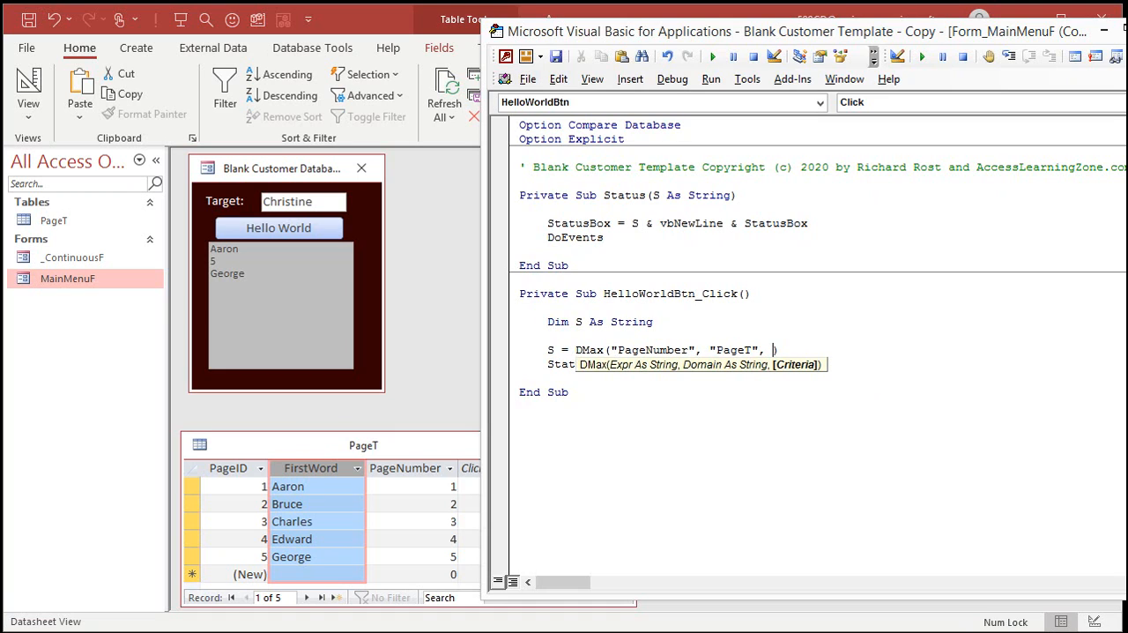
{"action": "type", "text": "First"}
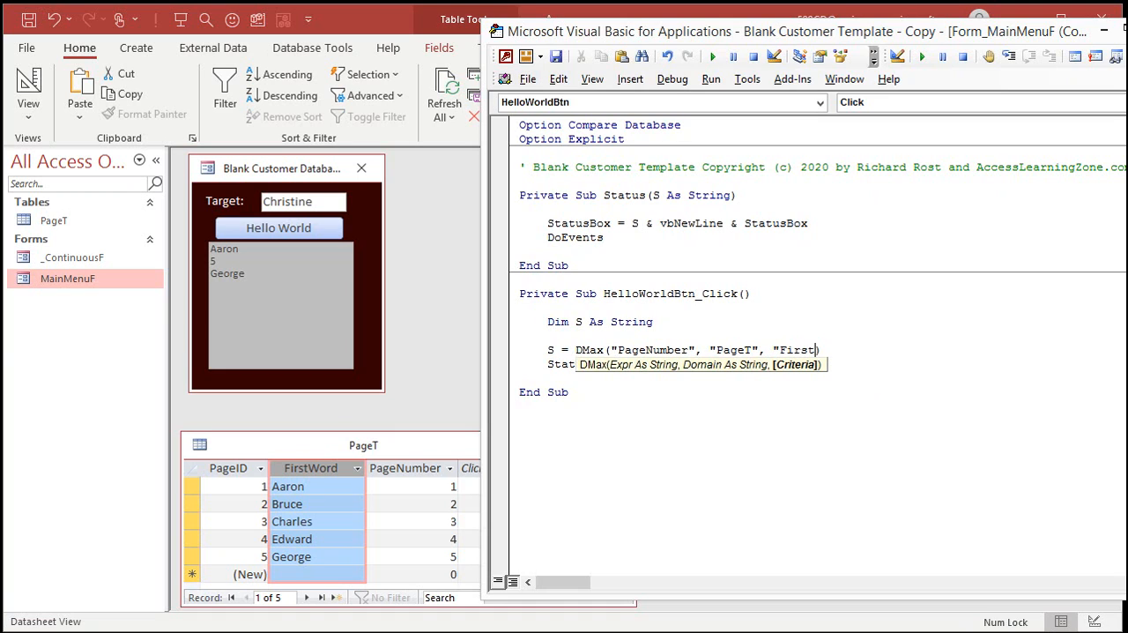
{"action": "type", "text": "Word<"}
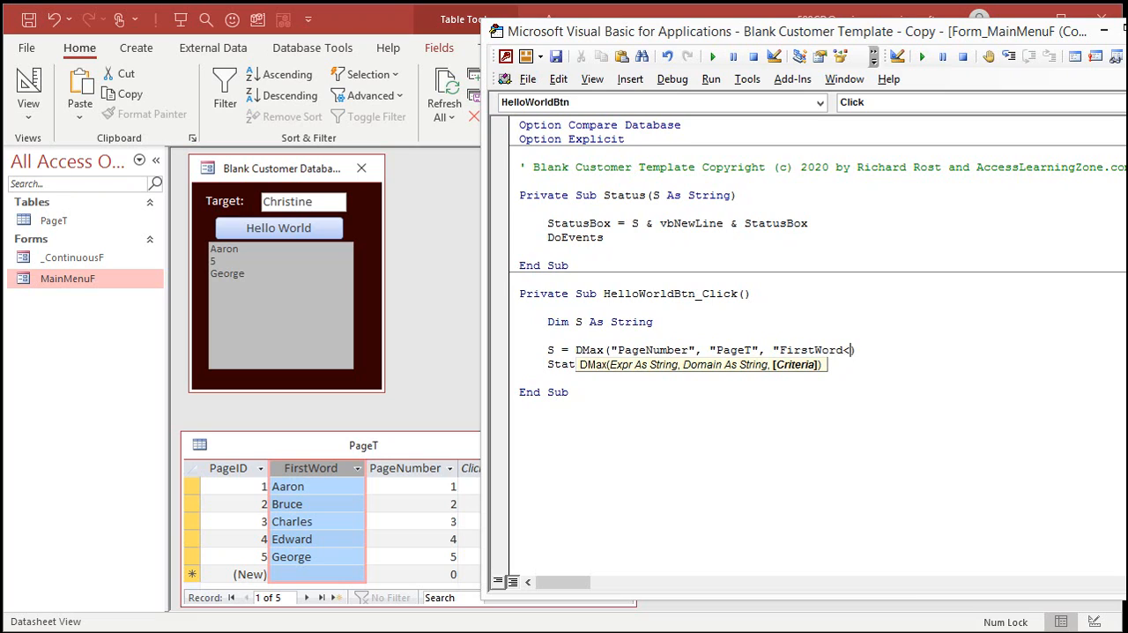
{"action": "type", "text": "="}
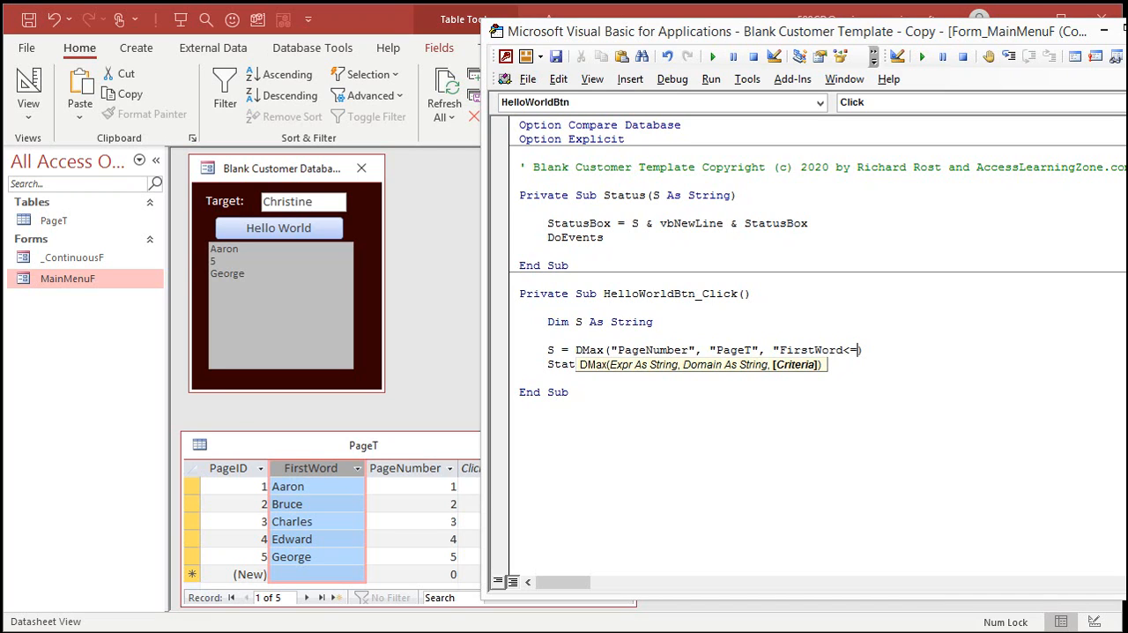
{"action": "type", "text": "\"\"\""}
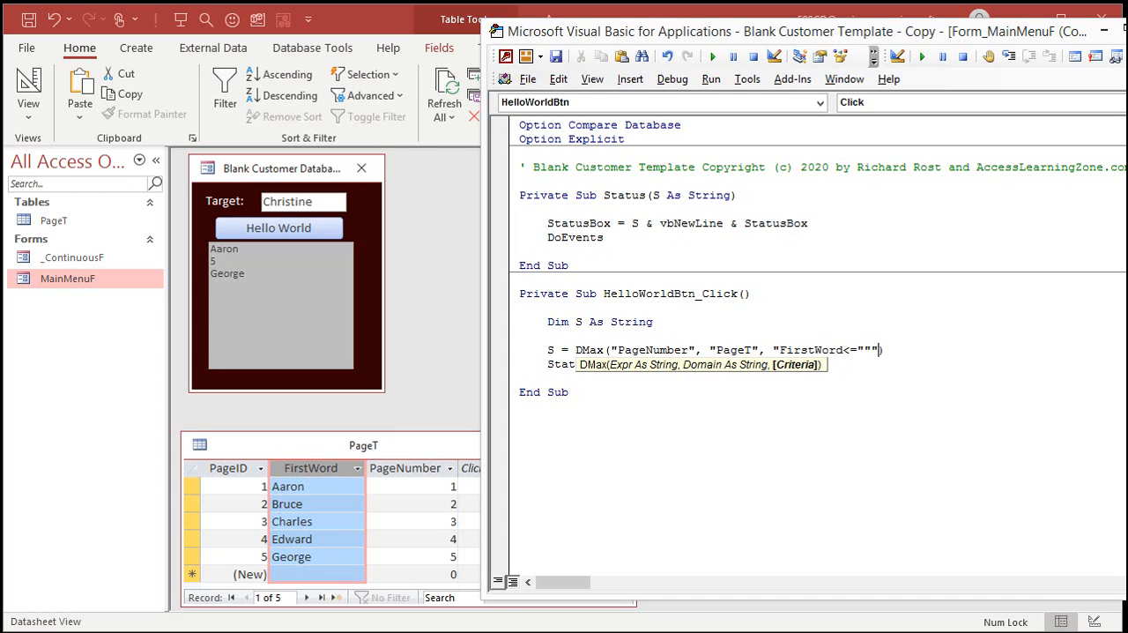
{"action": "type", "text": "& Target"}
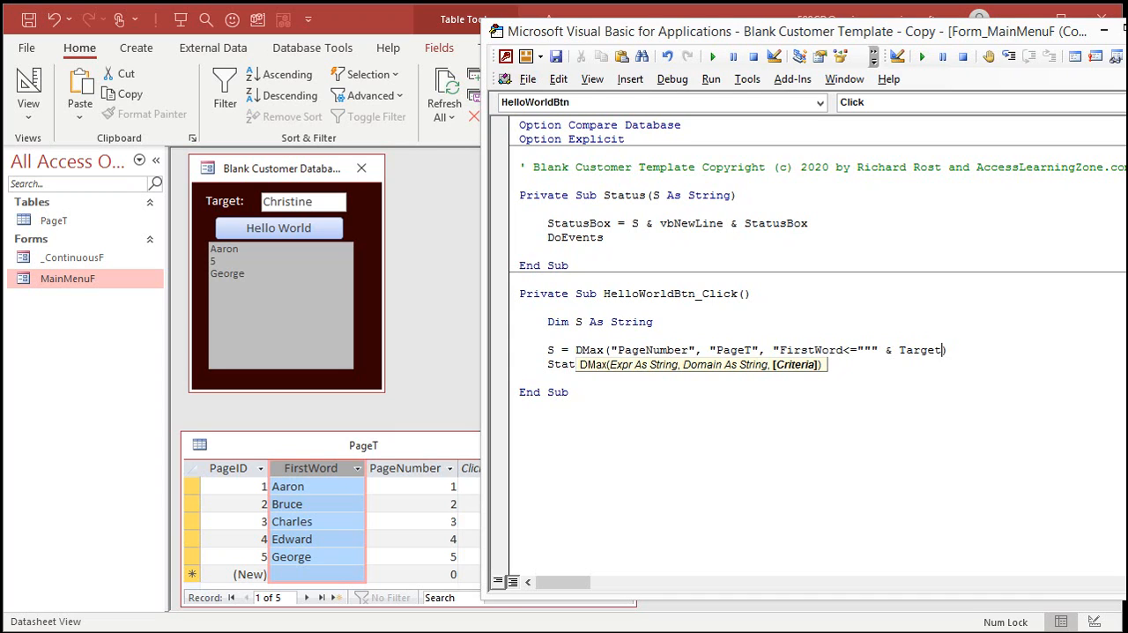
{"action": "type", "text": "& \"\"\""}
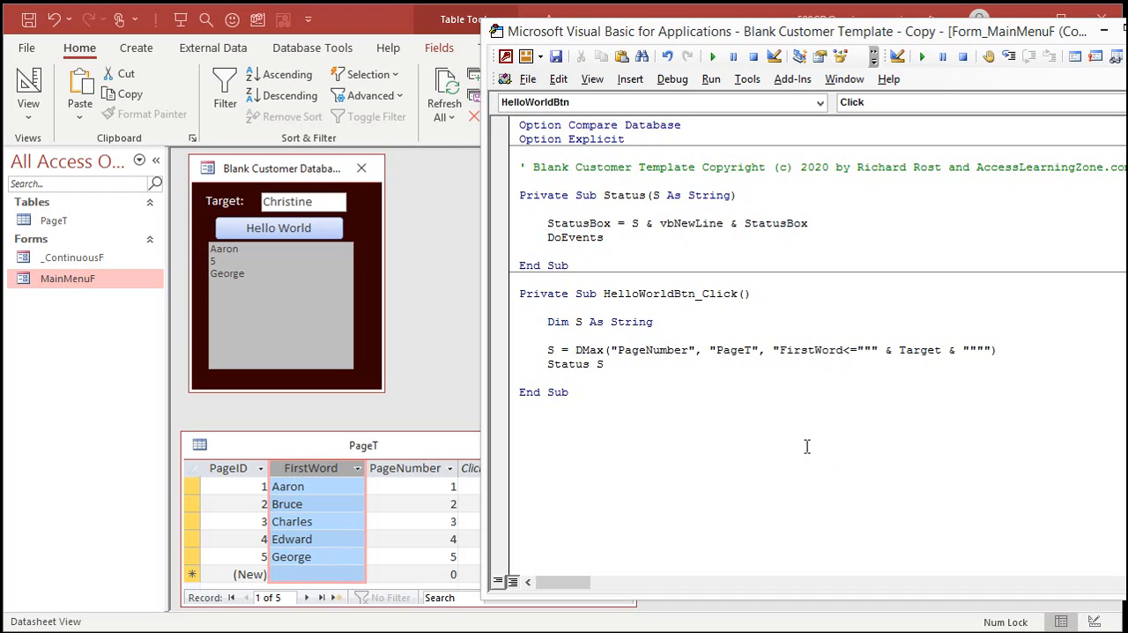
{"action": "mouse_move", "coordinate": [811, 348]}
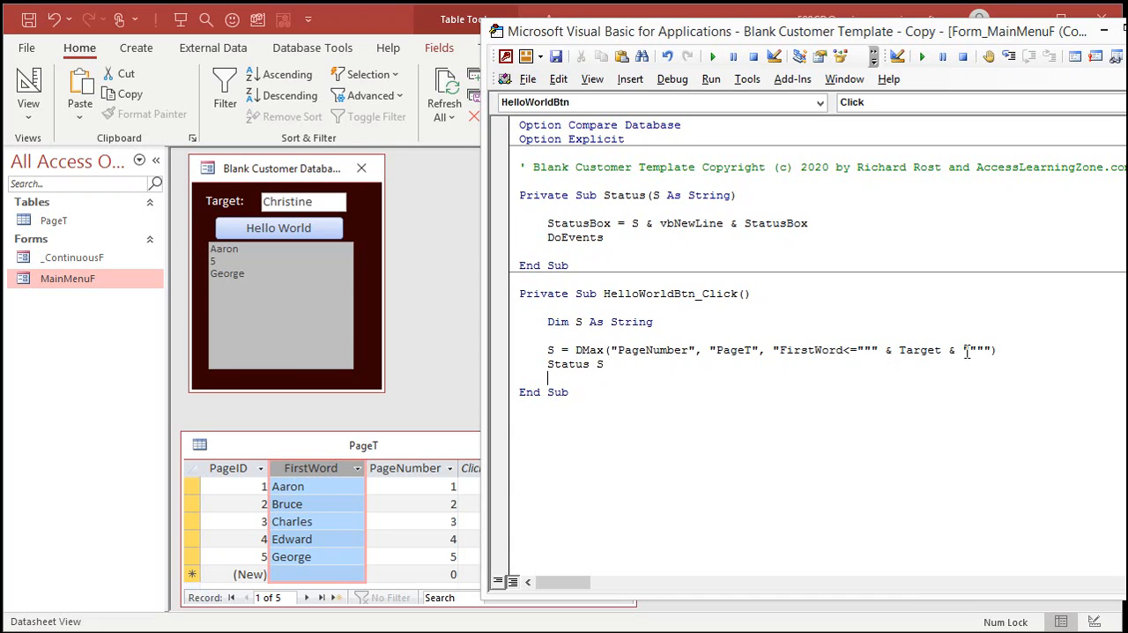
Step: Test the button in Access: Christine reports page 3, then Zoe reports page 5
{"action": "double_click", "coordinate": [969, 349]}
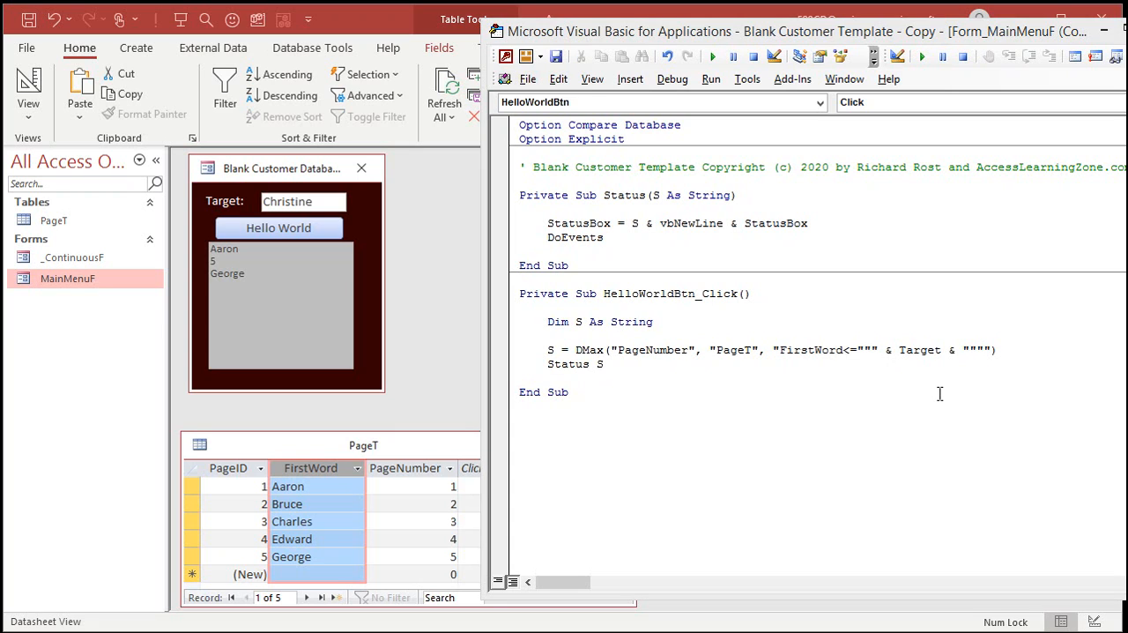
{"action": "left_click", "coordinate": [278, 227]}
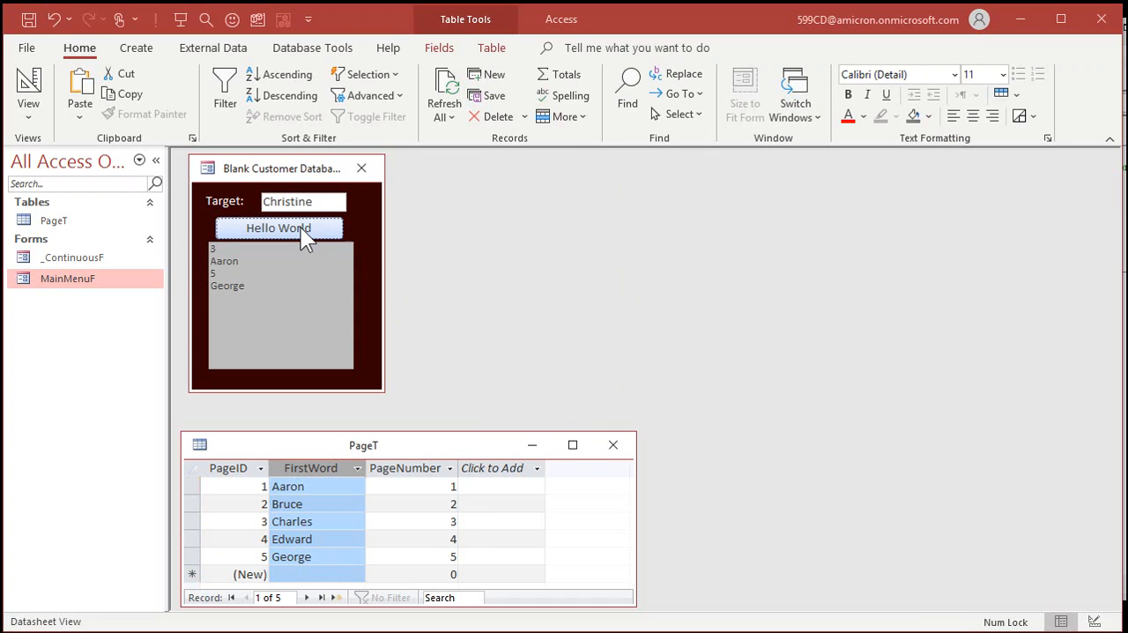
{"action": "left_click", "coordinate": [279, 227]}
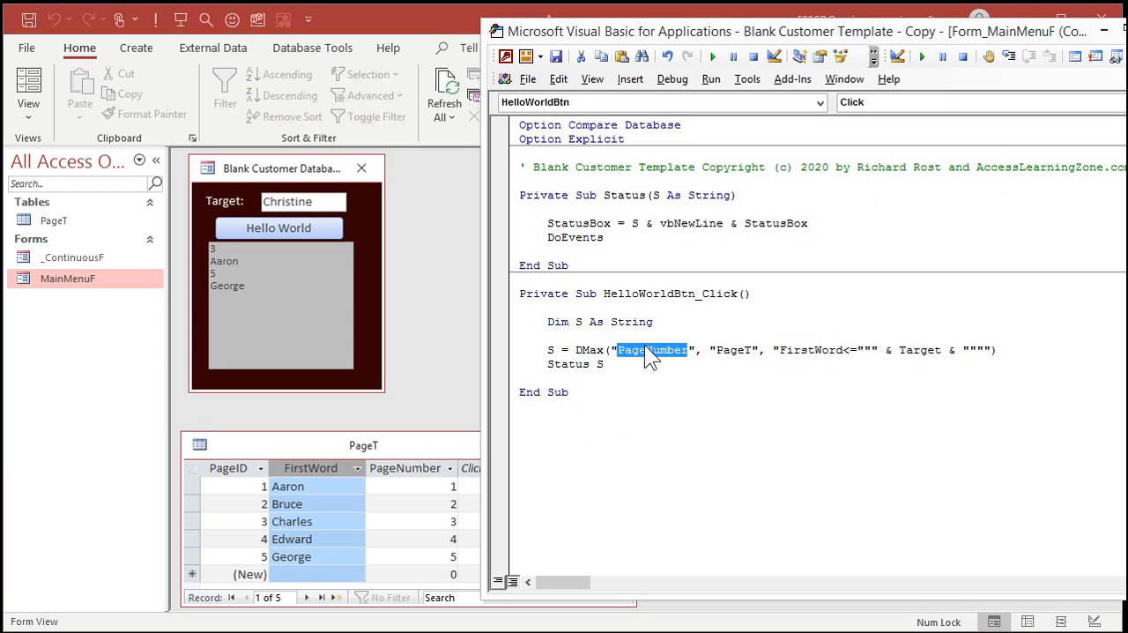
{"action": "double_click", "coordinate": [809, 349]}
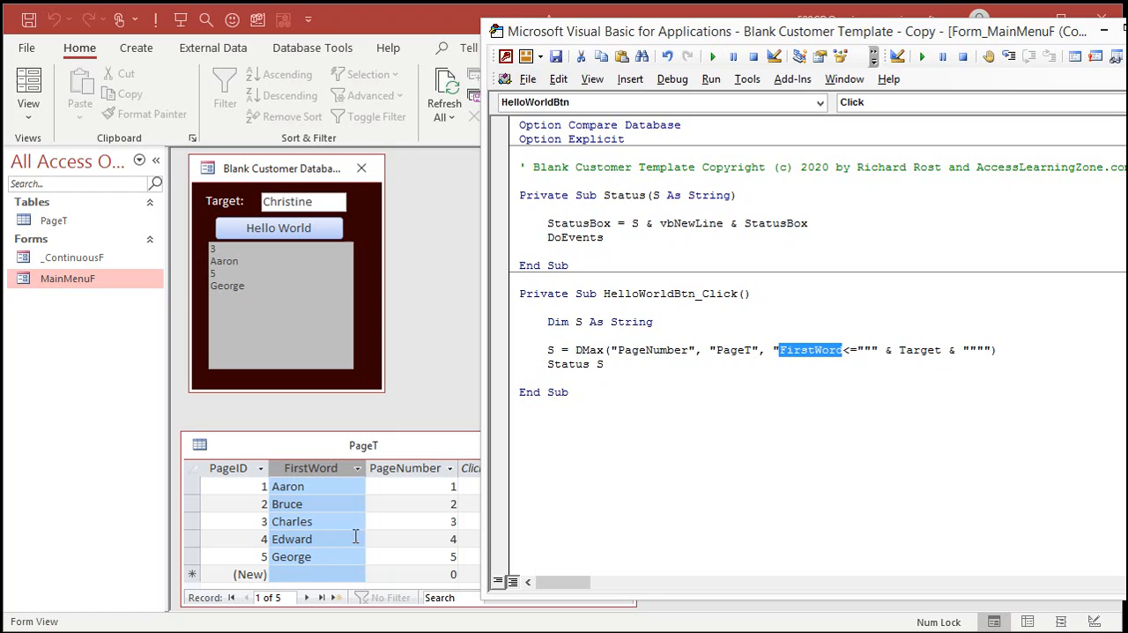
{"action": "mouse_move", "coordinate": [338, 518]}
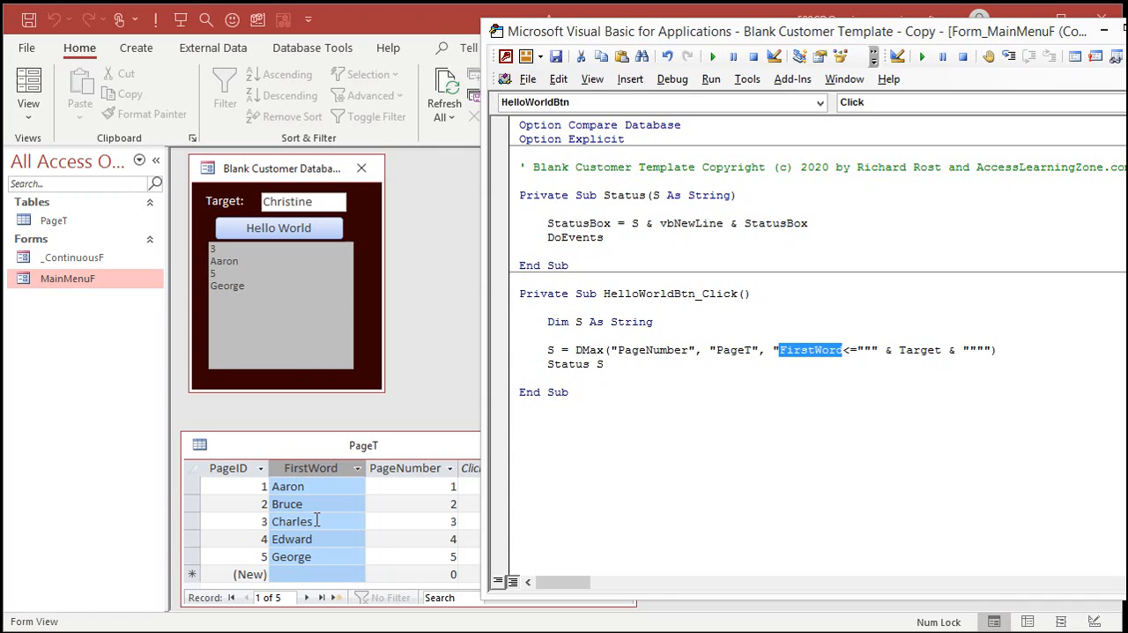
{"action": "mouse_move", "coordinate": [768, 467]}
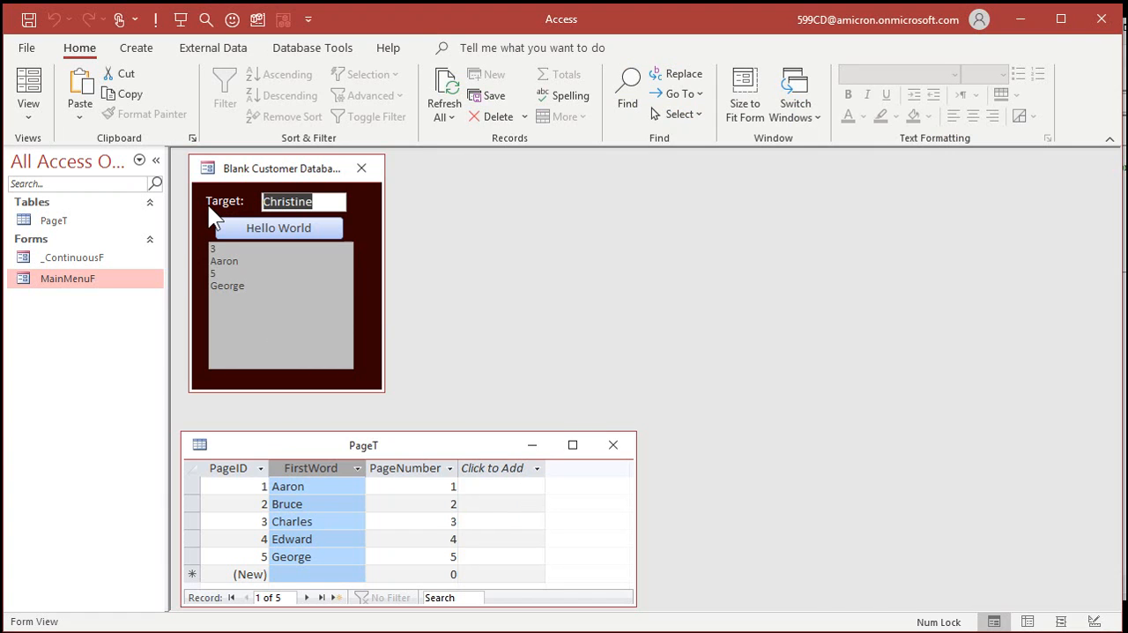
{"action": "type", "text": "Zoe"}
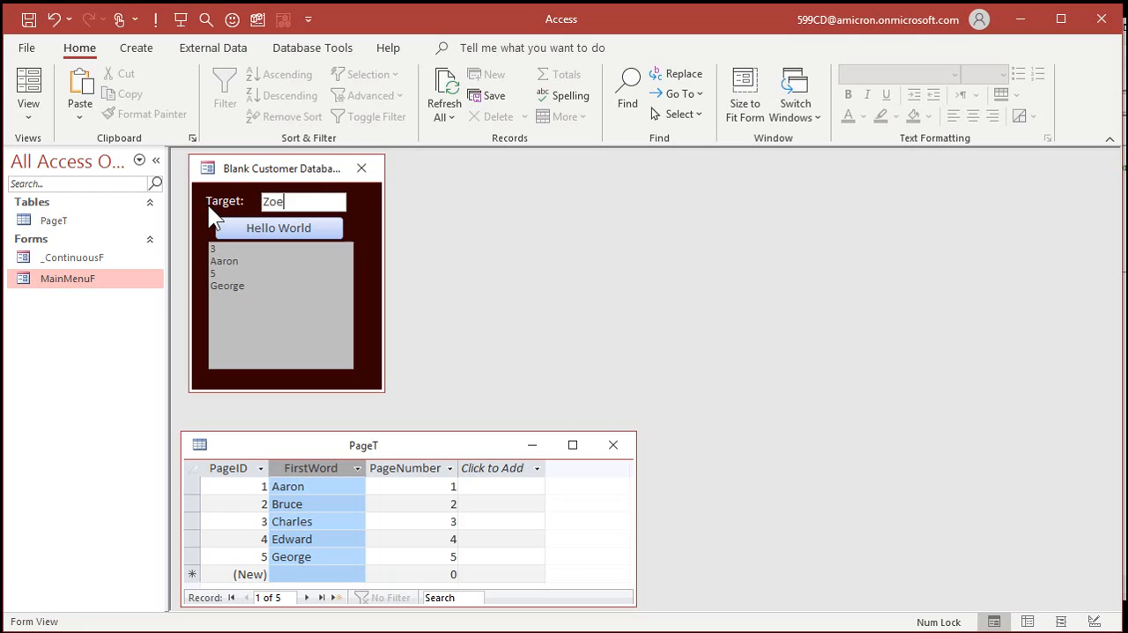
{"action": "left_click", "coordinate": [278, 227]}
{"action": "type", "text": "A"}
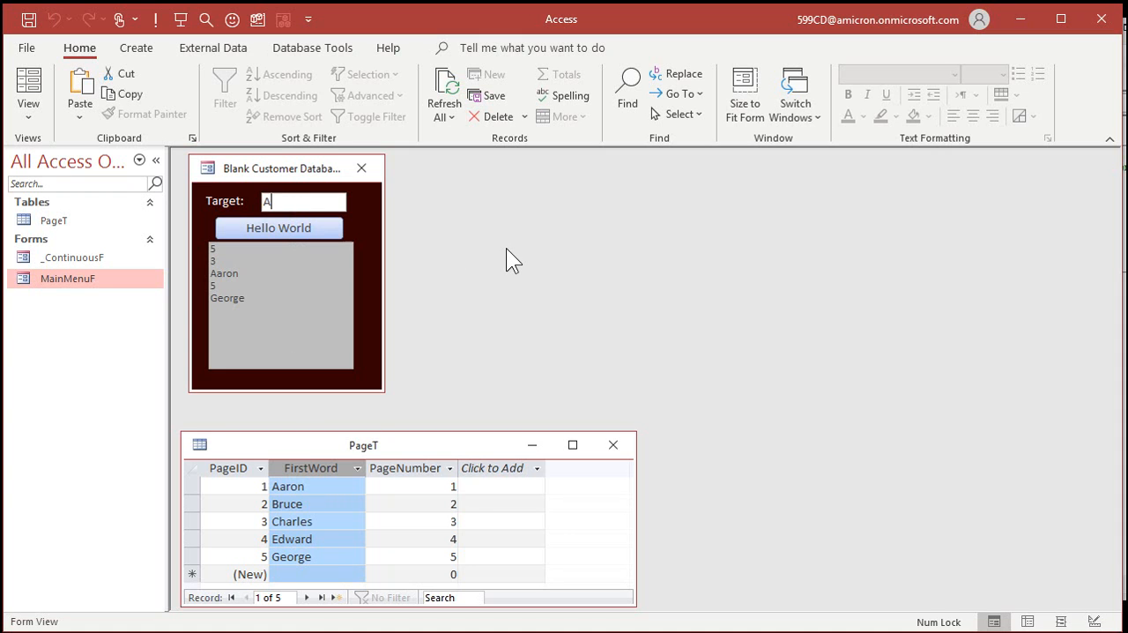
Step: Run the lookup for Aaa and end execution at run-time error 94, Invalid use of Null
{"action": "left_click", "coordinate": [278, 227]}
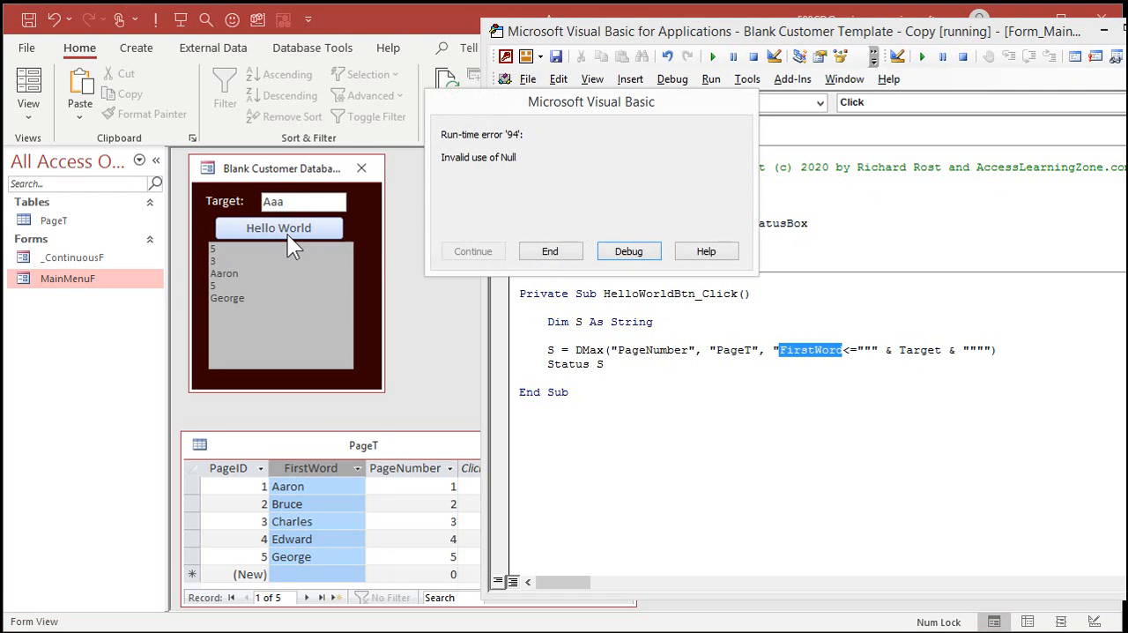
{"action": "mouse_move", "coordinate": [520, 282]}
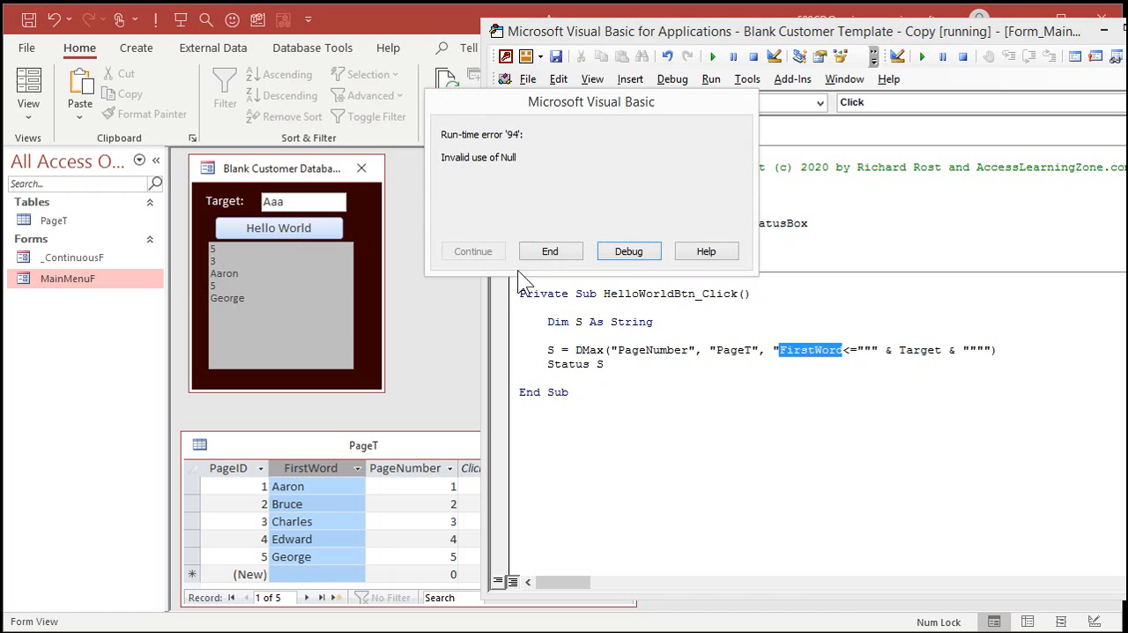
{"action": "left_click", "coordinate": [627, 250]}
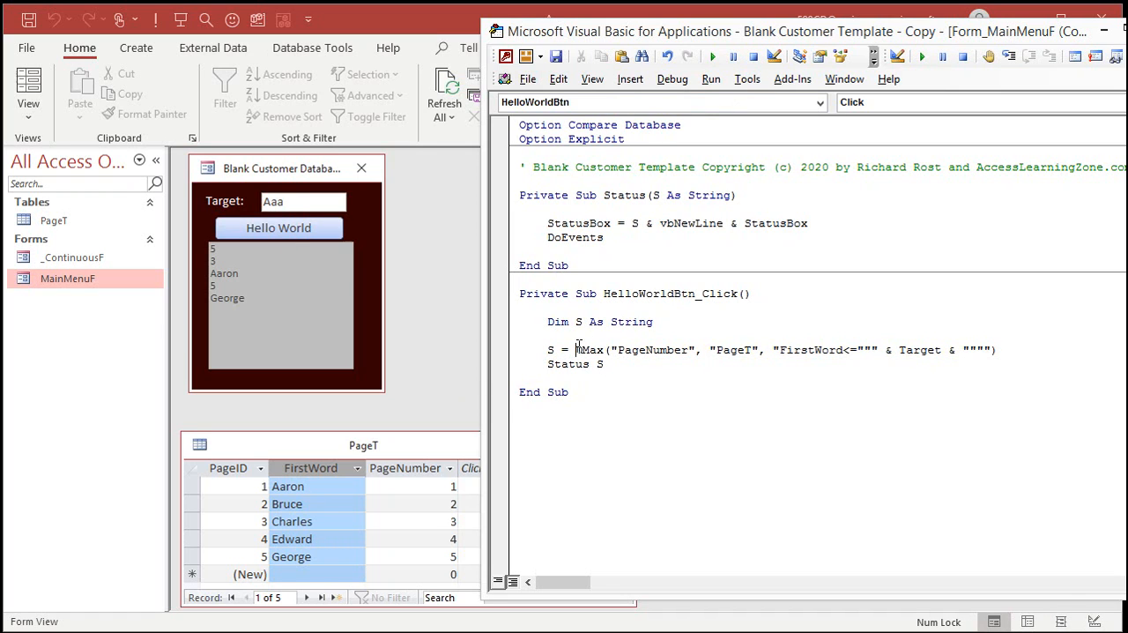
Step: Wrap DMax in Nz(..., 0) and declare P As Long to hold the resulting page
{"action": "type", "text": "Nz("}
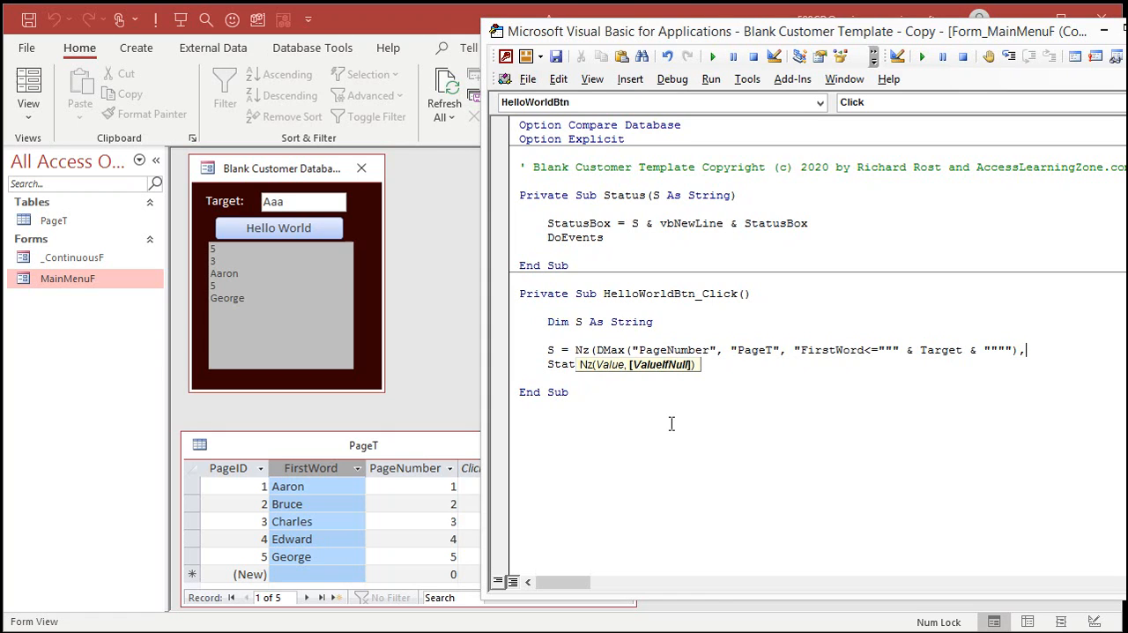
{"action": "type", "text": "0)"}
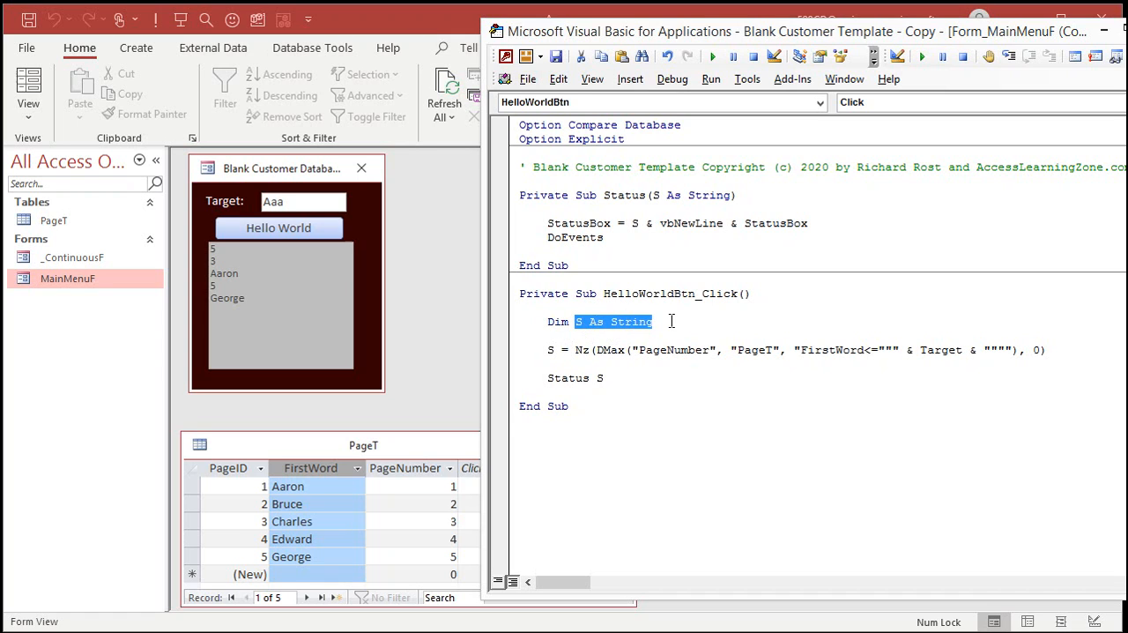
{"action": "type", "text": "P as"}
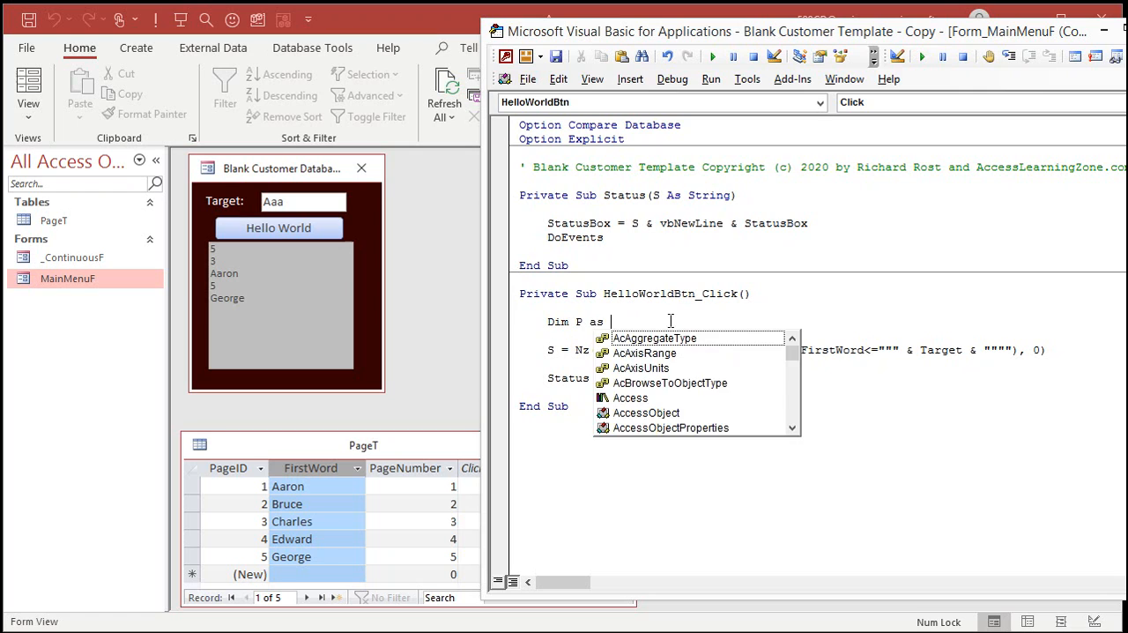
{"action": "type", "text": "Long"}
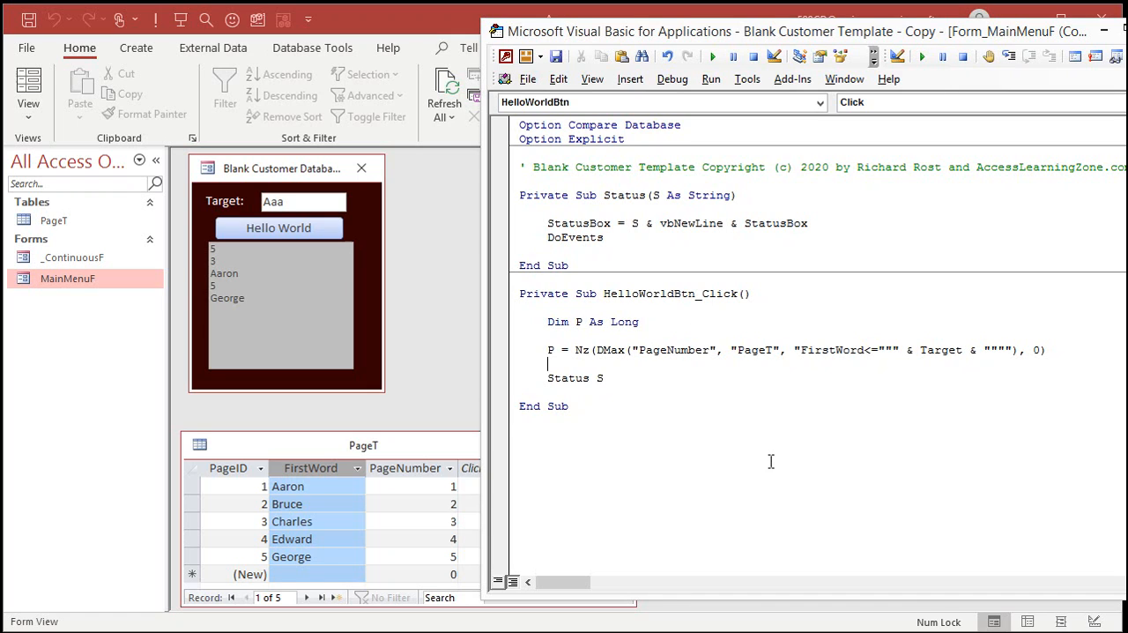
Step: Add If P = 0 Then Status "No page valid": Exit Sub, else Status Target & " should be on page " & P
{"action": "type", "text": "if"}
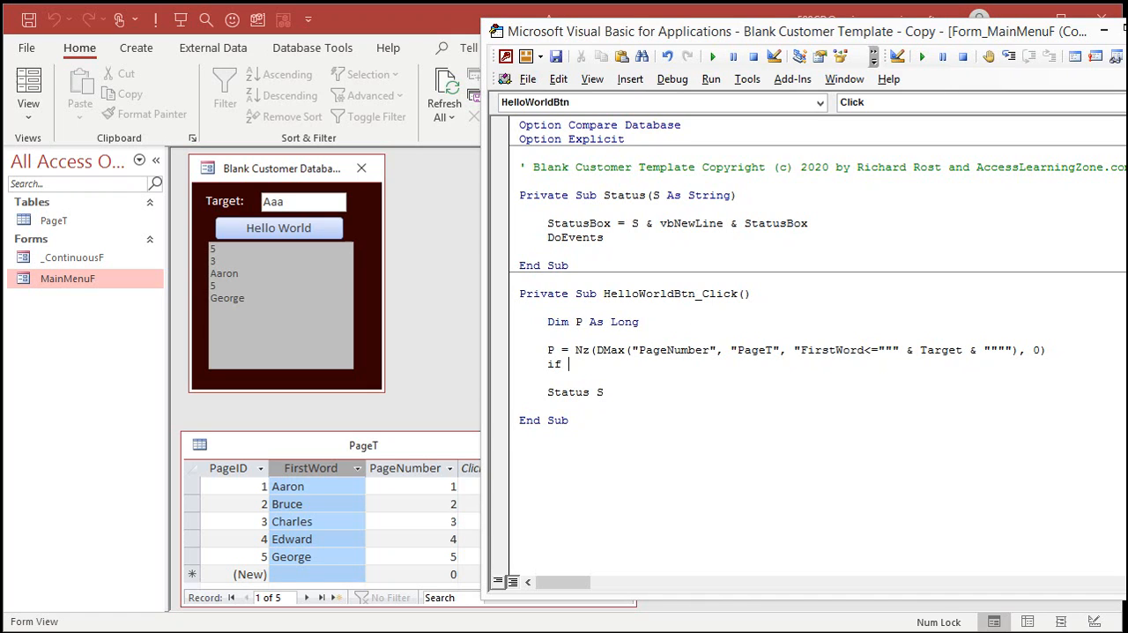
{"action": "type", "text": "P = 0 th"}
{"action": "type", "text": "status \"No page"}
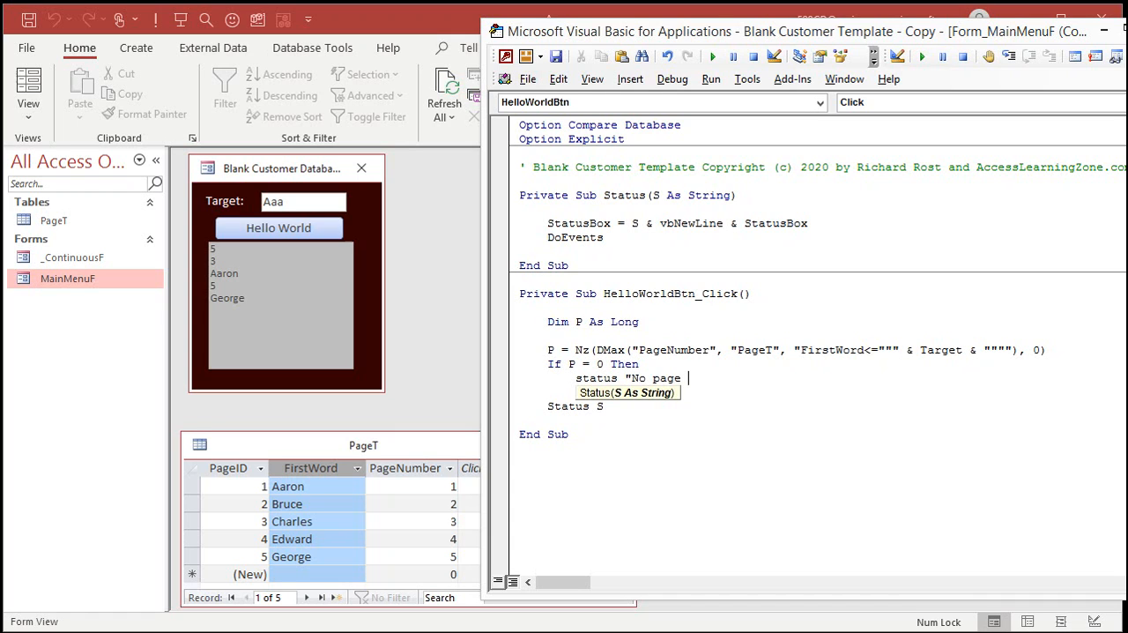
{"action": "type", "text": "valid"}
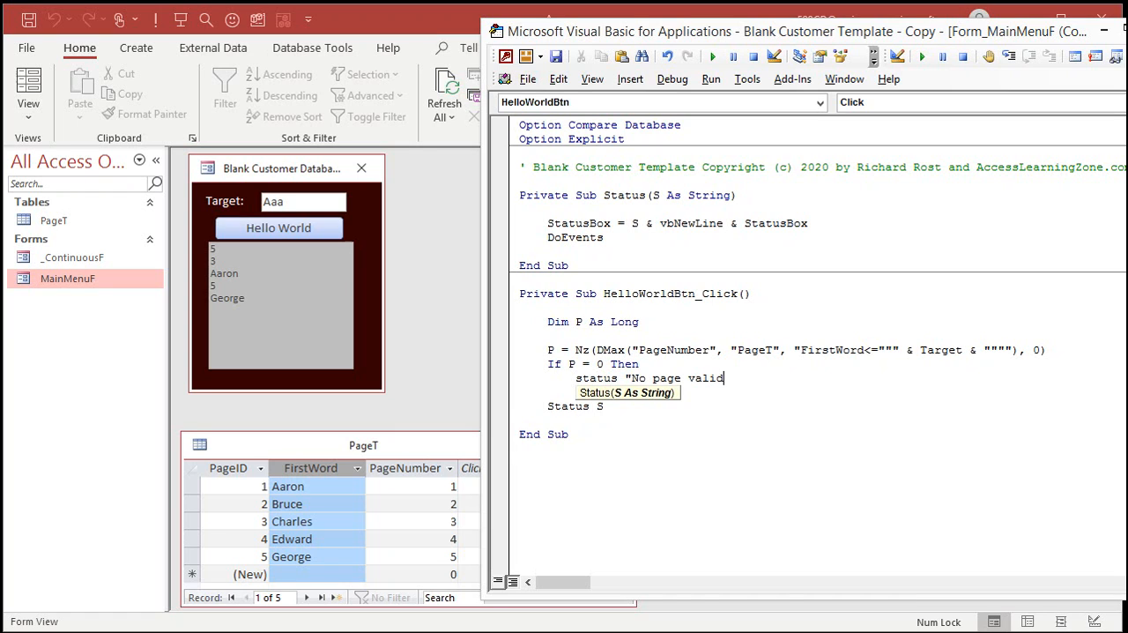
{"action": "type", "text": "exit s"}
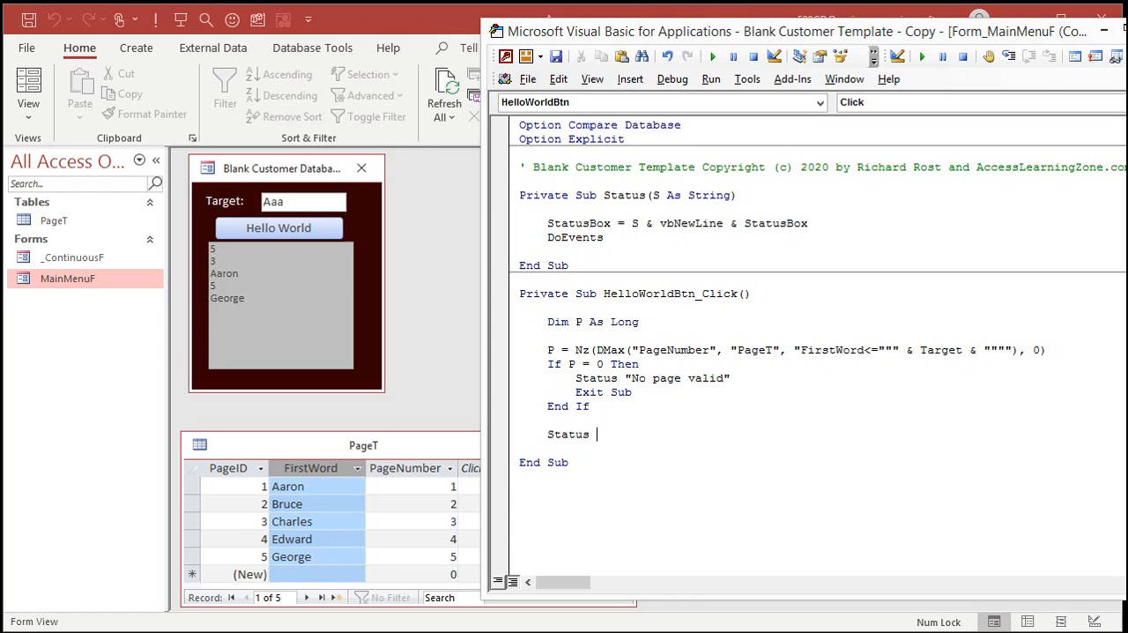
{"action": "type", "text": "Target"}
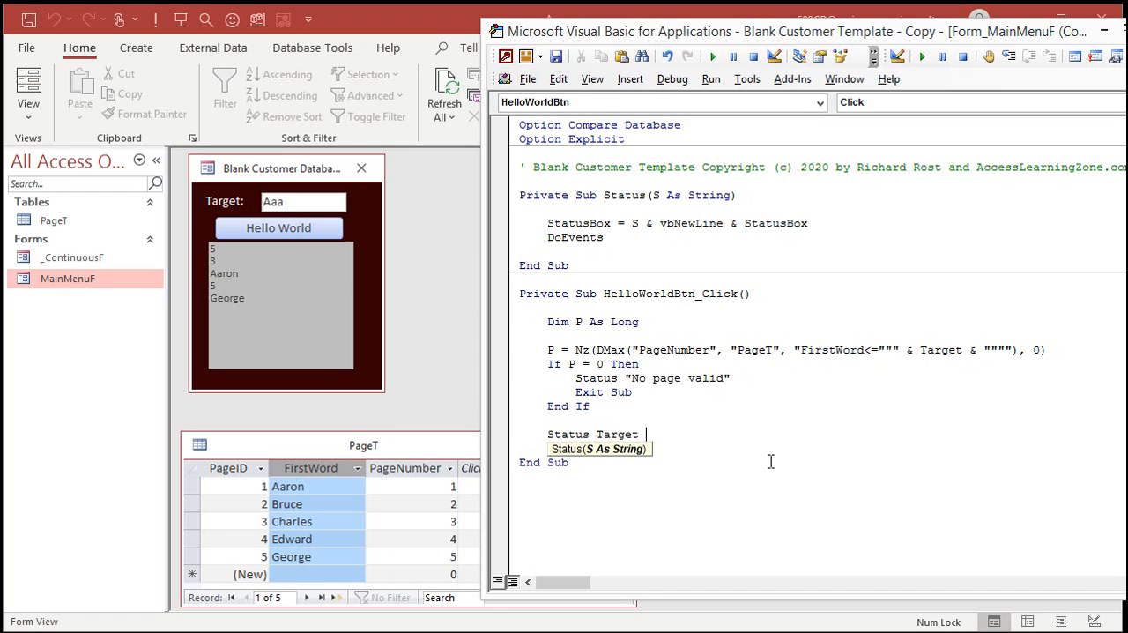
{"action": "type", "text": "& \" should be on page \" & P"}
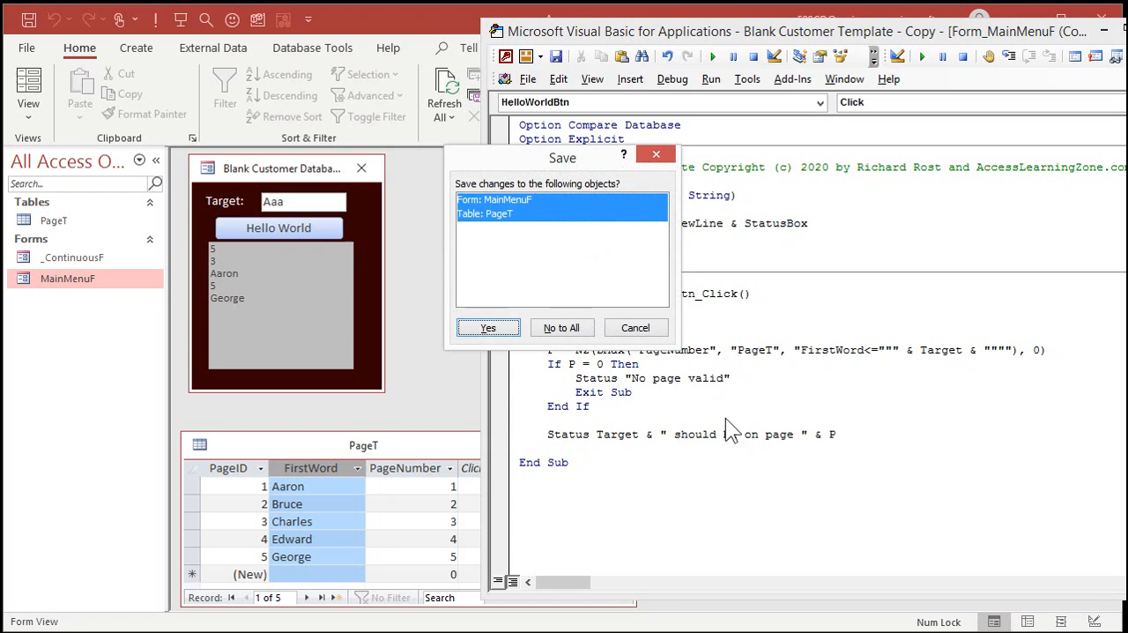
Step: Dismiss the save prompt and test Bruce on page 2, Frank on 4 and Zoe on 5
{"action": "left_click", "coordinate": [486, 327]}
{"action": "type", "text": "Bryce"}
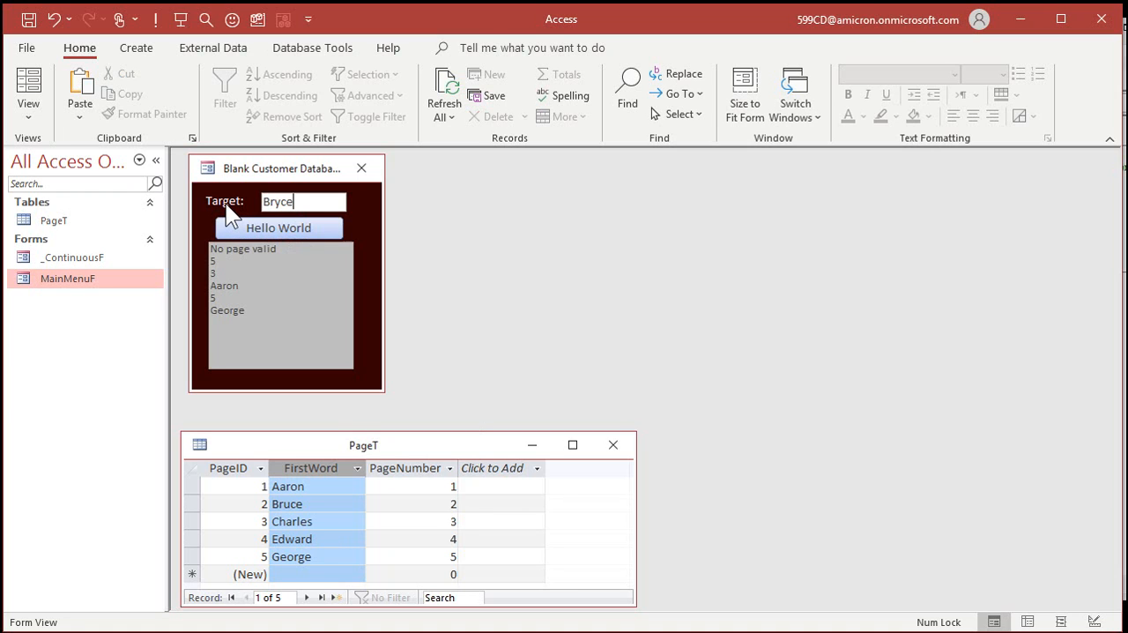
{"action": "left_click", "coordinate": [278, 228]}
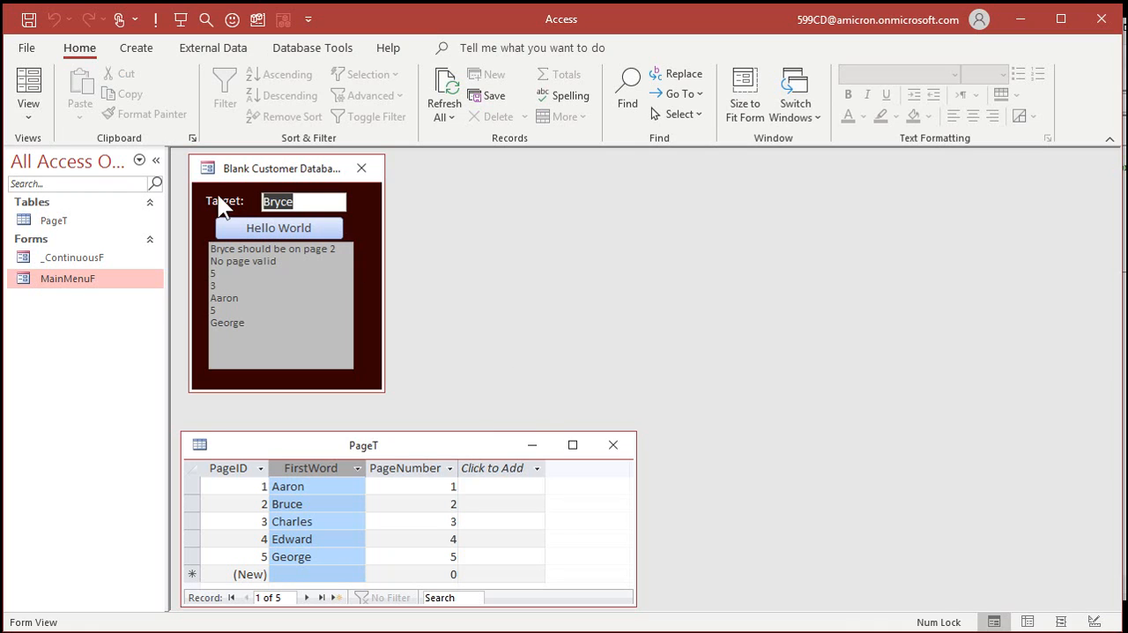
{"action": "type", "text": "Frank"}
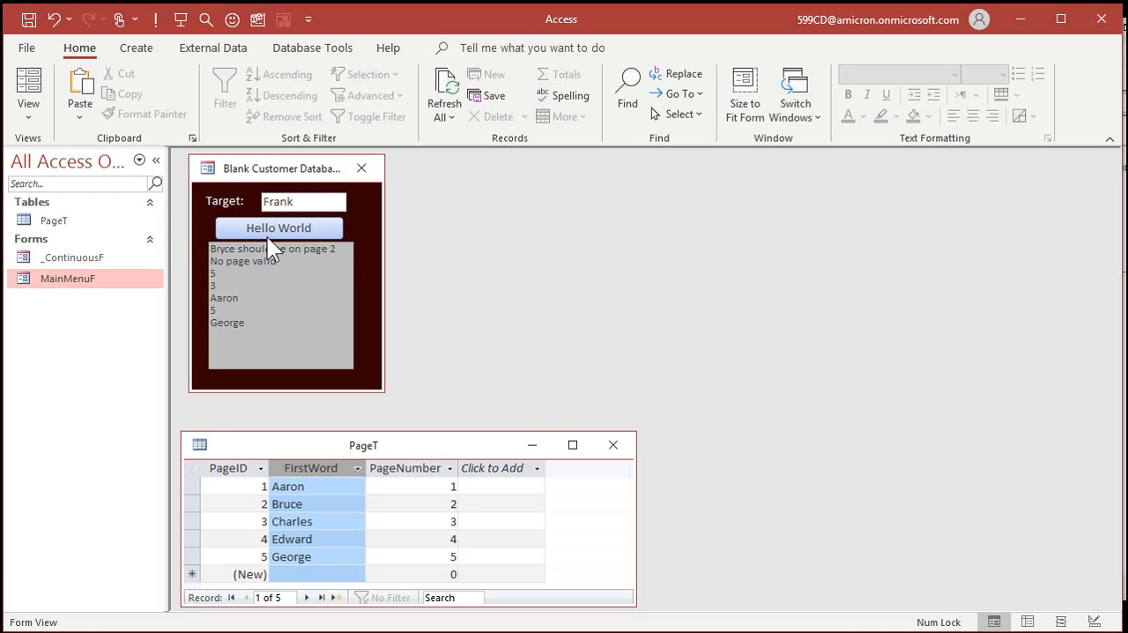
{"action": "left_click", "coordinate": [279, 228]}
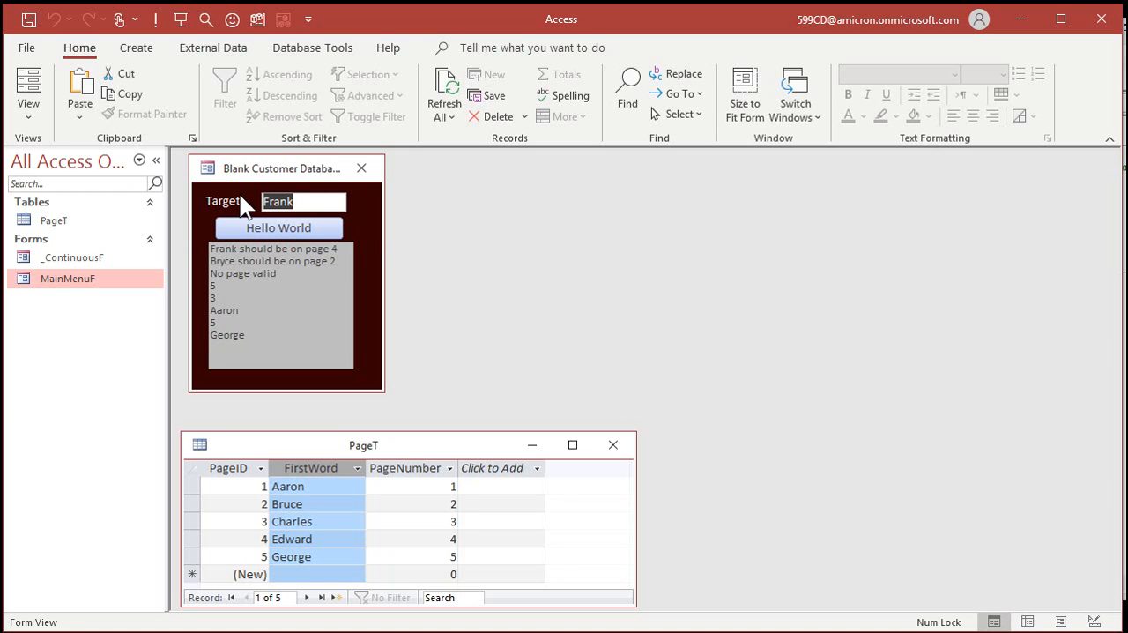
{"action": "left_click", "coordinate": [279, 227]}
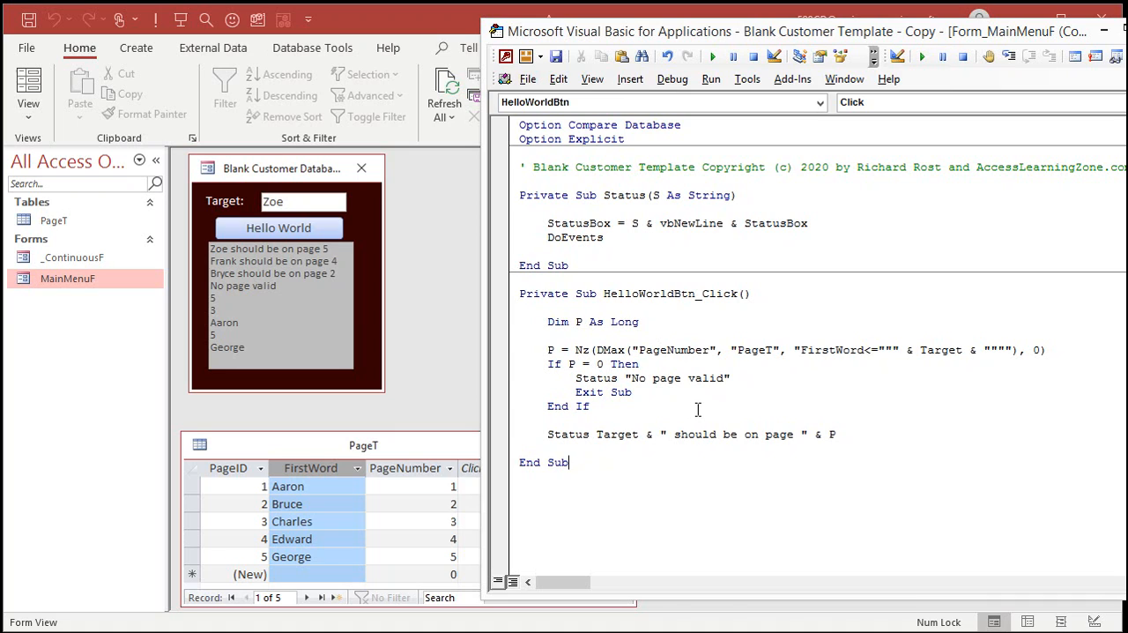
{"action": "mouse_move", "coordinate": [314, 491]}
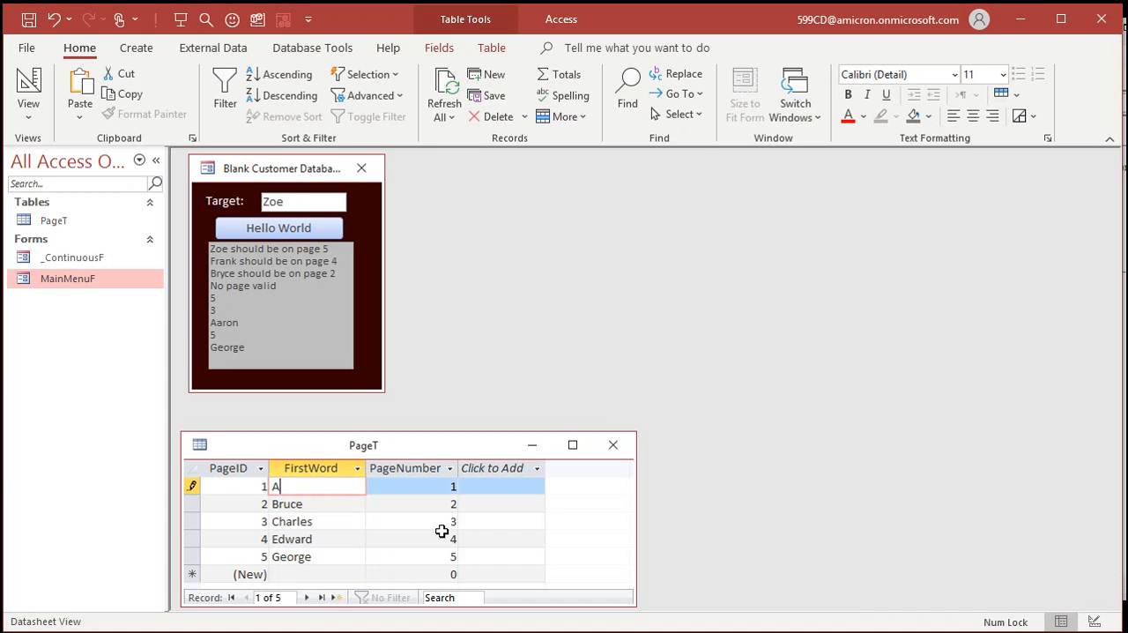
Step: Overwrite PageT's FirstWord values with the letters A, H, N, R and V for pages 1–5
{"action": "left_click", "coordinate": [286, 504]}
{"action": "type", "text": "H"}
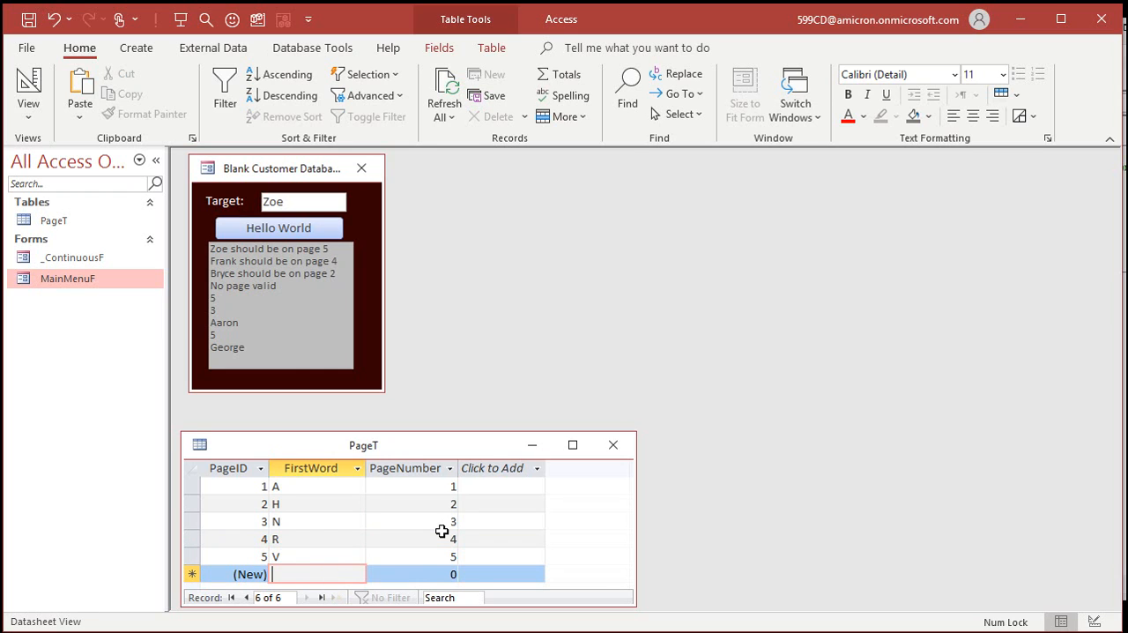
{"action": "mouse_move", "coordinate": [307, 479]}
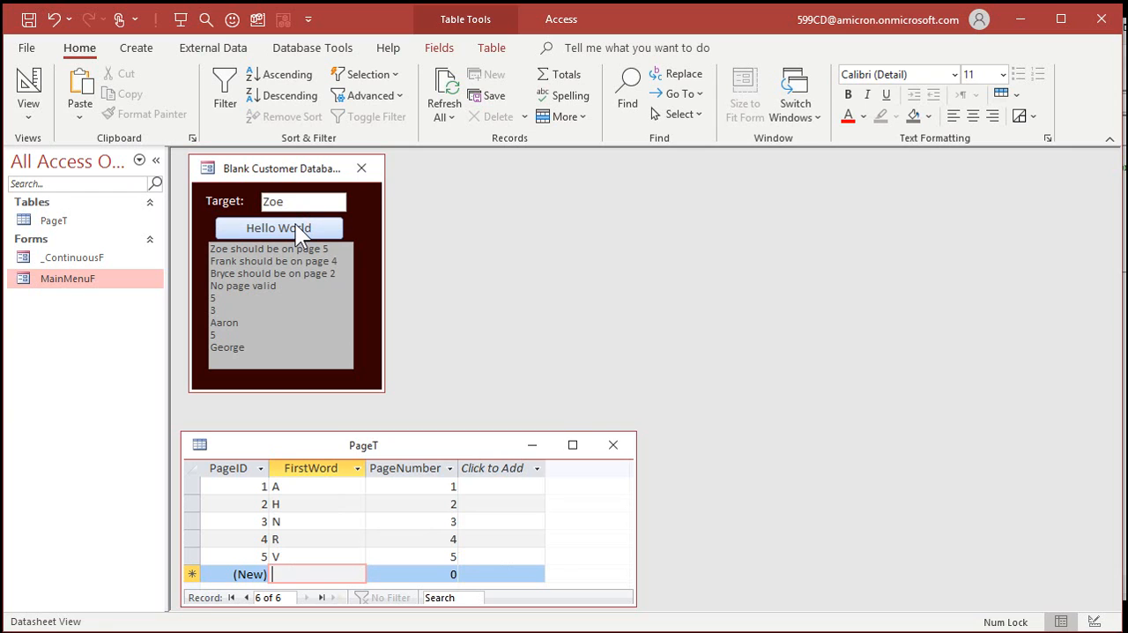
Step: Run lookups against the letter groups: Zoe on page 5, Bill on 1, Nancy on 3, Rick on 4
{"action": "left_click", "coordinate": [278, 228]}
{"action": "type", "text": "Bi"}
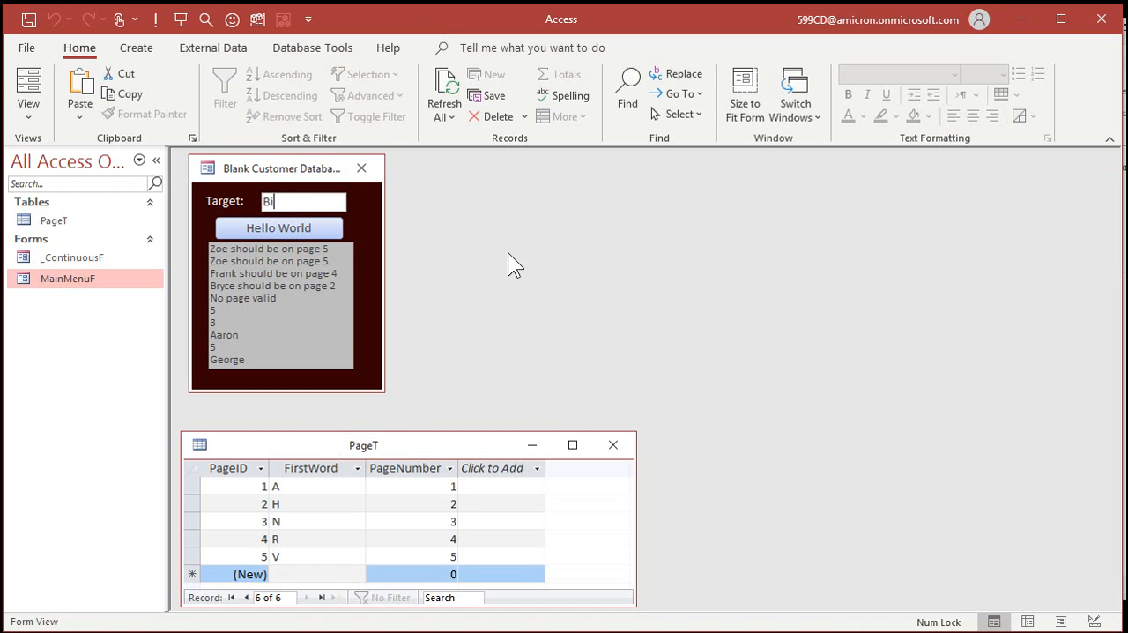
{"action": "left_click", "coordinate": [278, 227]}
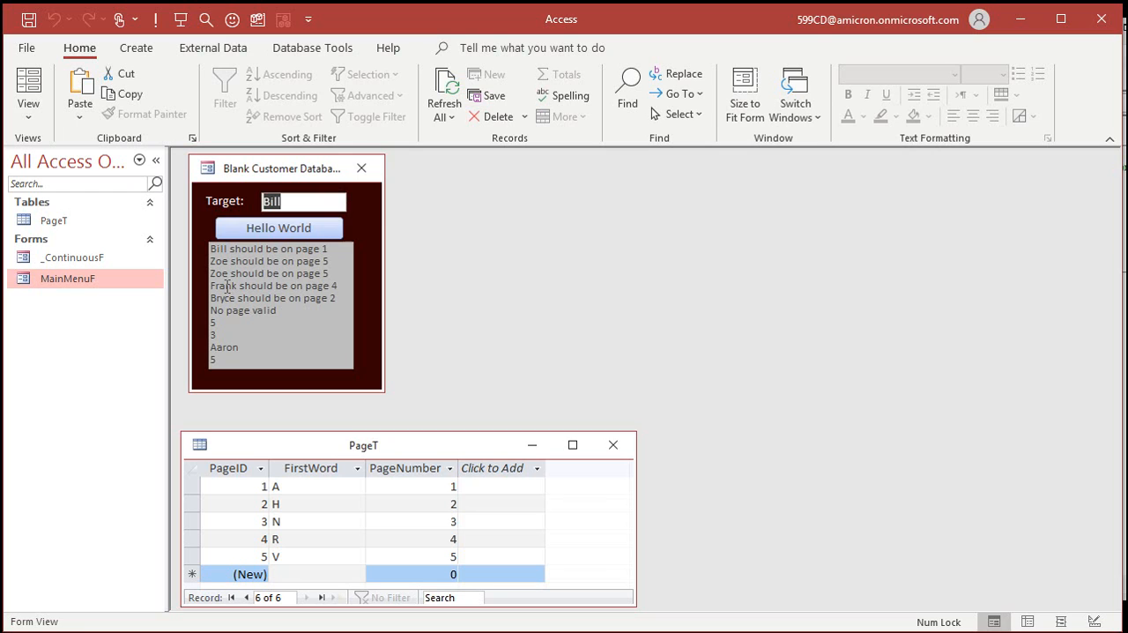
{"action": "type", "text": "nan"}
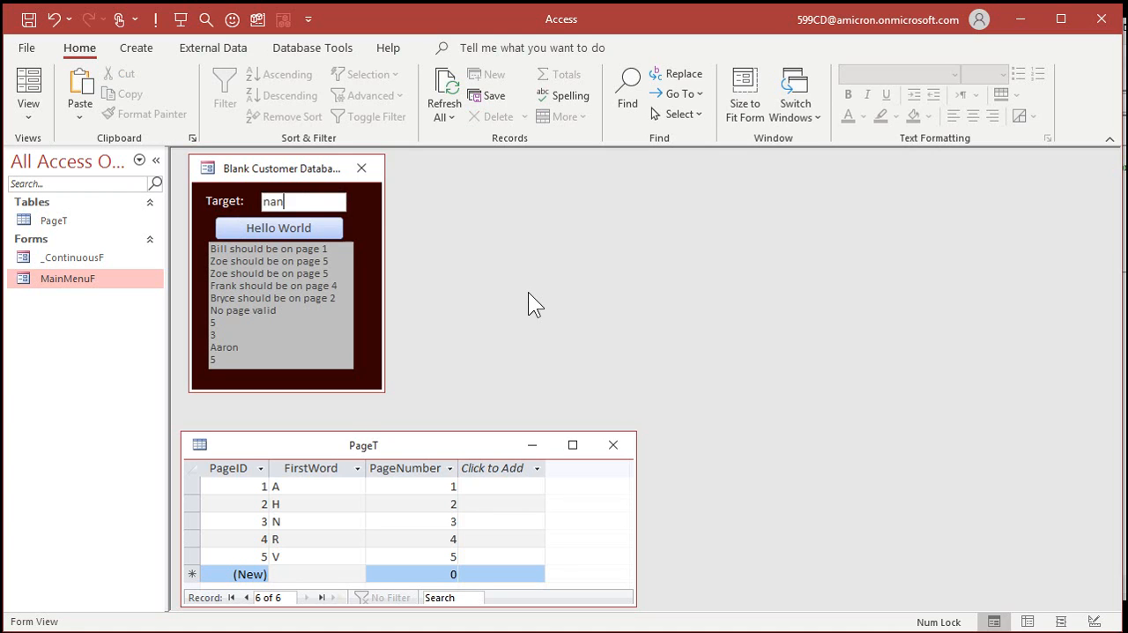
{"action": "left_click", "coordinate": [278, 227]}
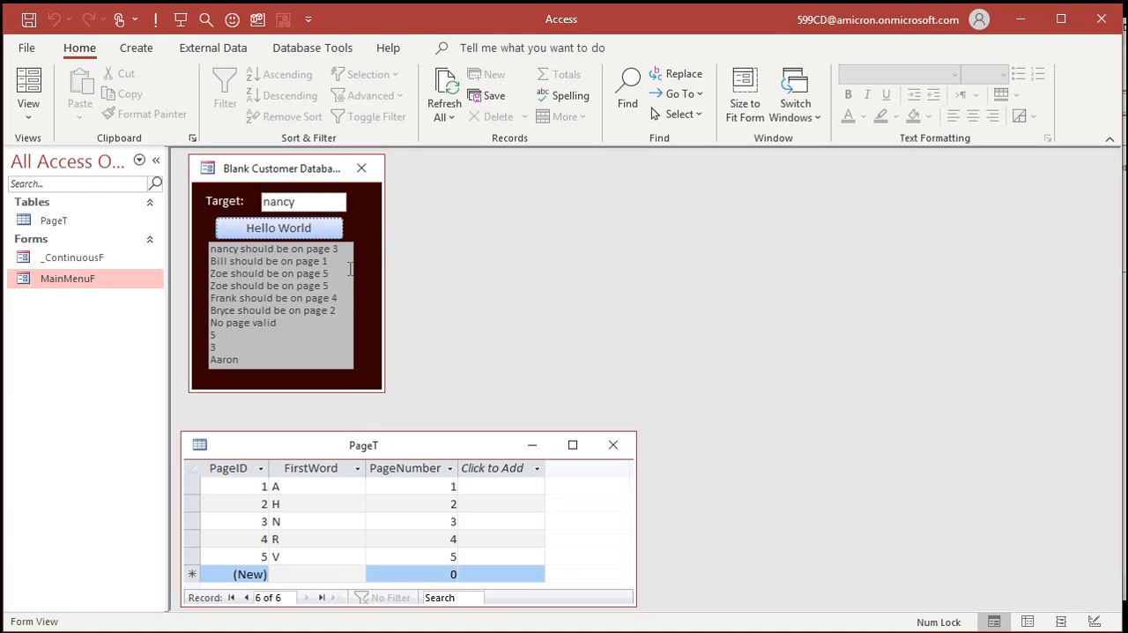
{"action": "mouse_move", "coordinate": [432, 296]}
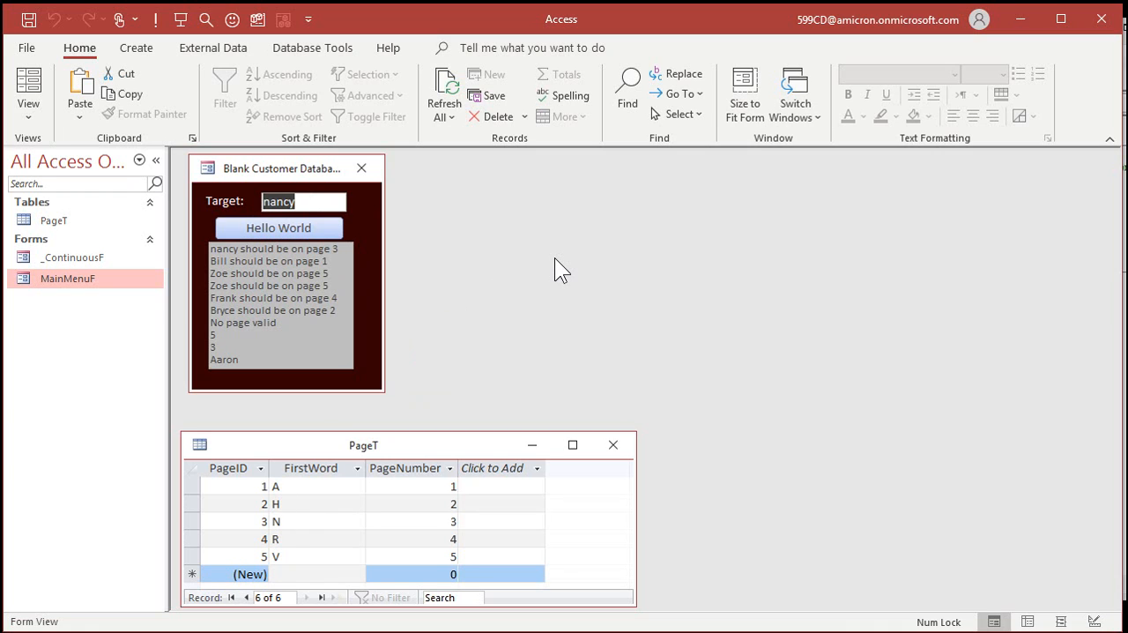
{"action": "left_click", "coordinate": [278, 227]}
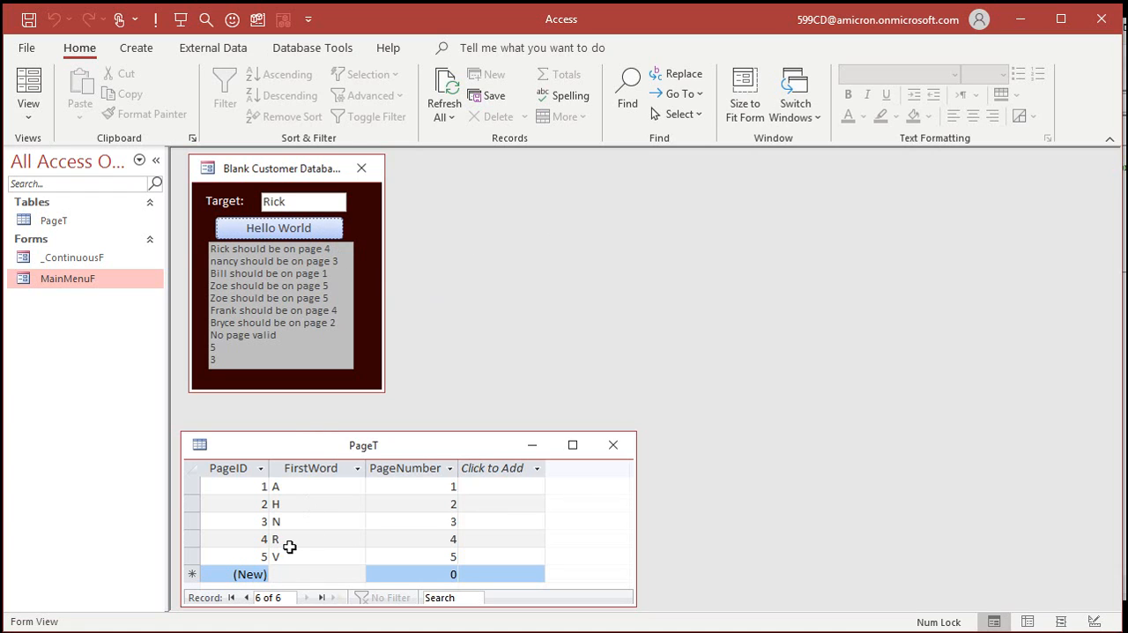
{"action": "mouse_move", "coordinate": [514, 330]}
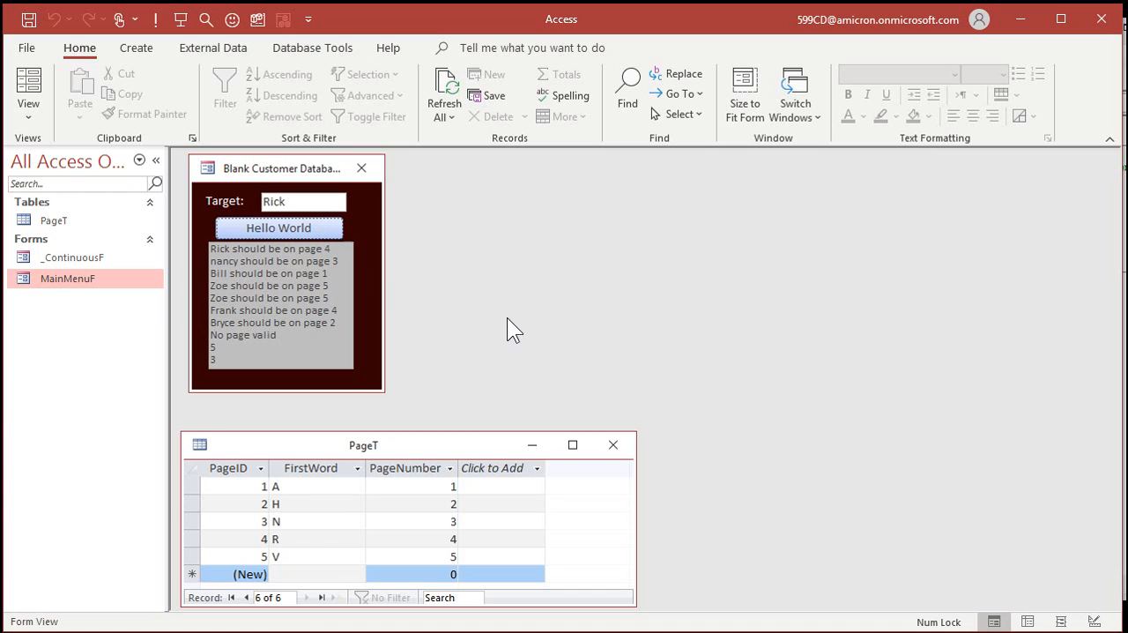